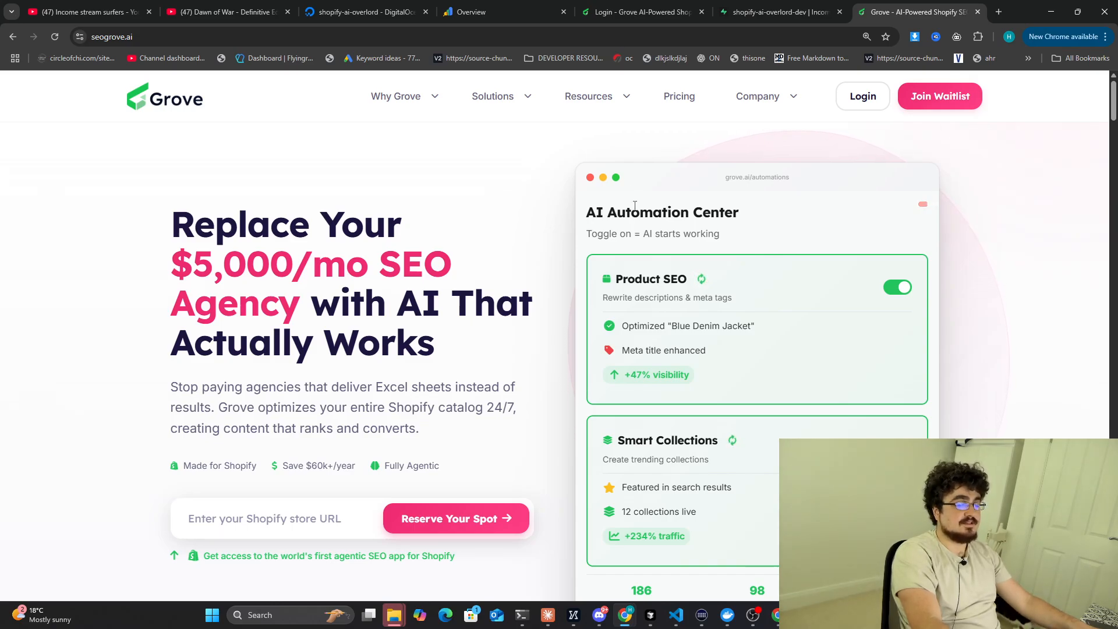
{"action": "mouse_move", "coordinate": [630, 200]}
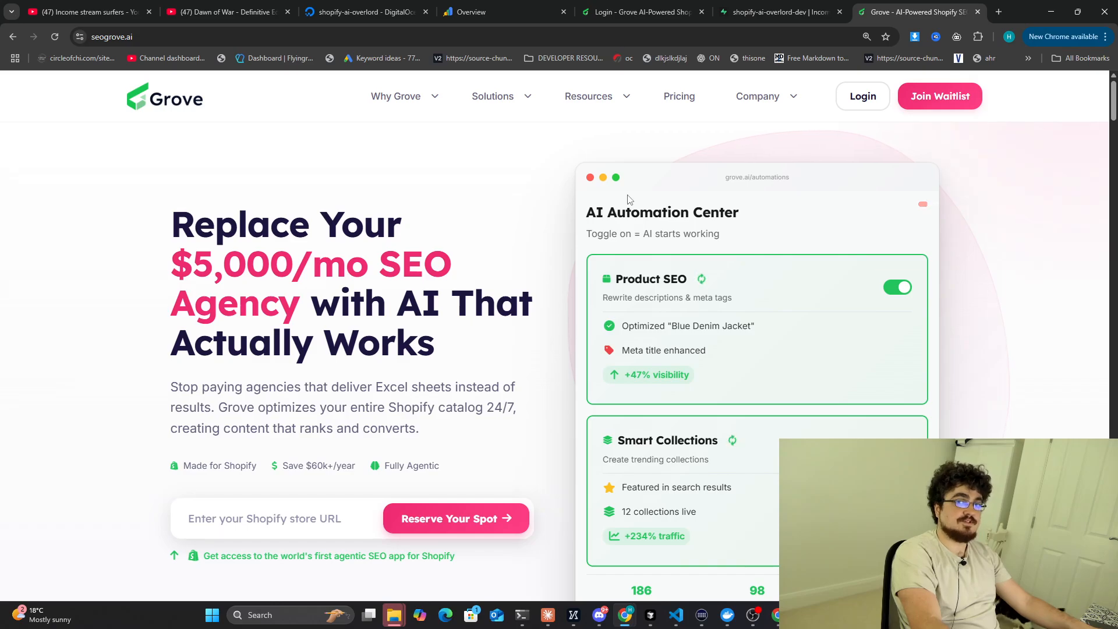
{"action": "mouse_move", "coordinate": [499, 228]}
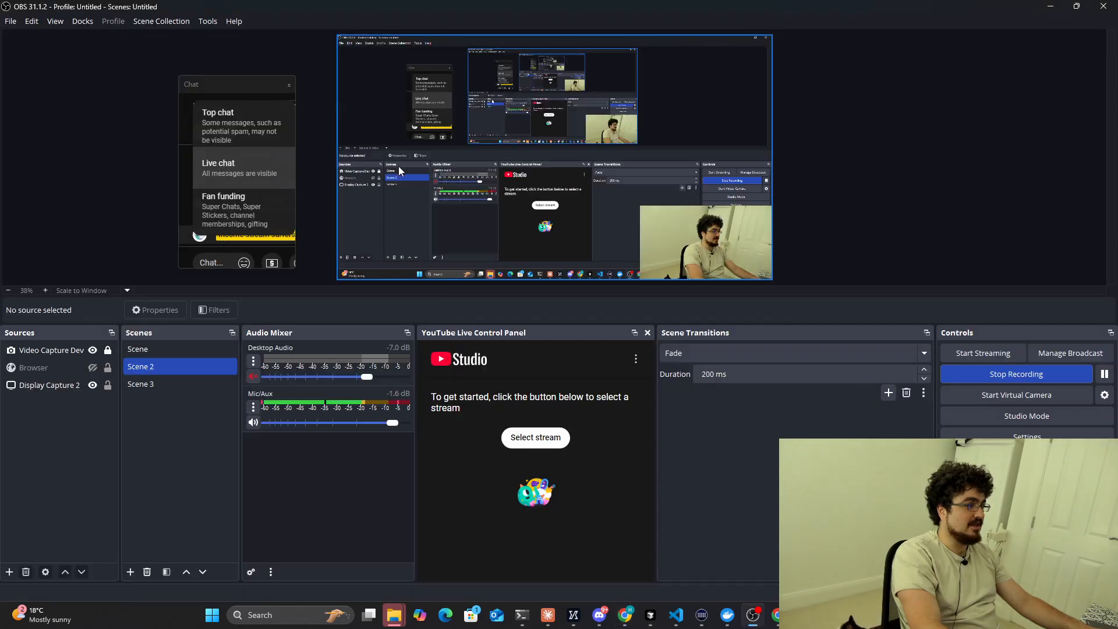
{"action": "mouse_move", "coordinate": [439, 205]}
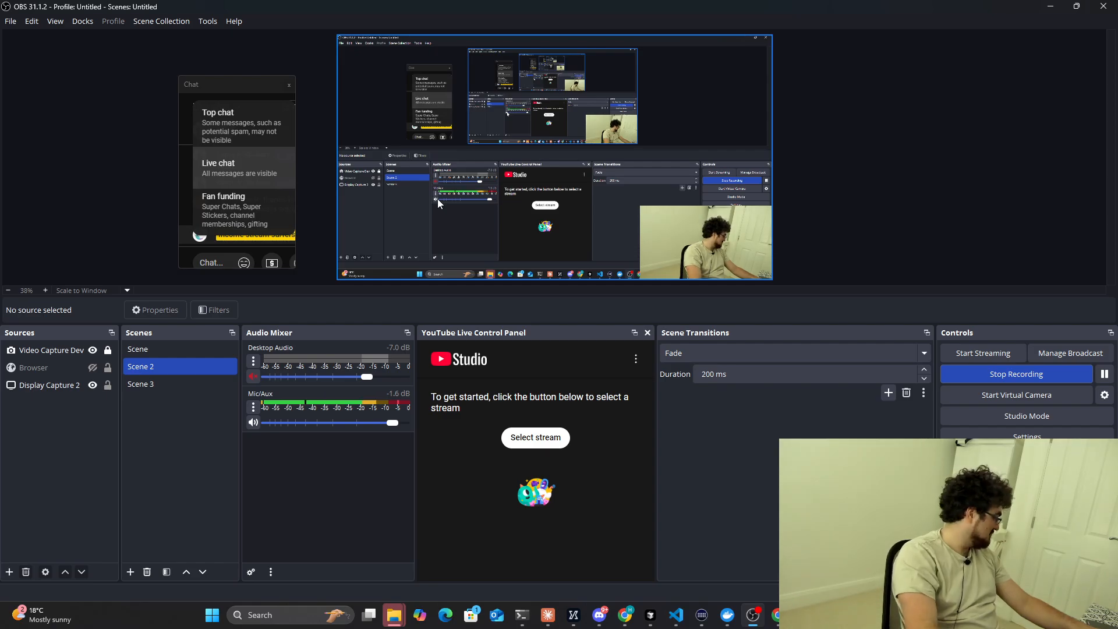
{"action": "mouse_move", "coordinate": [964, 207]}
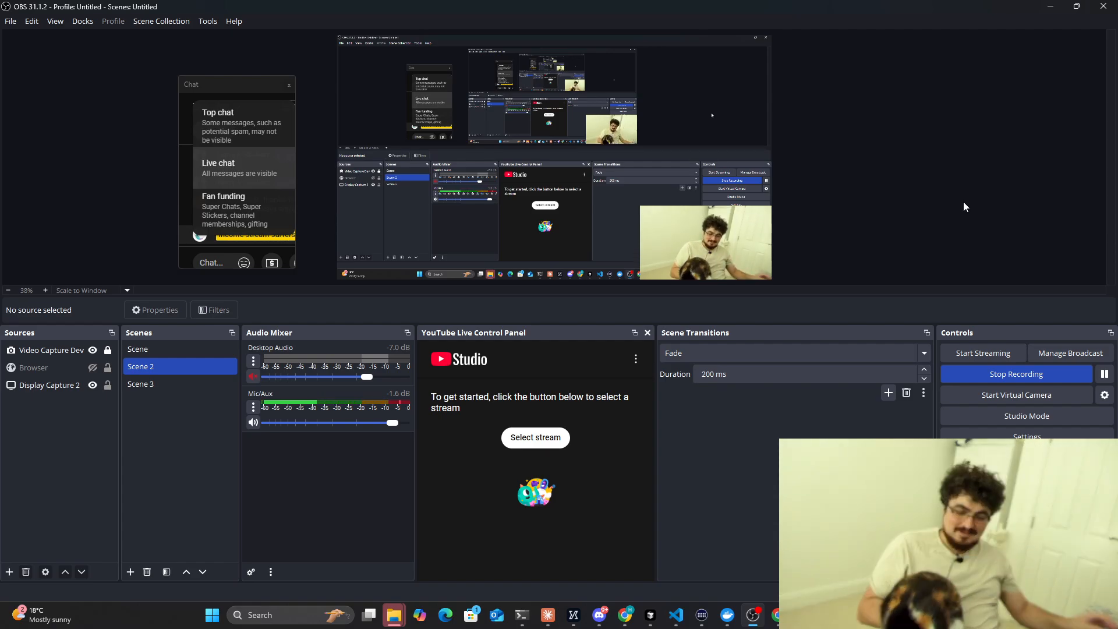
Bring up the Alt+Tab window switcher to choose the Grove homepage Chrome window.
{"action": "key", "text": "alt+tab"}
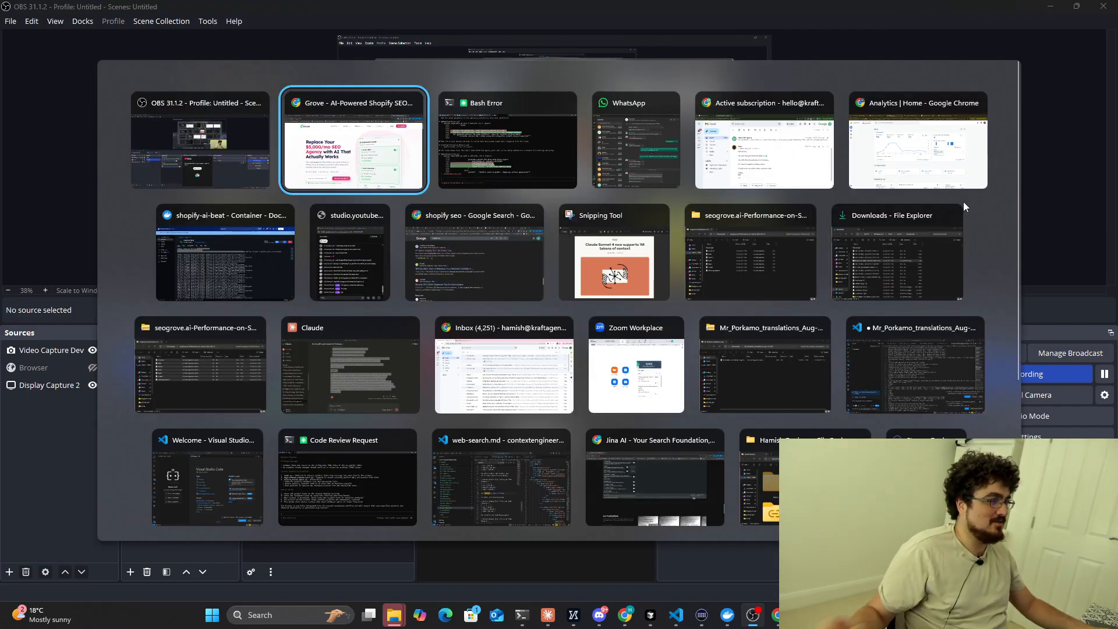
{"action": "left_click", "coordinate": [354, 140]}
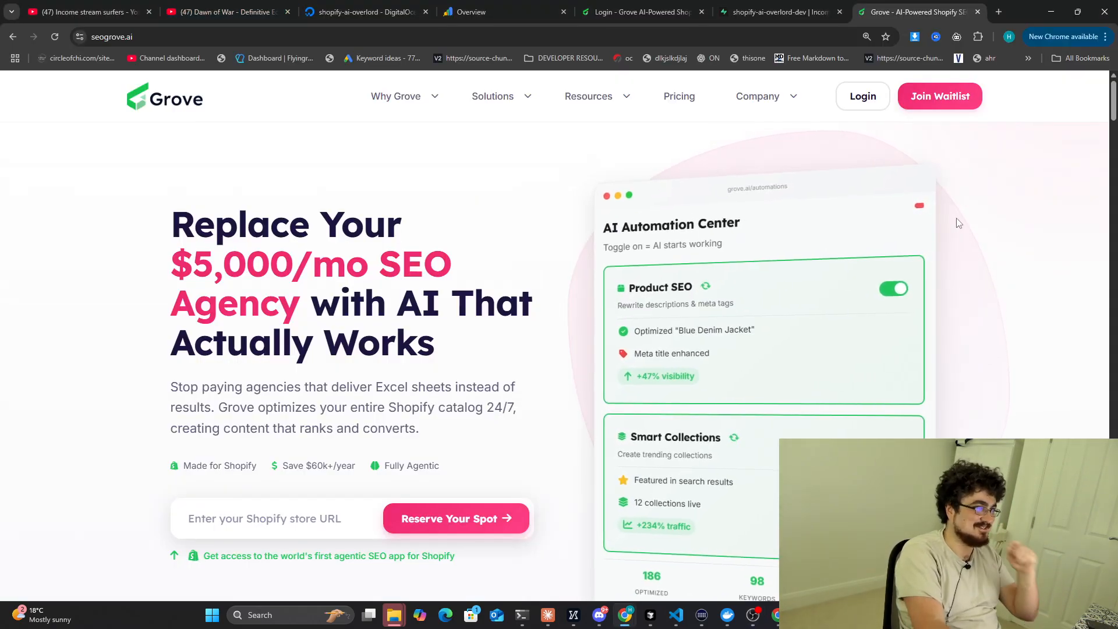
{"action": "mouse_move", "coordinate": [939, 96]}
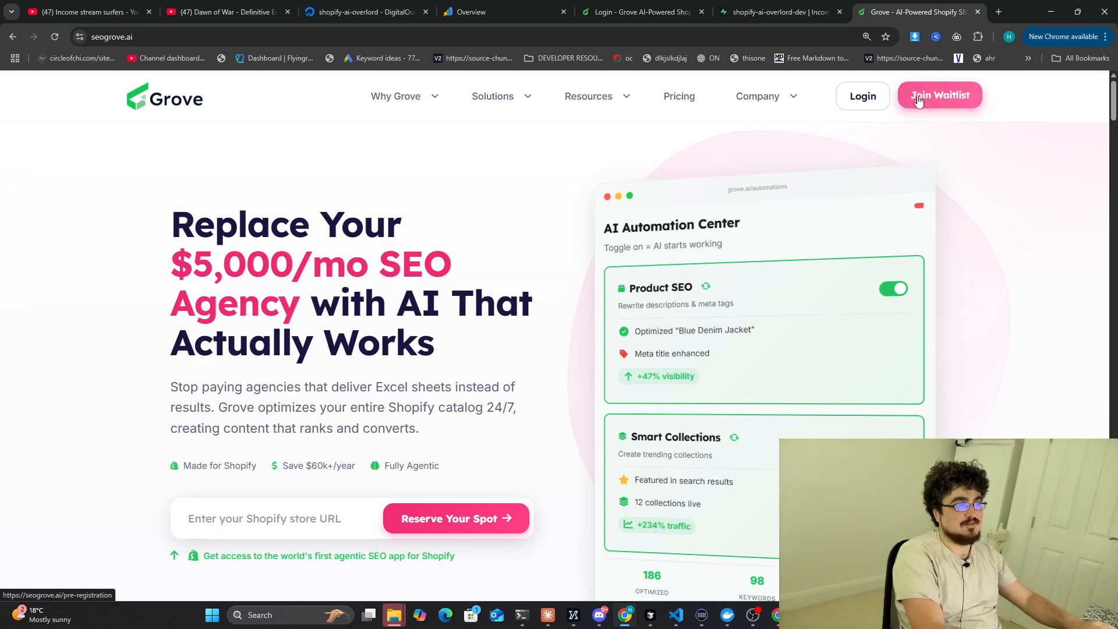
{"action": "mouse_move", "coordinate": [926, 97]}
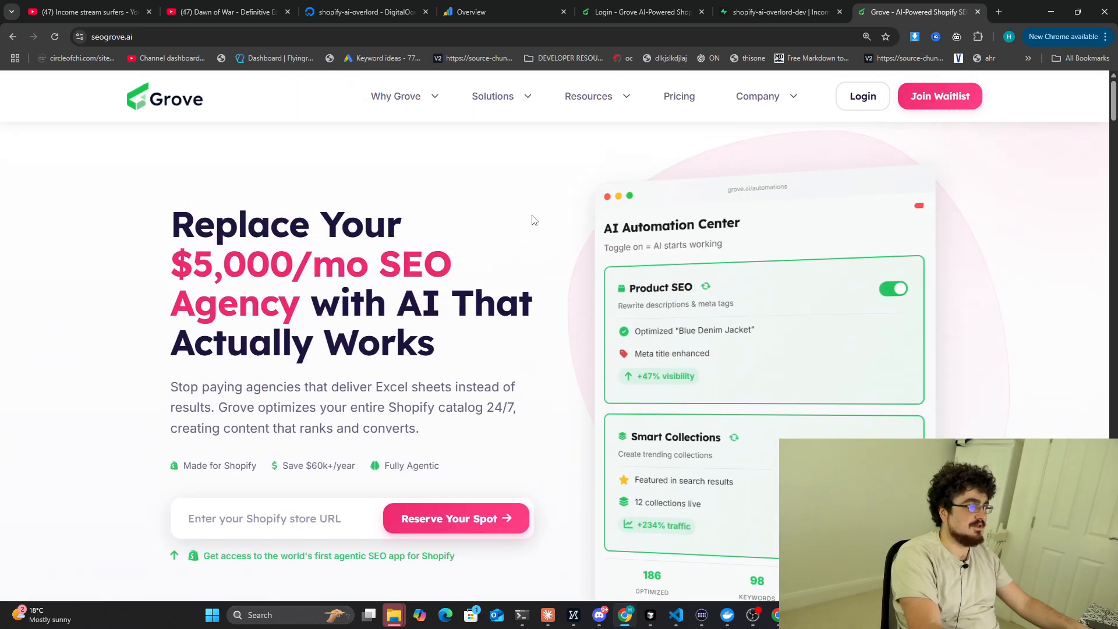
{"action": "mouse_move", "coordinate": [563, 182]}
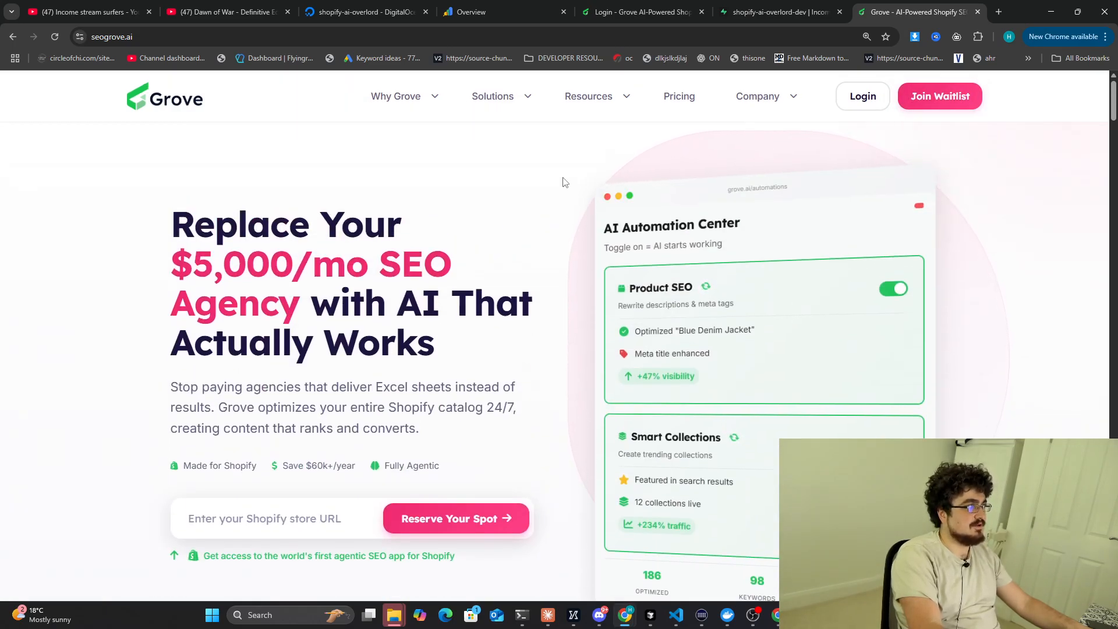
{"action": "mouse_move", "coordinate": [426, 232]}
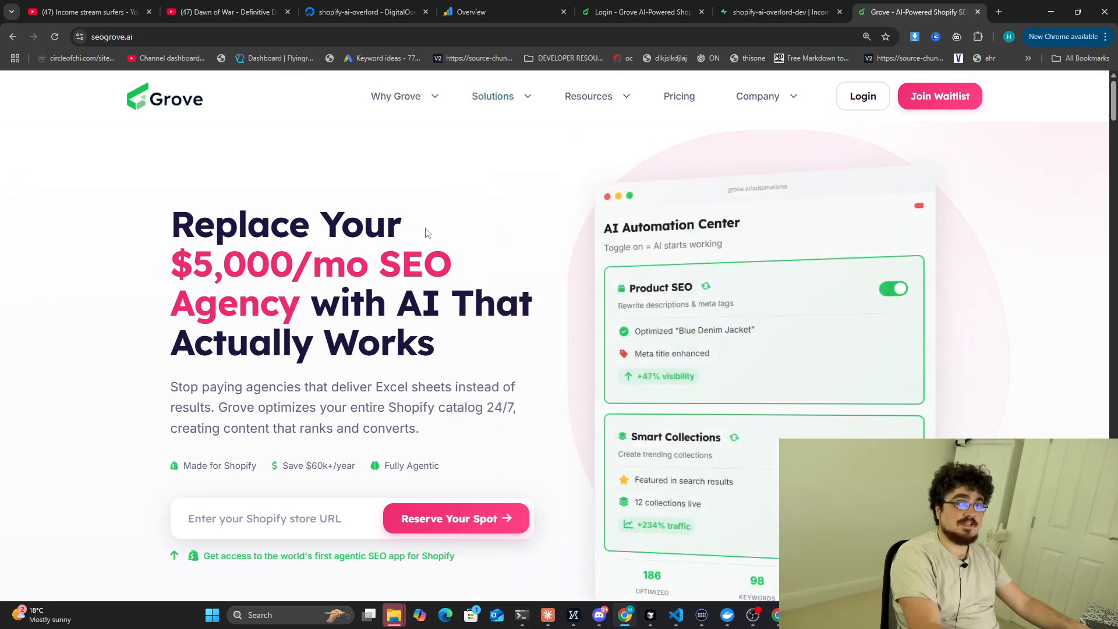
{"action": "left_click", "coordinate": [471, 12]}
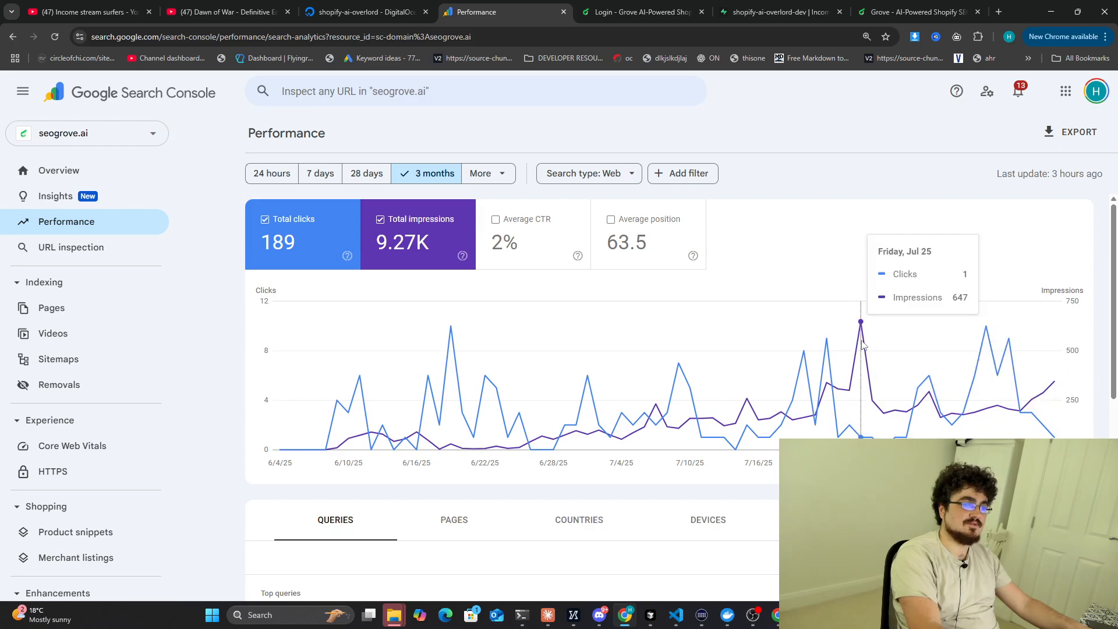
{"action": "mouse_move", "coordinate": [744, 260]}
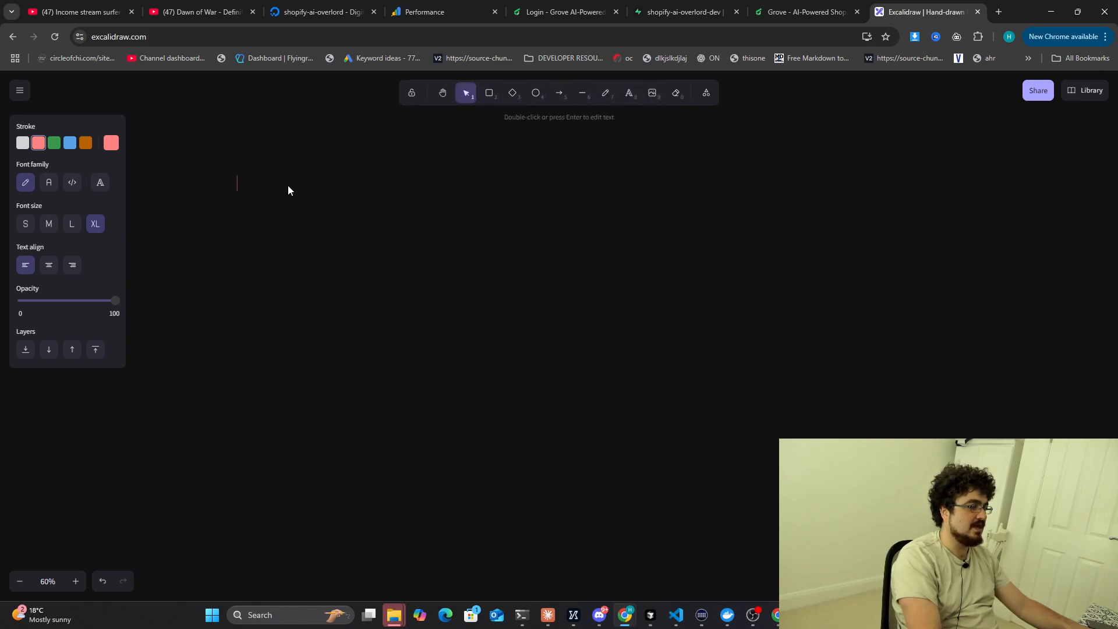
Write 'keywords' on the Excalidraw canvas, zoom in, select freedraw, then return to Search Console.
{"action": "type", "text": "keywords"}
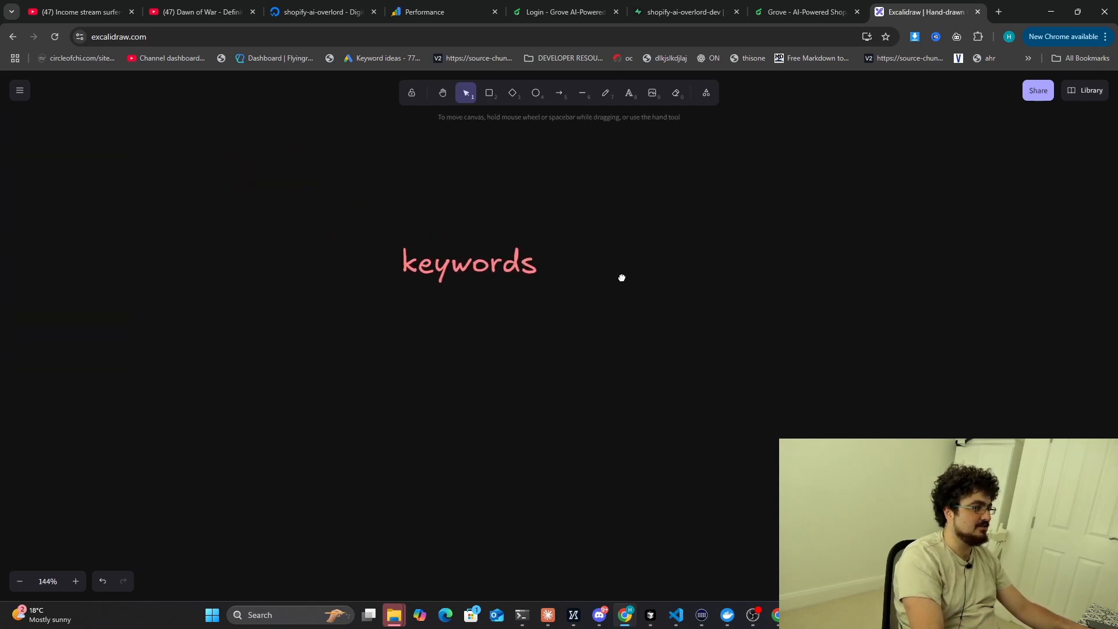
{"action": "scroll", "scroll_direction": "down", "scroll_amount": 3}
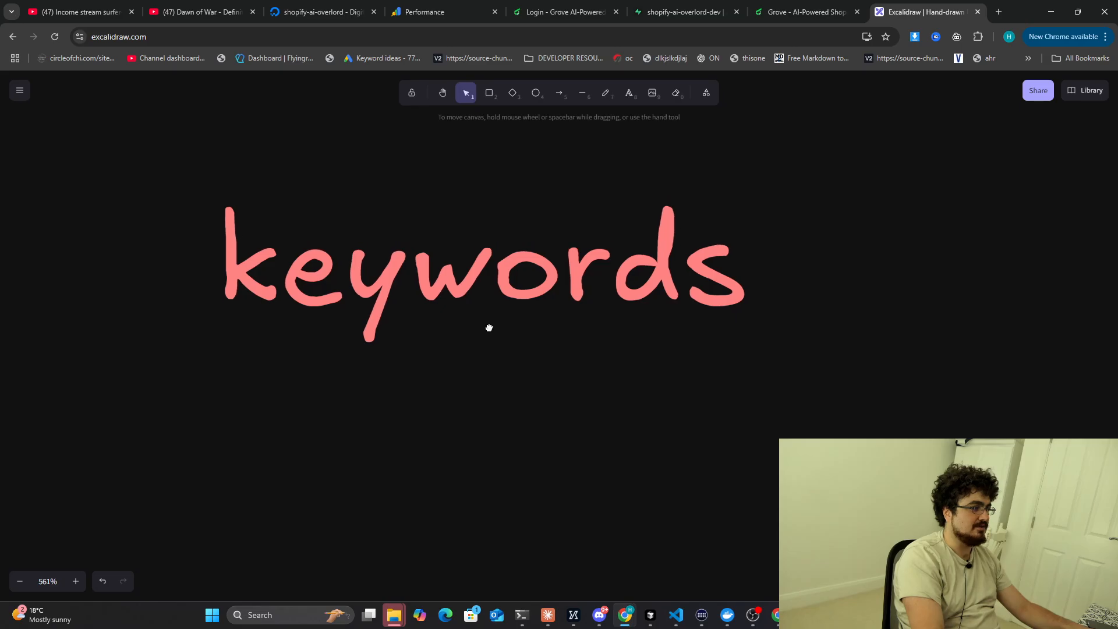
{"action": "left_click", "coordinate": [605, 93]}
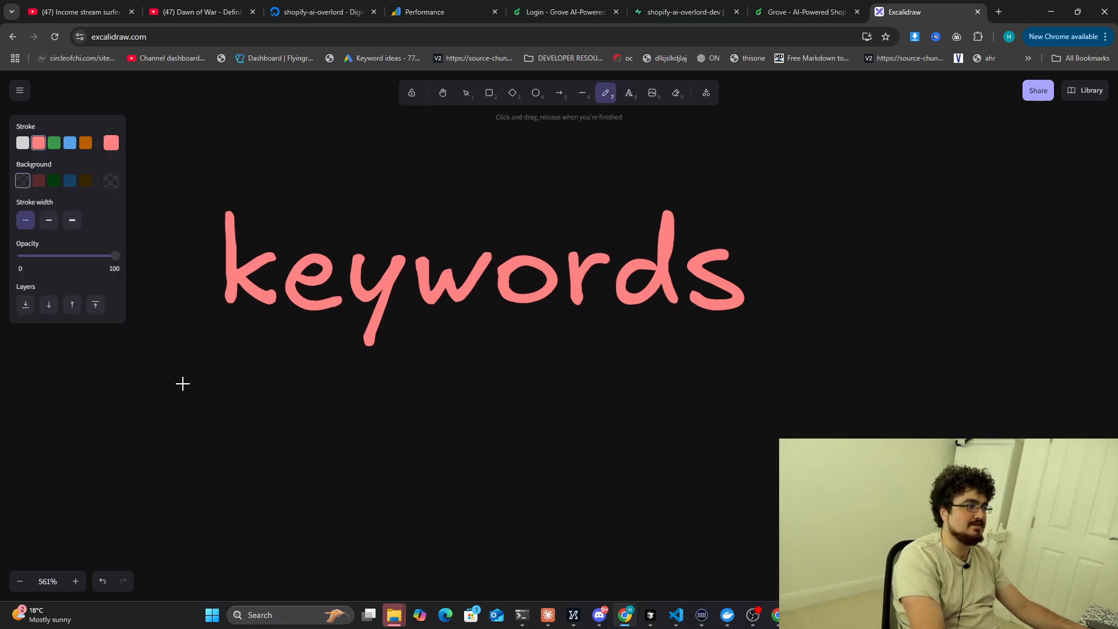
{"action": "left_click", "coordinate": [420, 11]}
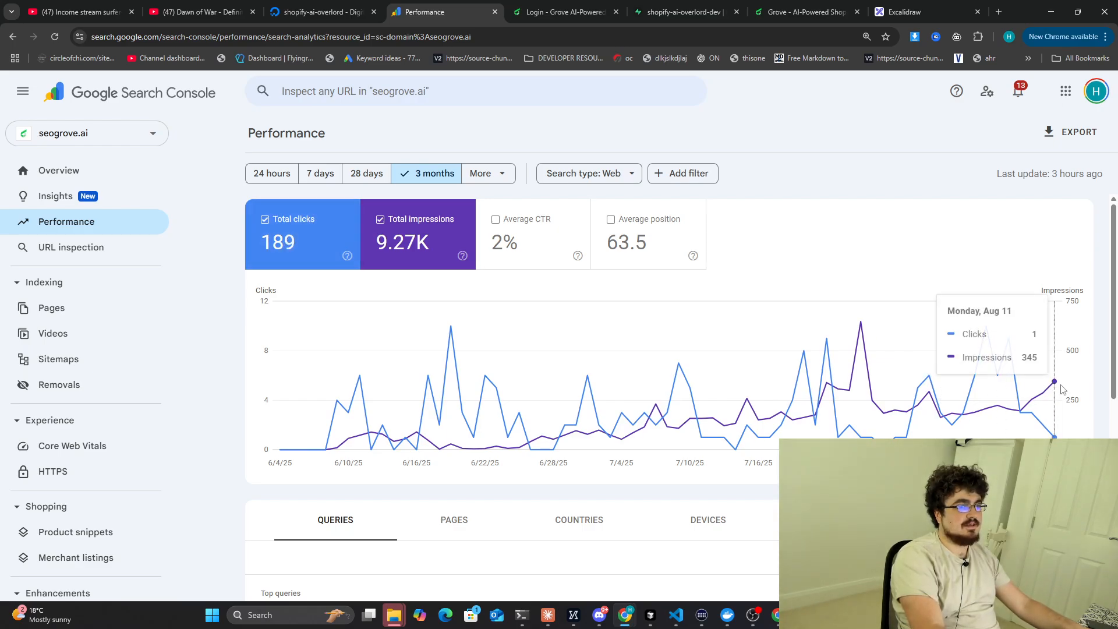
{"action": "mouse_move", "coordinate": [757, 181]}
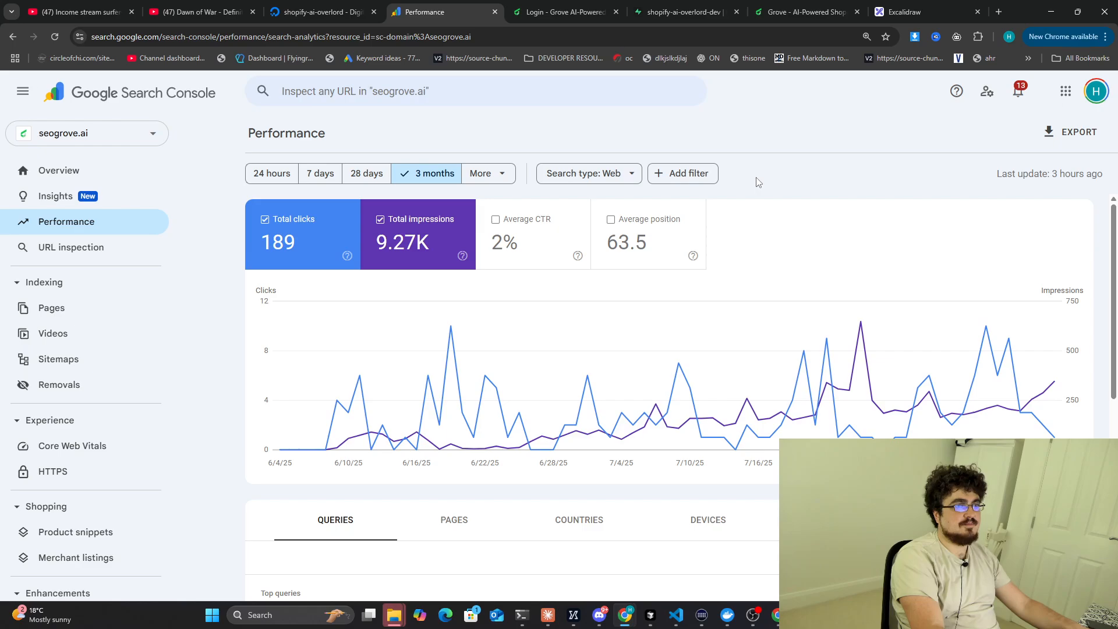
{"action": "mouse_move", "coordinate": [730, 209]}
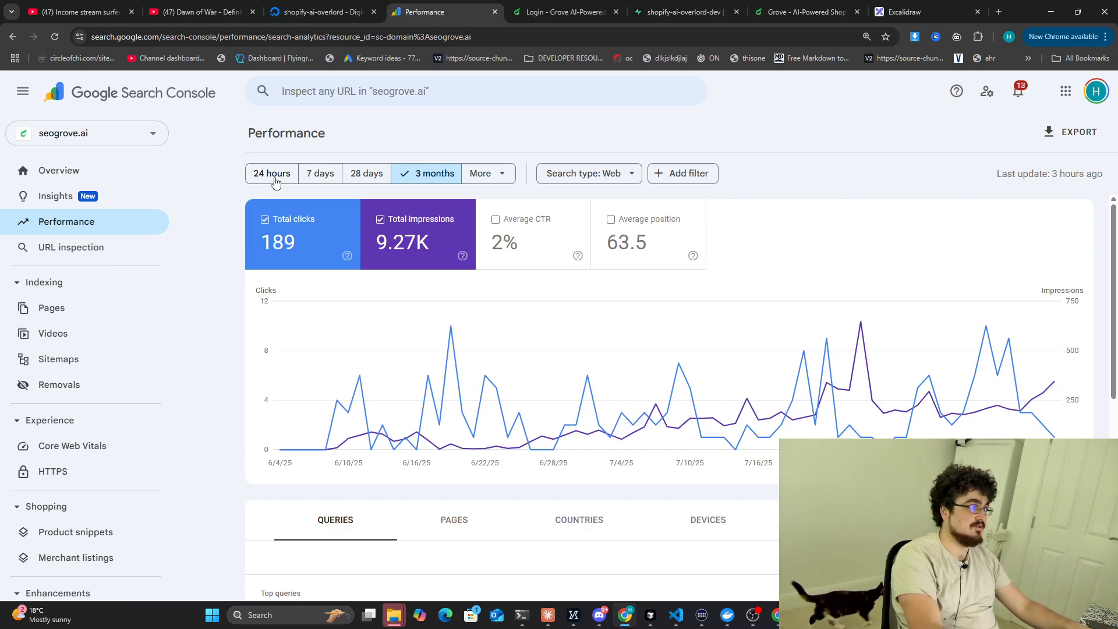
Filter the seogrove.ai Performance report to the last 24 hours and scroll to top pages.
{"action": "left_click", "coordinate": [271, 174]}
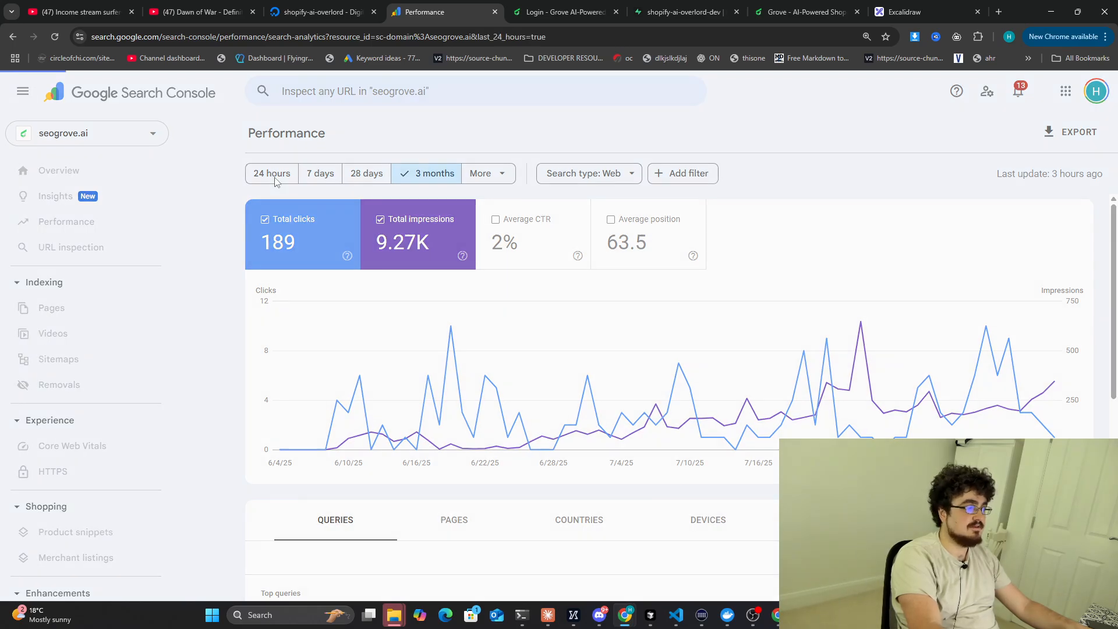
{"action": "left_click", "coordinate": [272, 174]}
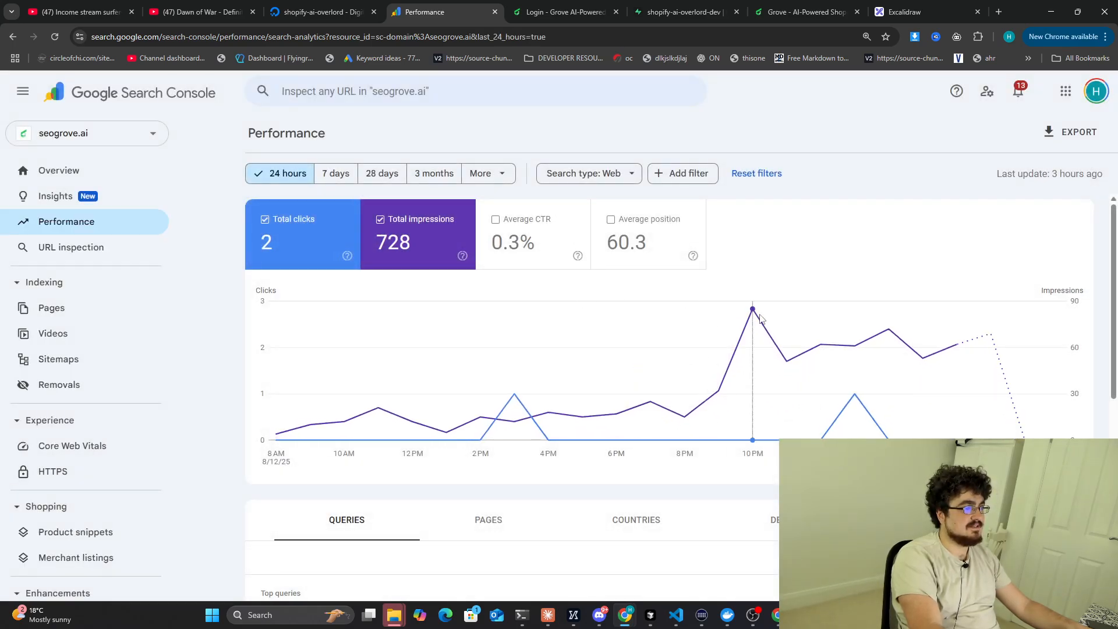
{"action": "mouse_move", "coordinate": [752, 309]}
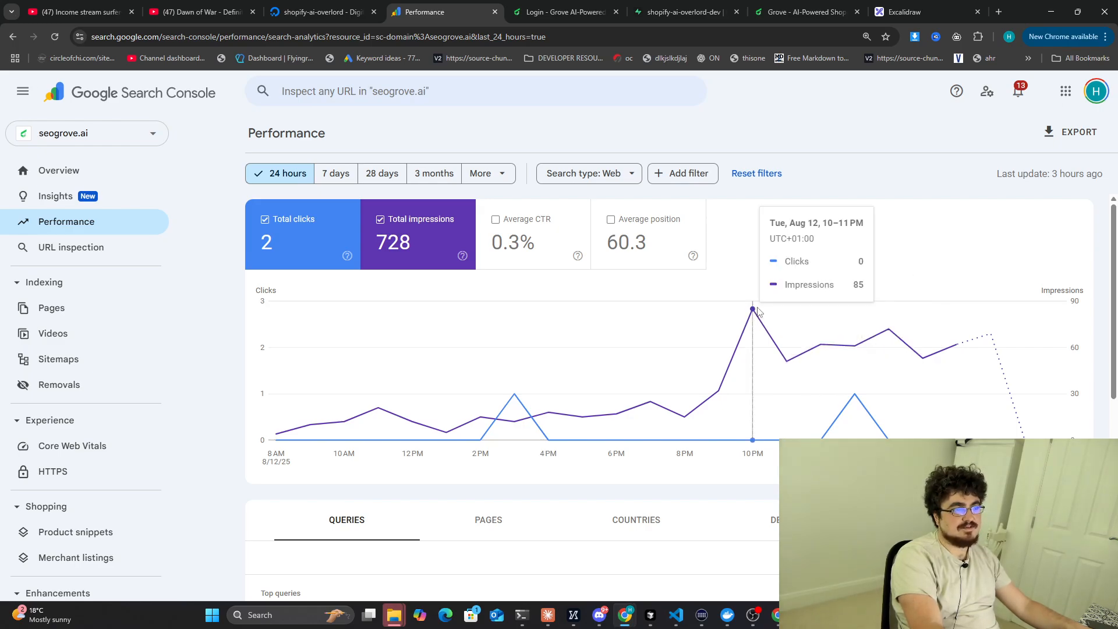
{"action": "scroll", "scroll_direction": "down", "scroll_amount": 3}
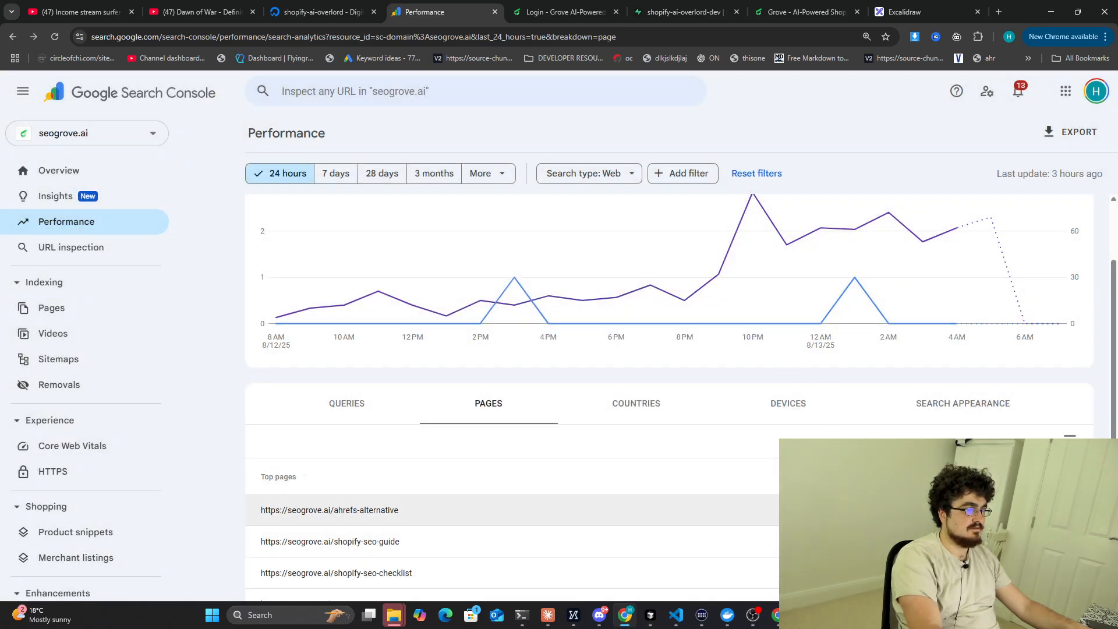
Open the ahrefs-alternative page plus a Keyword Planner tab, return to it, and launch a terminal.
{"action": "left_click", "coordinate": [328, 510]}
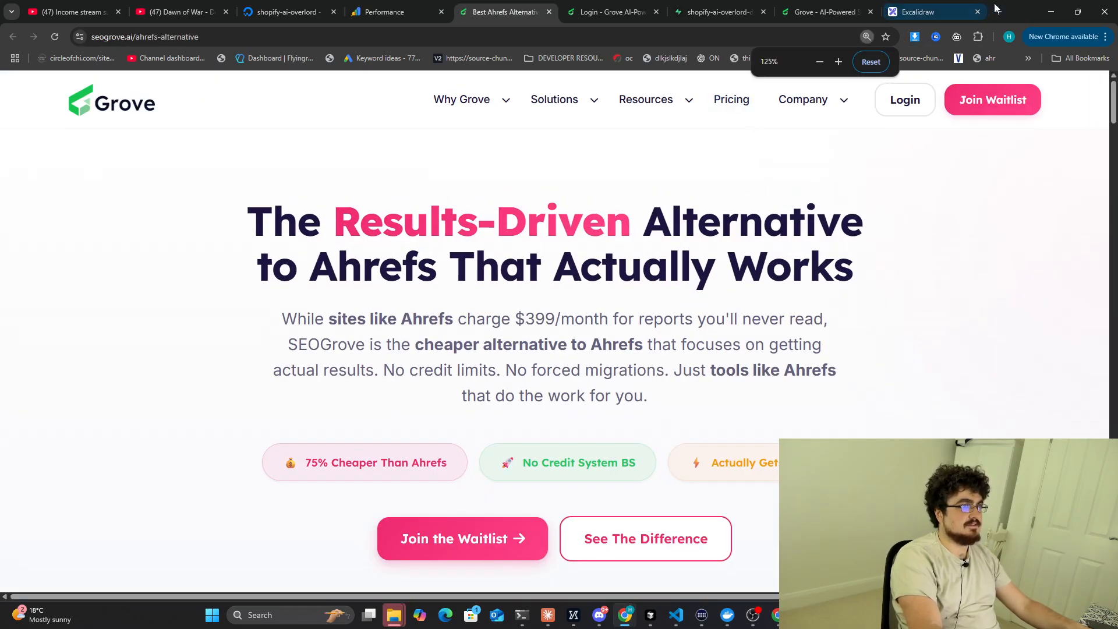
{"action": "left_click", "coordinate": [934, 12]}
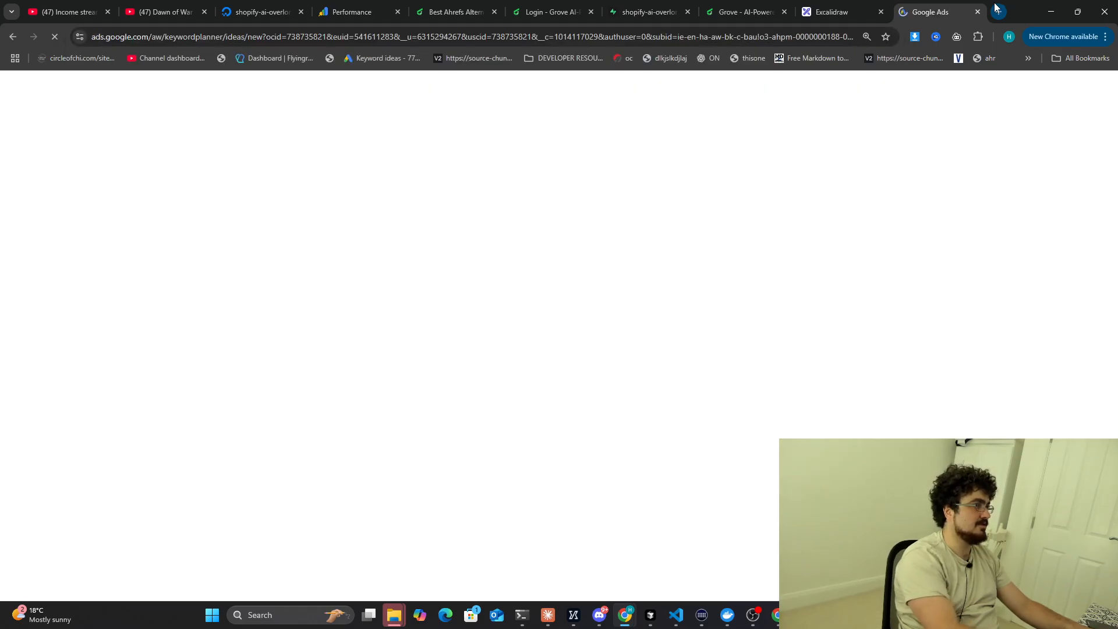
{"action": "left_click", "coordinate": [357, 13]}
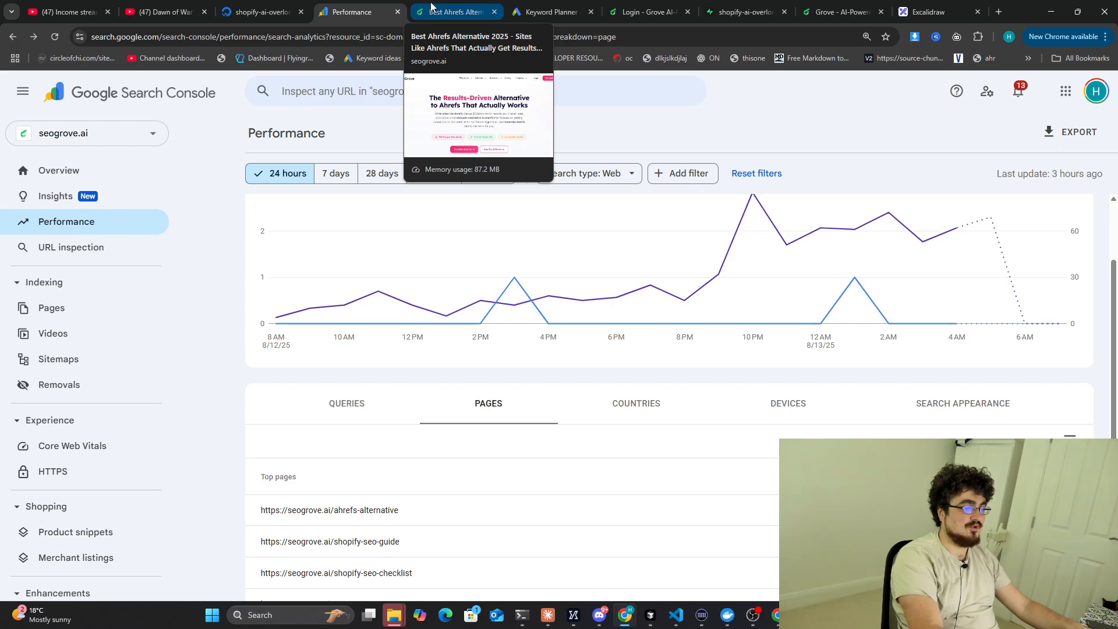
{"action": "left_click", "coordinate": [455, 12]}
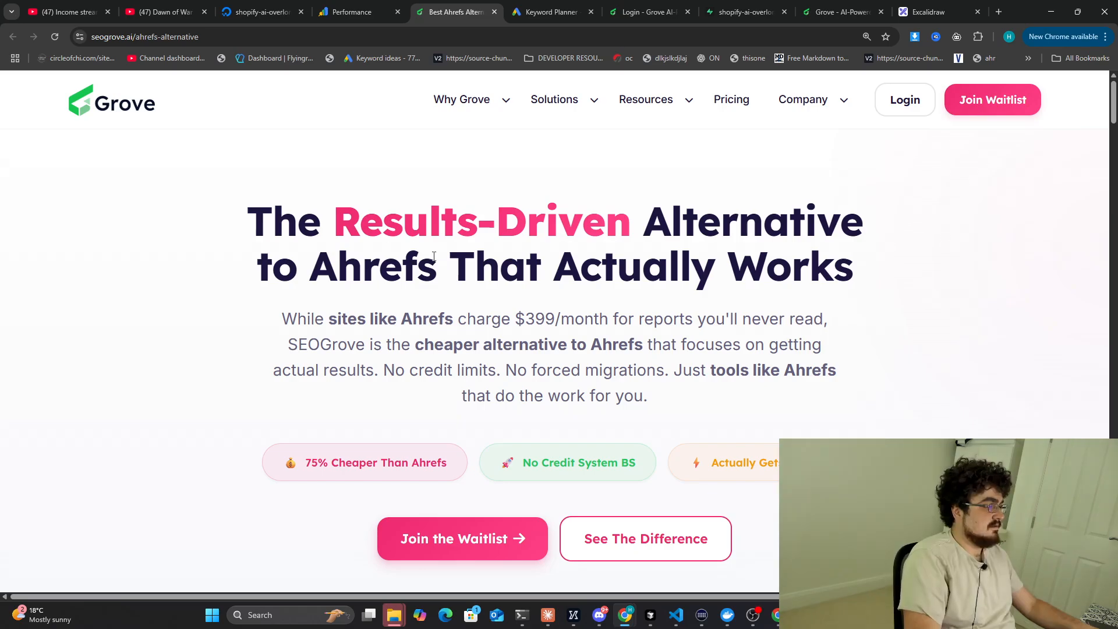
{"action": "left_click", "coordinate": [211, 614]}
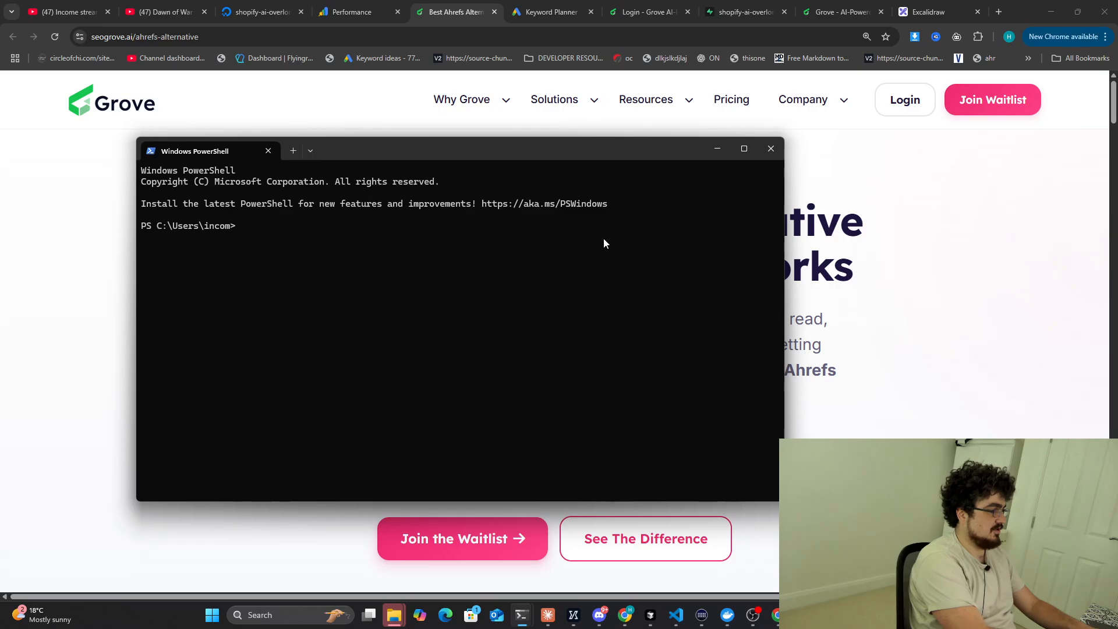
Resume the last Claude Code conversation with claude -c in groveseo under Ubuntu.
{"action": "type", "text": "cd groveseo"}
{"action": "type", "text": "claude -c"}
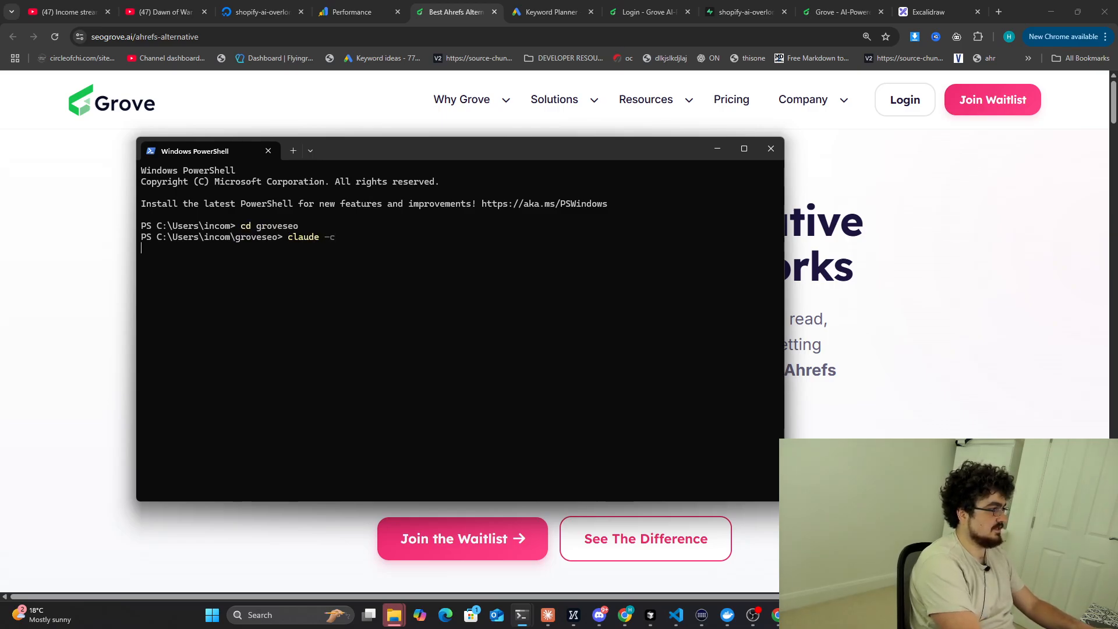
{"action": "key", "text": "enter"}
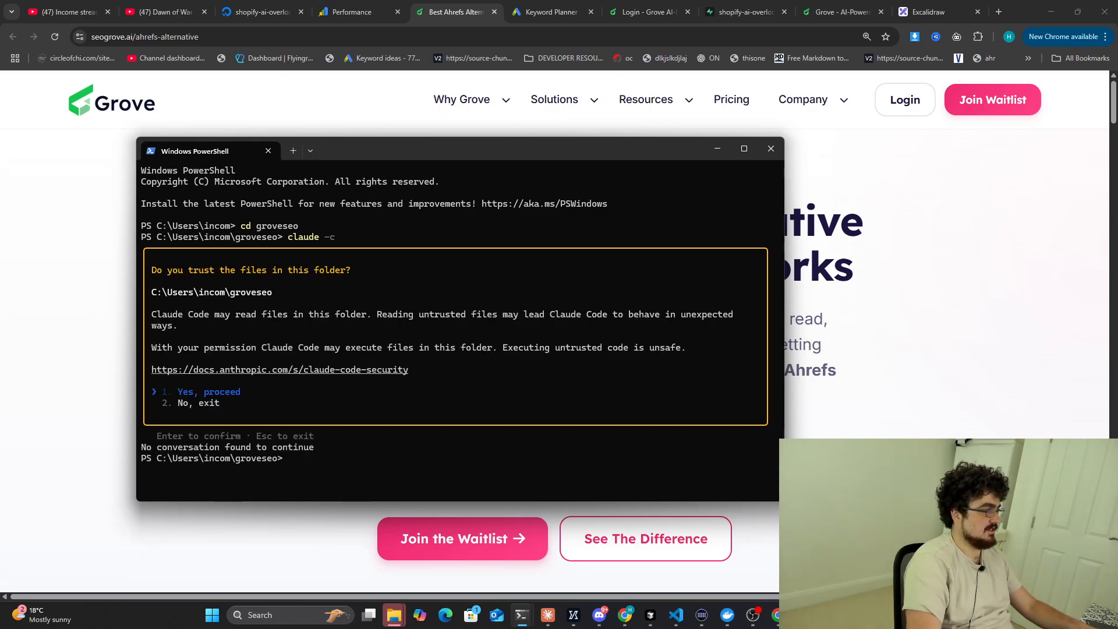
{"action": "type", "text": "claude -c"}
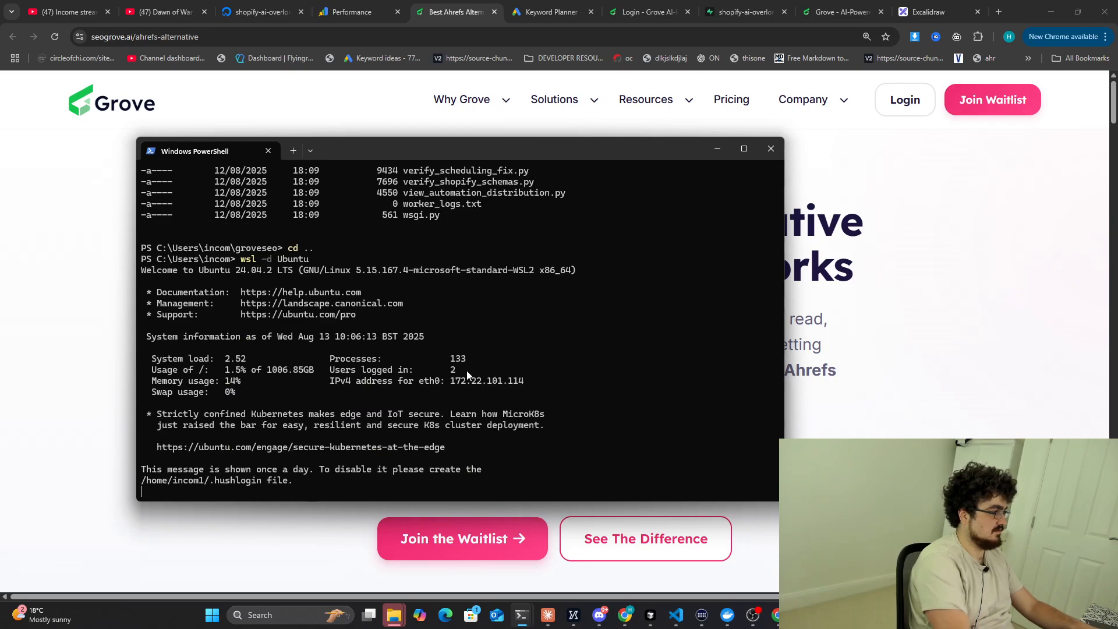
{"action": "type", "text": "cd groveseo"}
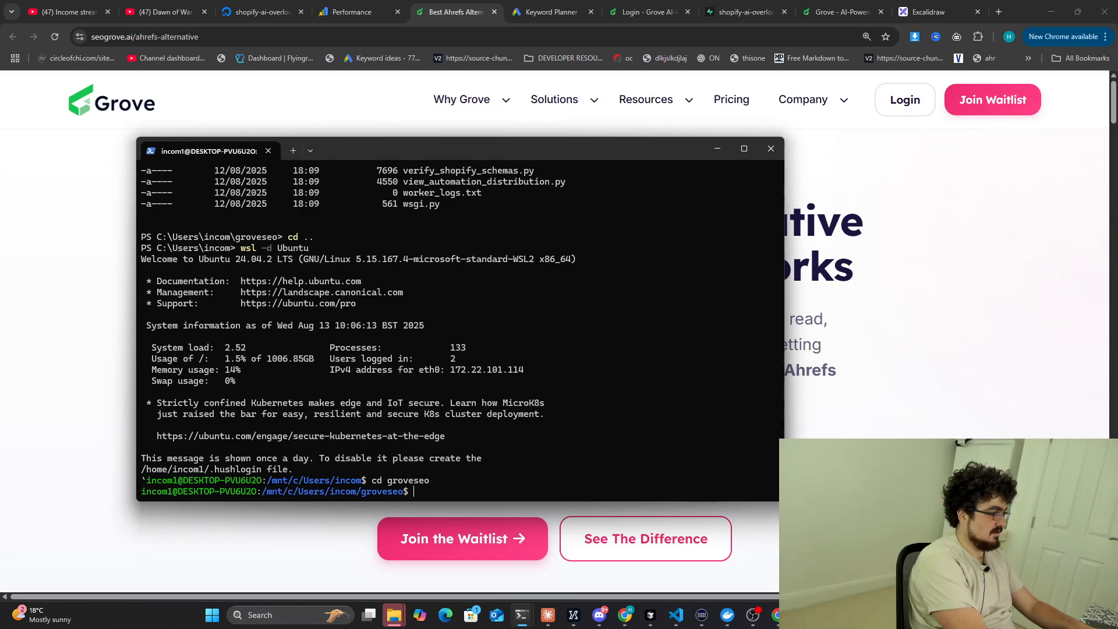
{"action": "type", "text": "claude -c"}
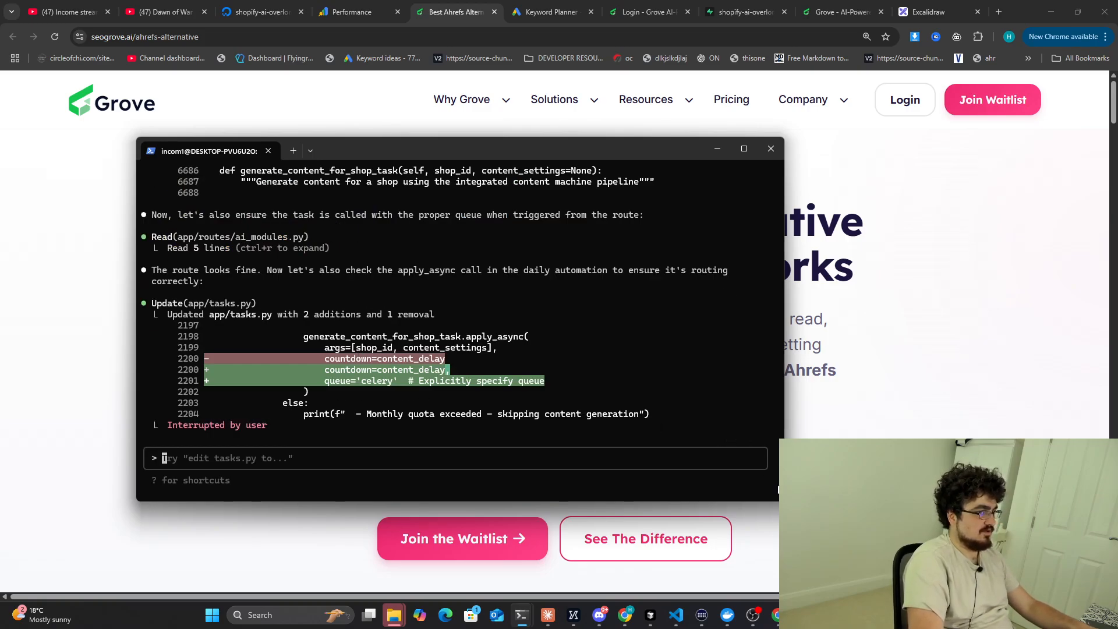
Review the resumed session's SEO request with Search Console files, then switch to Keyword Planner.
{"action": "left_click", "coordinate": [769, 148]}
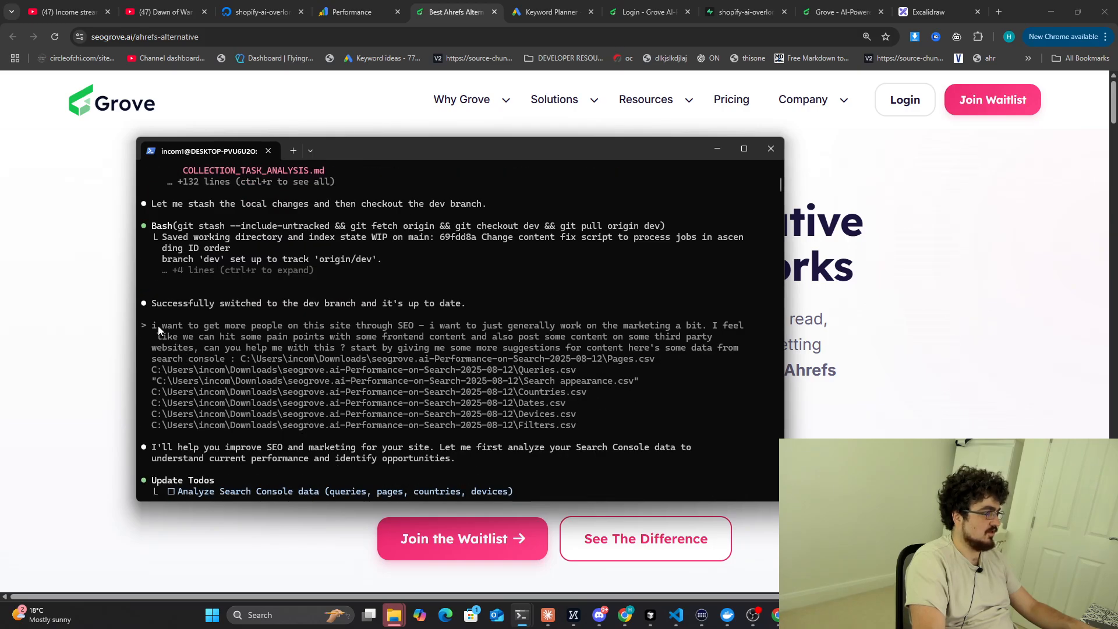
{"action": "left_click_drag", "start_coordinate": [152, 325], "coordinate": [403, 324]}
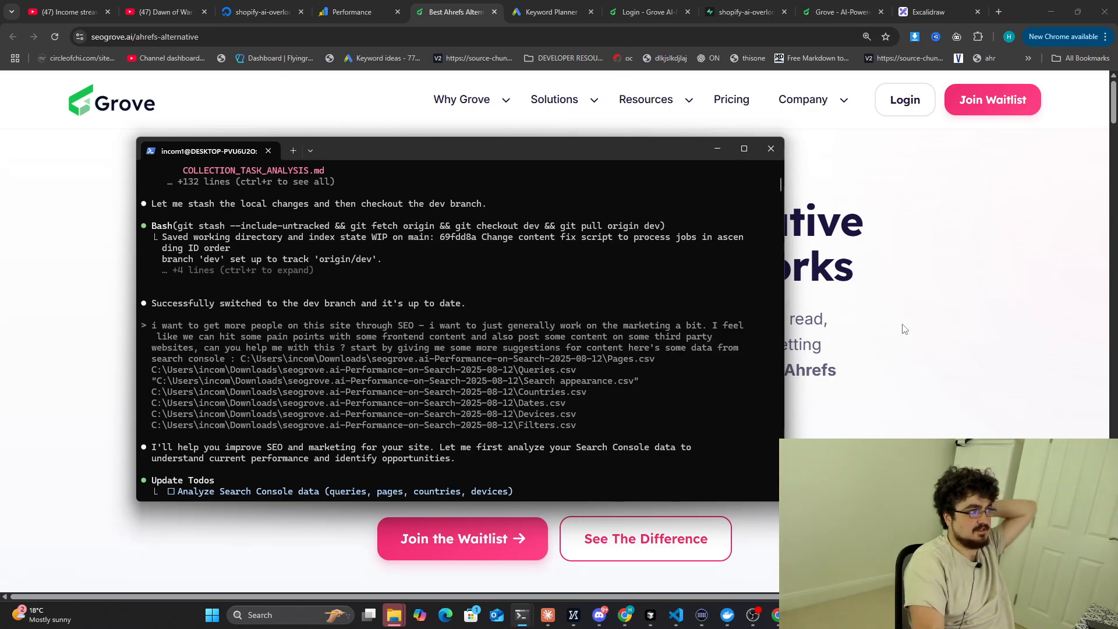
{"action": "left_click", "coordinate": [546, 12]}
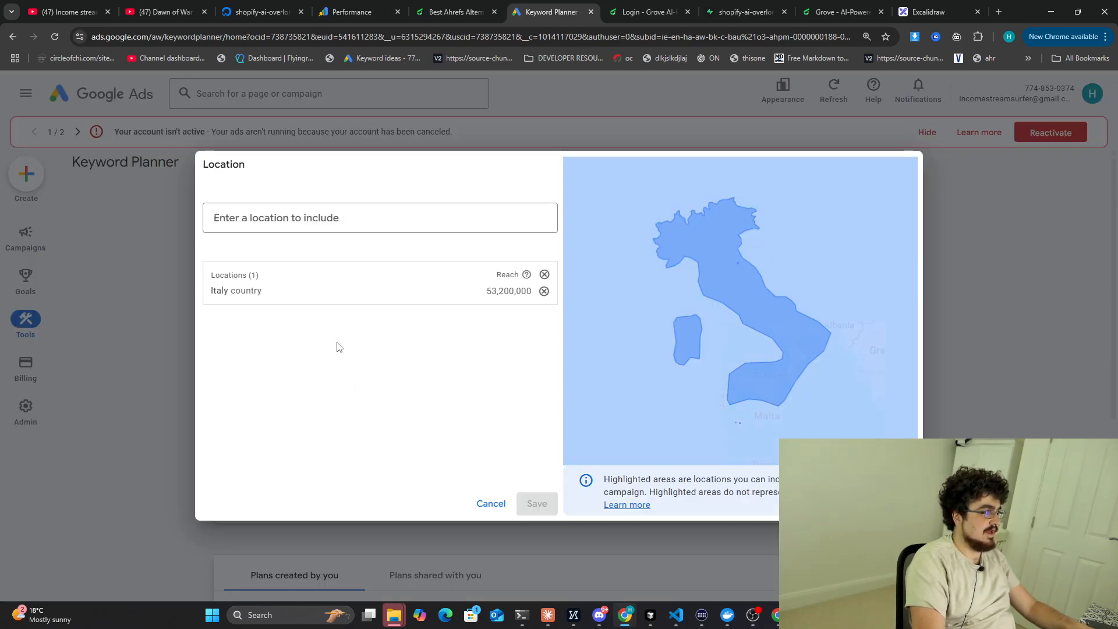
Target the United States and get Keyword Planner ideas for 'ahrefs alternative'.
{"action": "type", "text": "unit"}
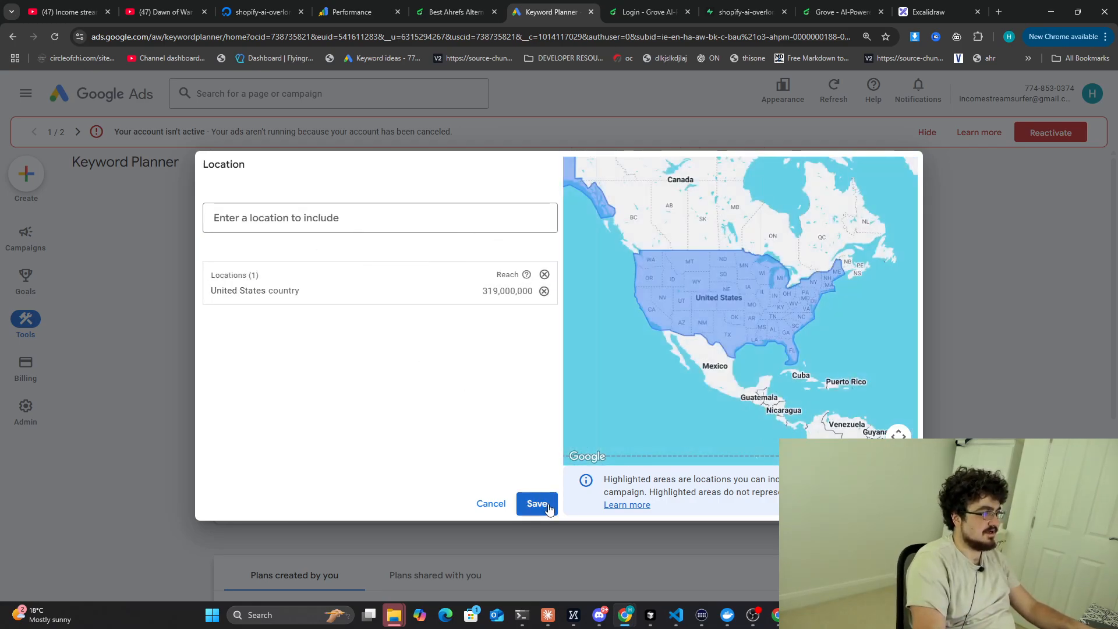
{"action": "left_click", "coordinate": [536, 503]}
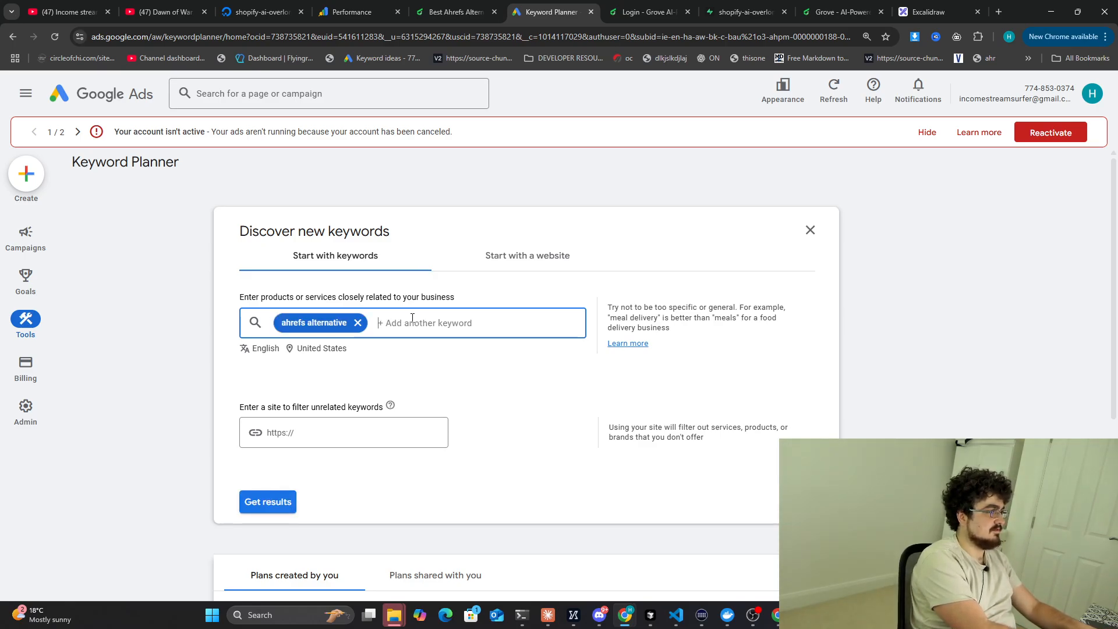
{"action": "left_click", "coordinate": [268, 501]}
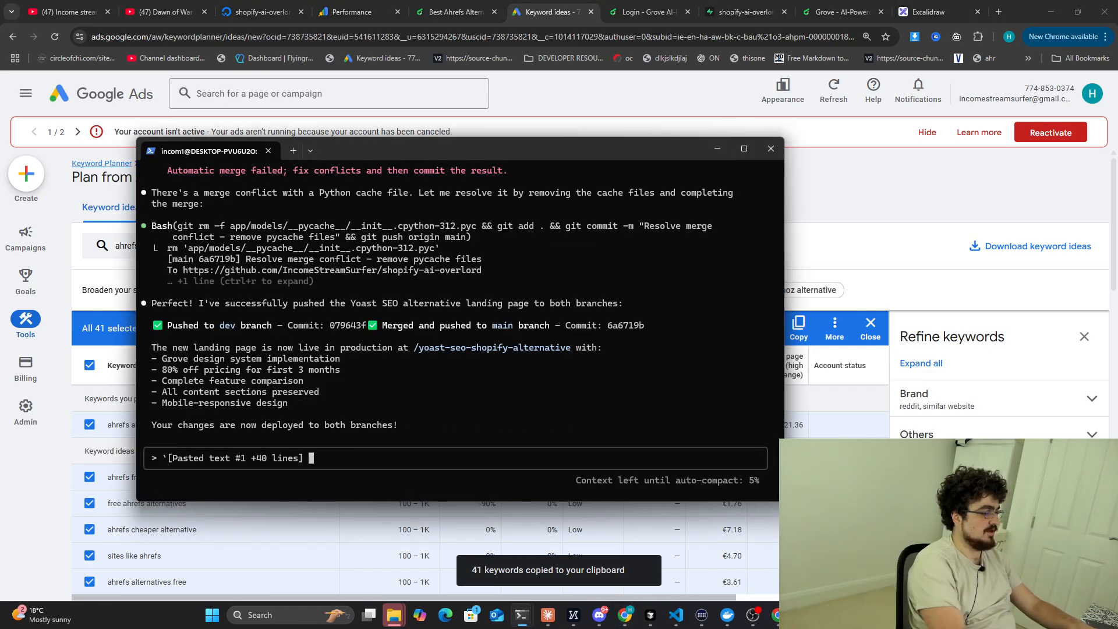
Send the pasted keyword list with 'make me a page and follow my template'.
{"action": "type", "text": "make me a page and follow m"}
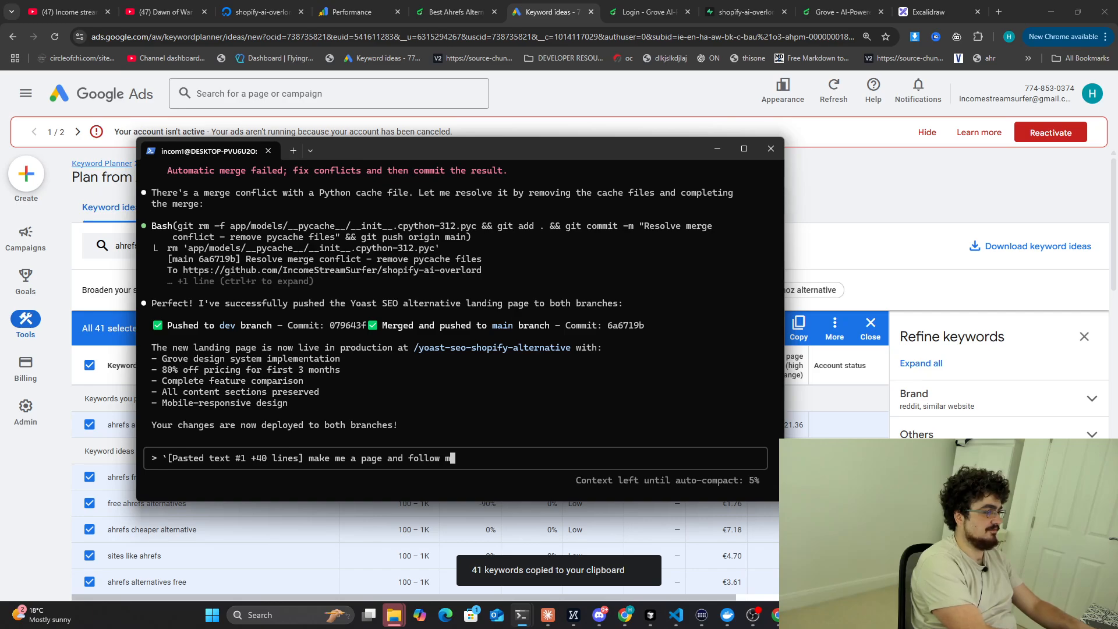
{"action": "type", "text": "my template"}
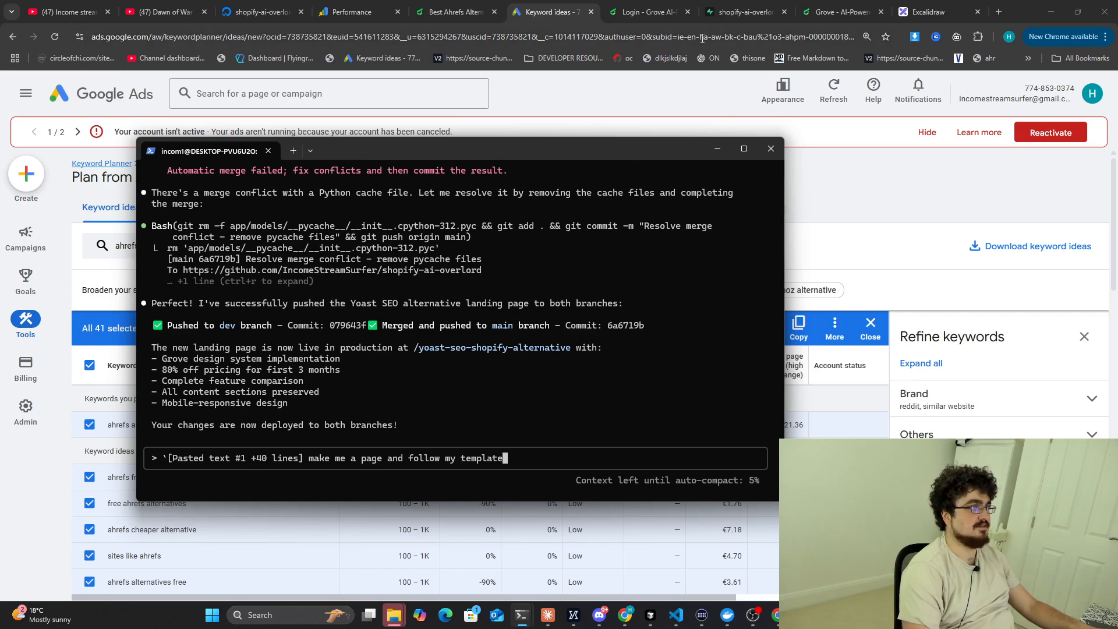
{"action": "key", "text": "alt+tab"}
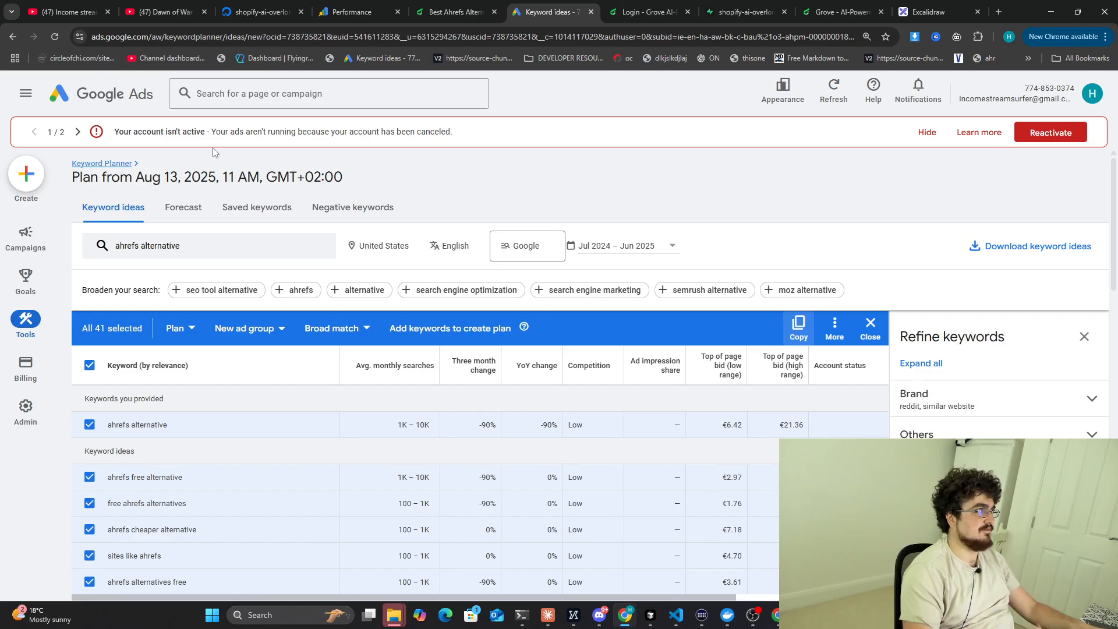
Re-run Keyword Planner with seed keyword 'yoast shopify' to get eight ideas.
{"action": "scroll", "scroll_direction": "down", "scroll_amount": 3}
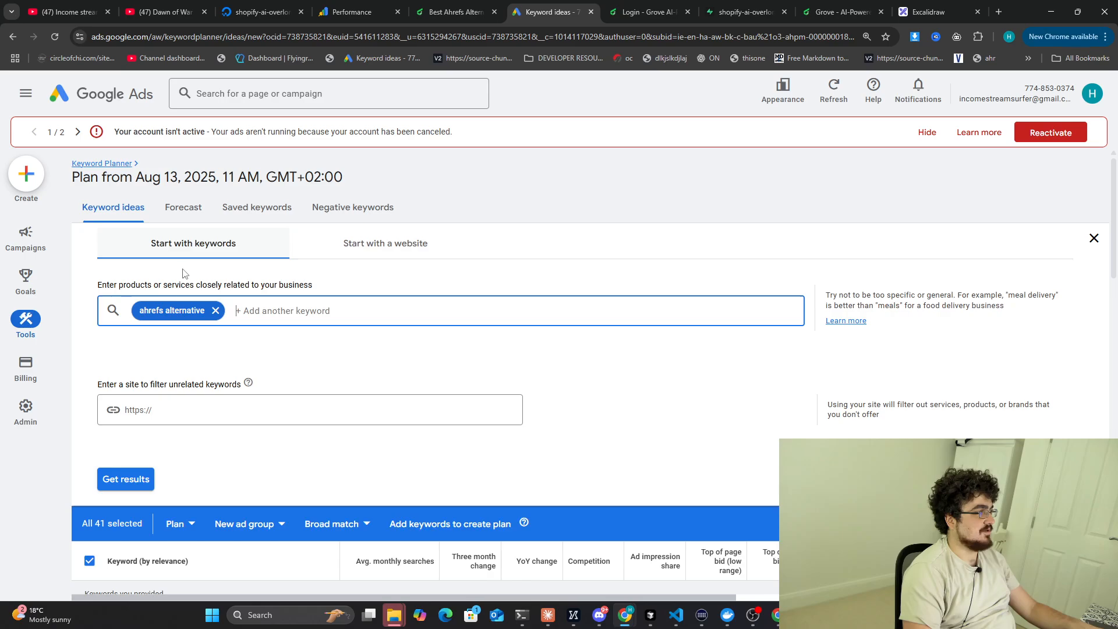
{"action": "left_click", "coordinate": [216, 310]}
{"action": "type", "text": "yoast shopify"}
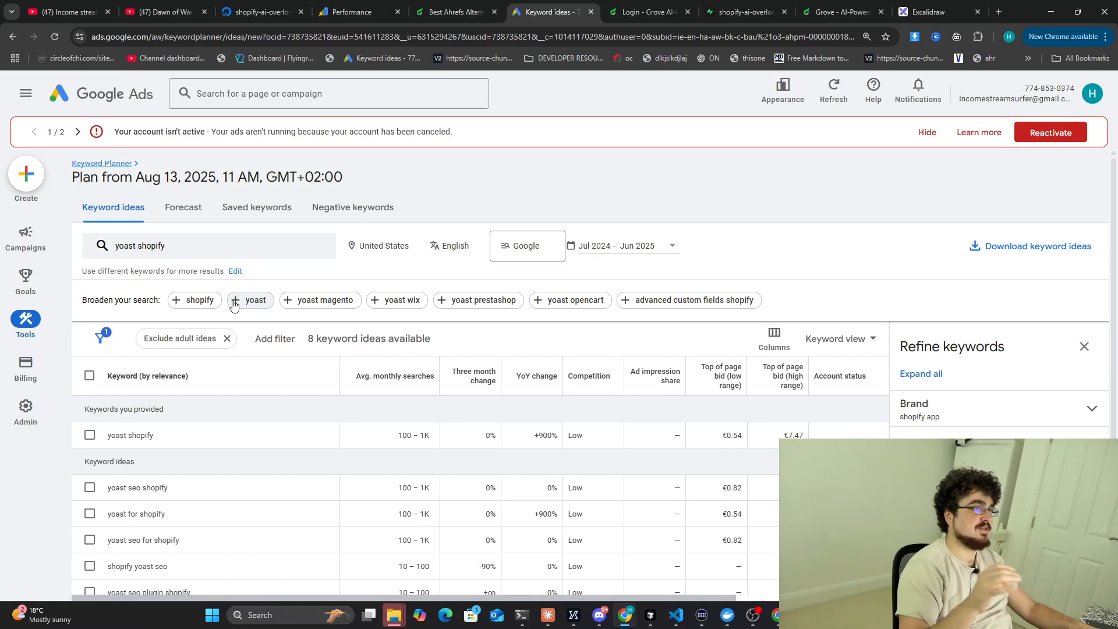
{"action": "scroll", "scroll_direction": "down", "scroll_amount": 3}
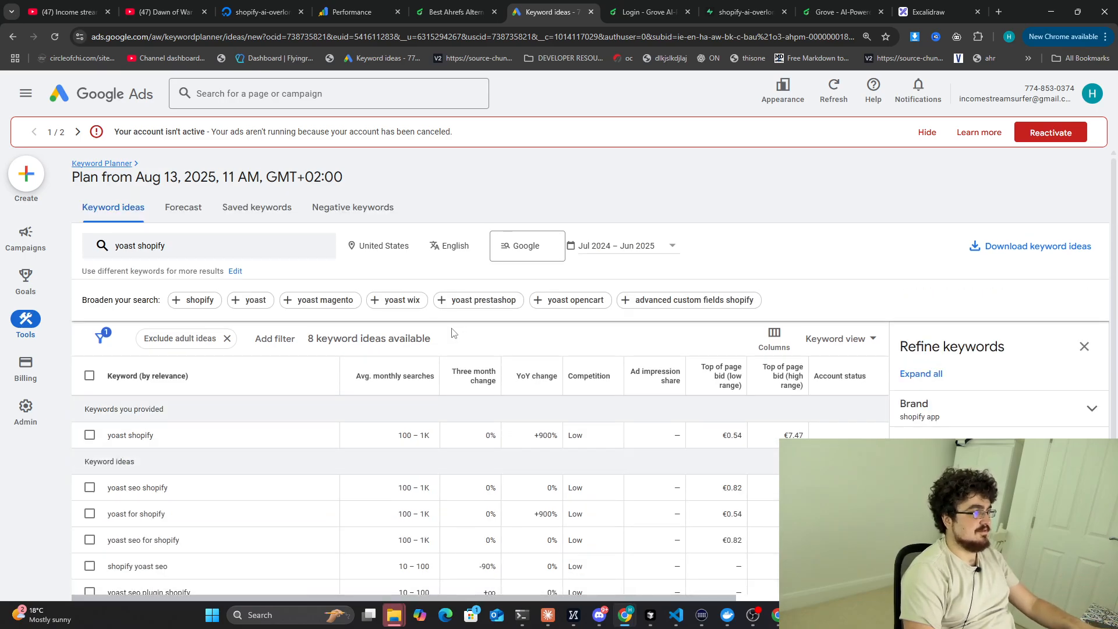
{"action": "mouse_move", "coordinate": [648, 190]}
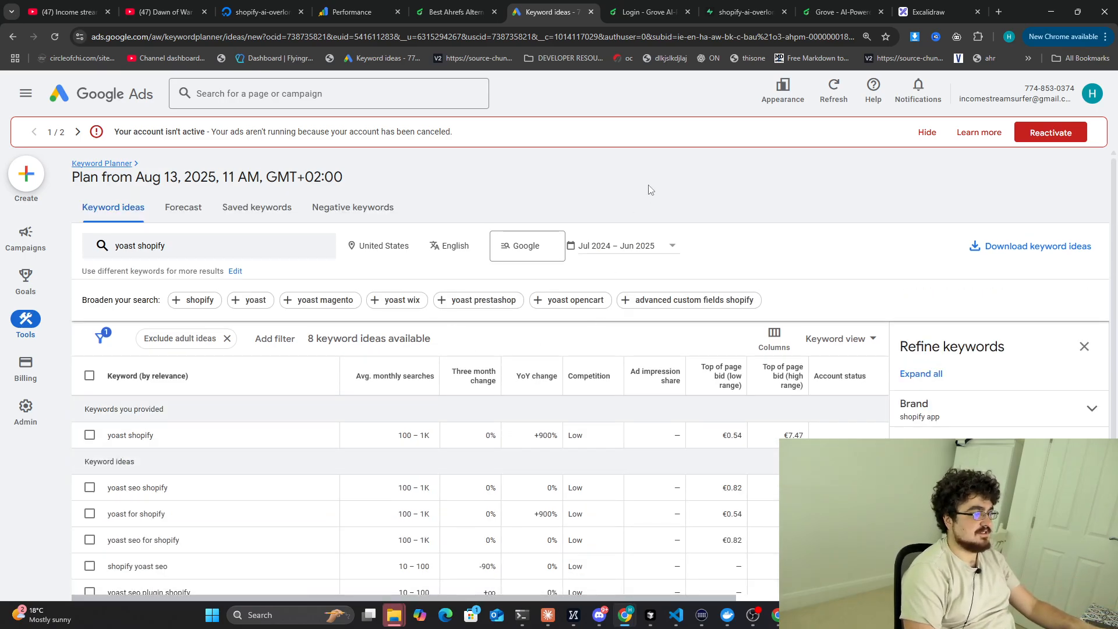
{"action": "left_click", "coordinate": [998, 12]}
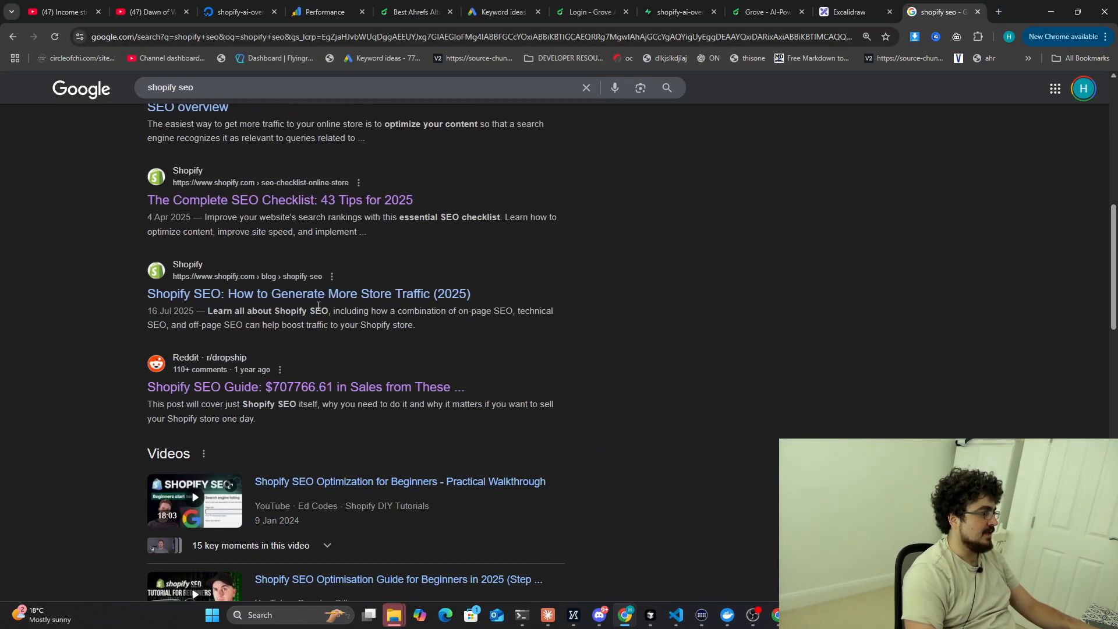
Open and browse Coalition Technologies' Shopify SEO page from the 'shopify seo' results.
{"action": "scroll", "scroll_direction": "down", "scroll_amount": 3}
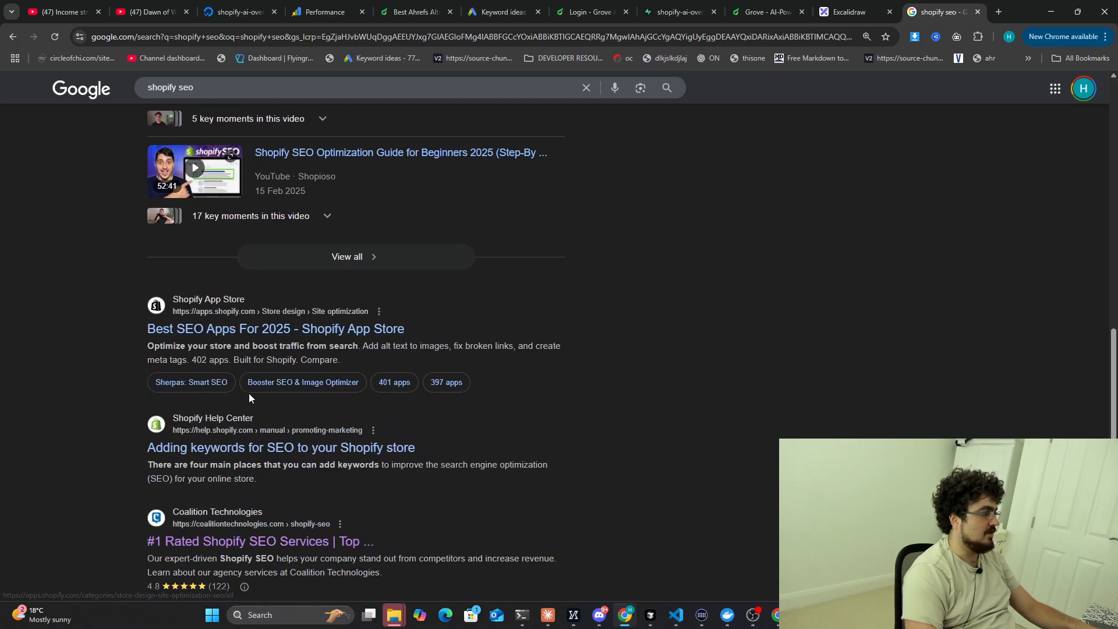
{"action": "left_click", "coordinate": [259, 540]}
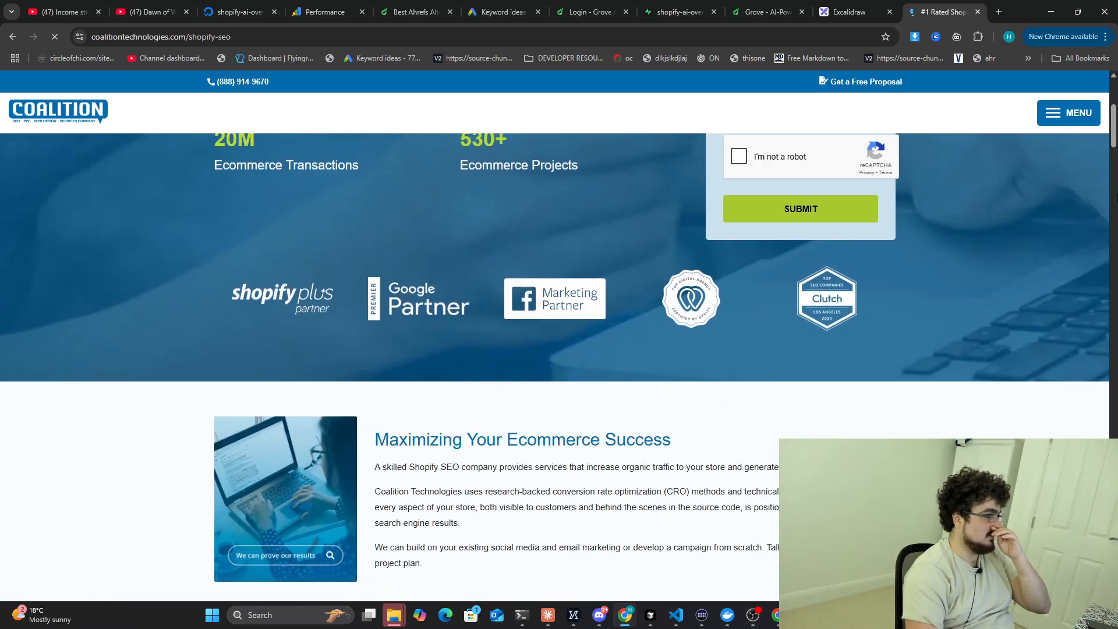
{"action": "scroll", "scroll_direction": "down", "scroll_amount": 3}
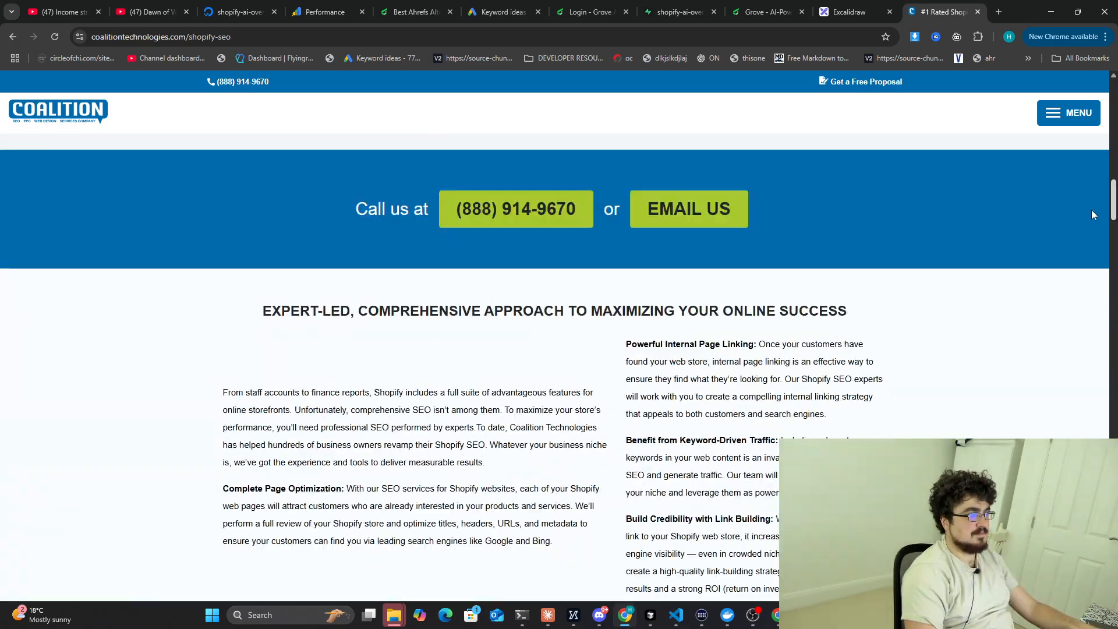
{"action": "scroll", "scroll_direction": "down", "scroll_amount": 3}
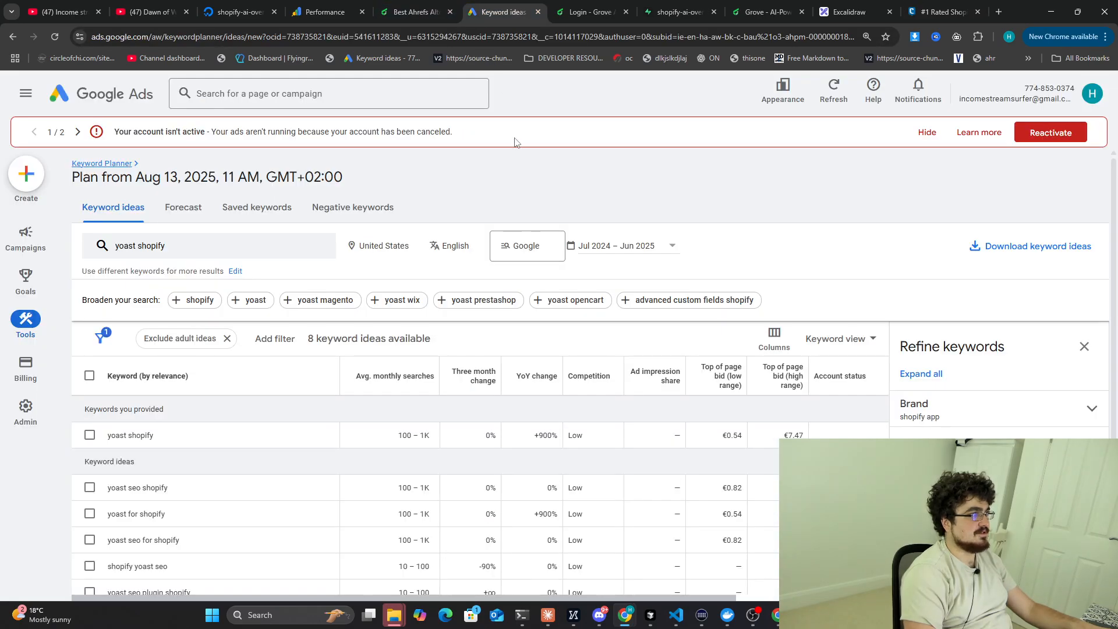
Return to Grove's ahrefs-alternative page and scroll to its Ahrefs comparison.
{"action": "left_click", "coordinate": [415, 13]}
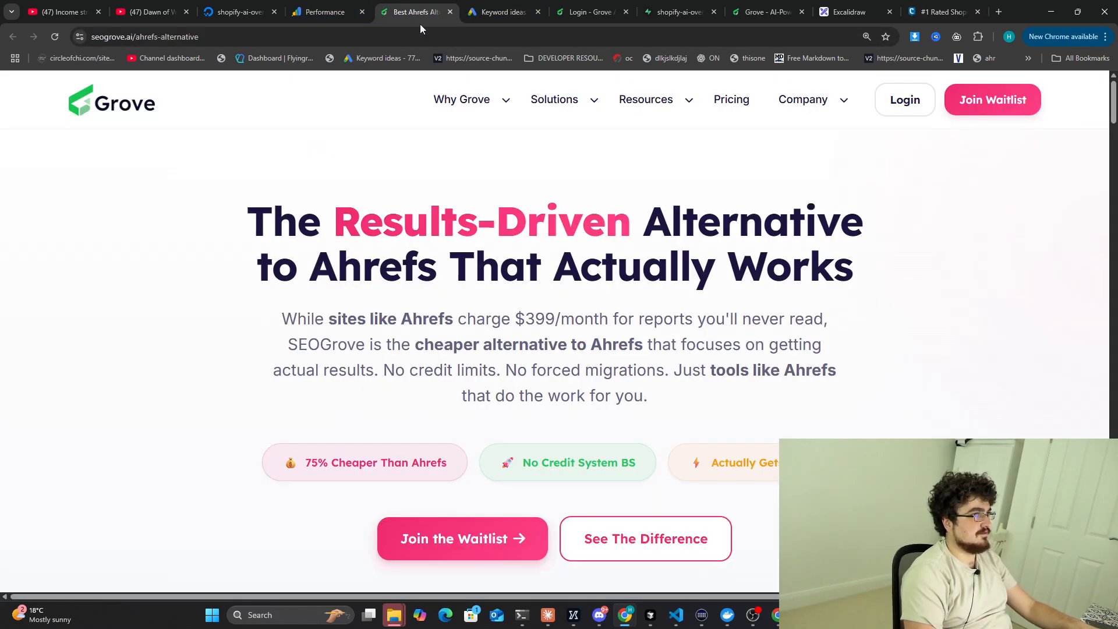
{"action": "scroll", "scroll_direction": "down", "scroll_amount": 3}
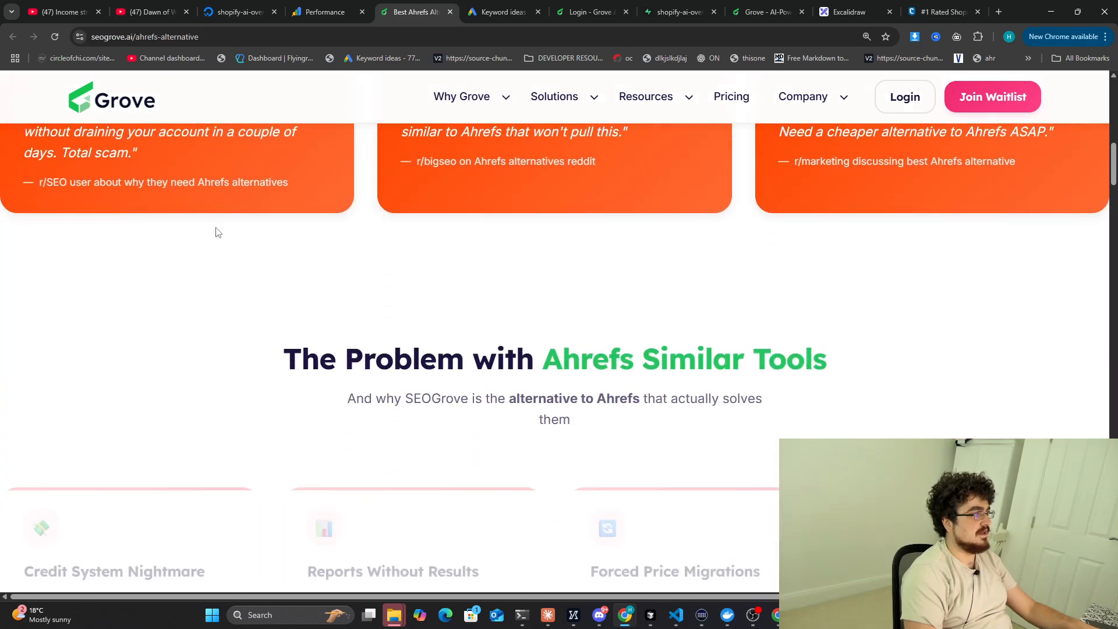
{"action": "scroll", "scroll_direction": "down", "scroll_amount": 3}
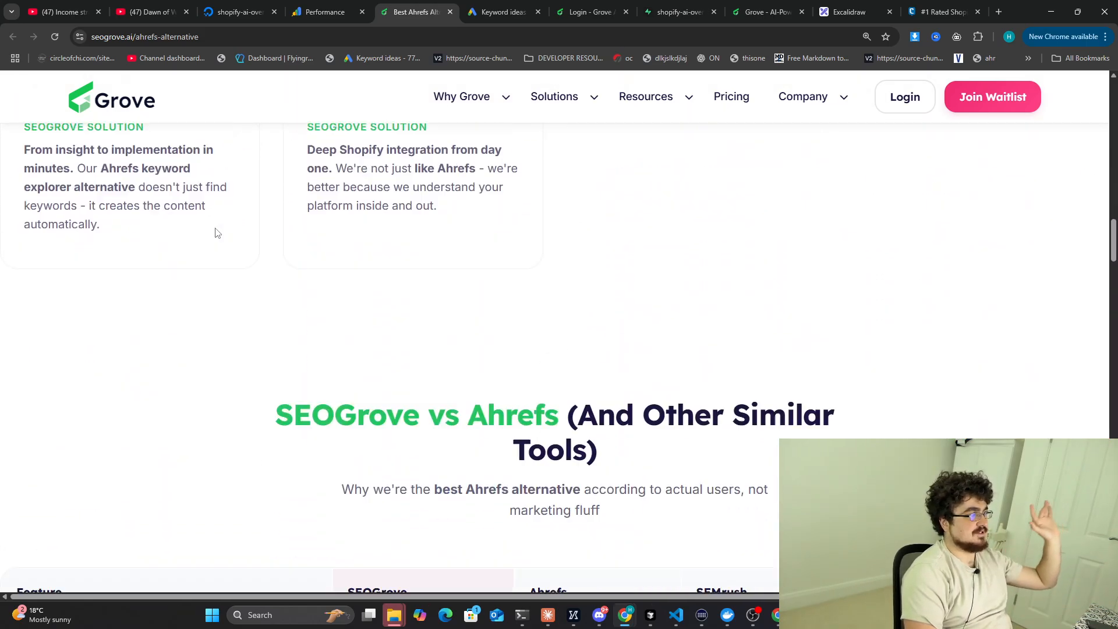
Filter Search Console to the ahrefs-alternative page (352 impressions) and sort its queries by position.
{"action": "left_click", "coordinate": [326, 12]}
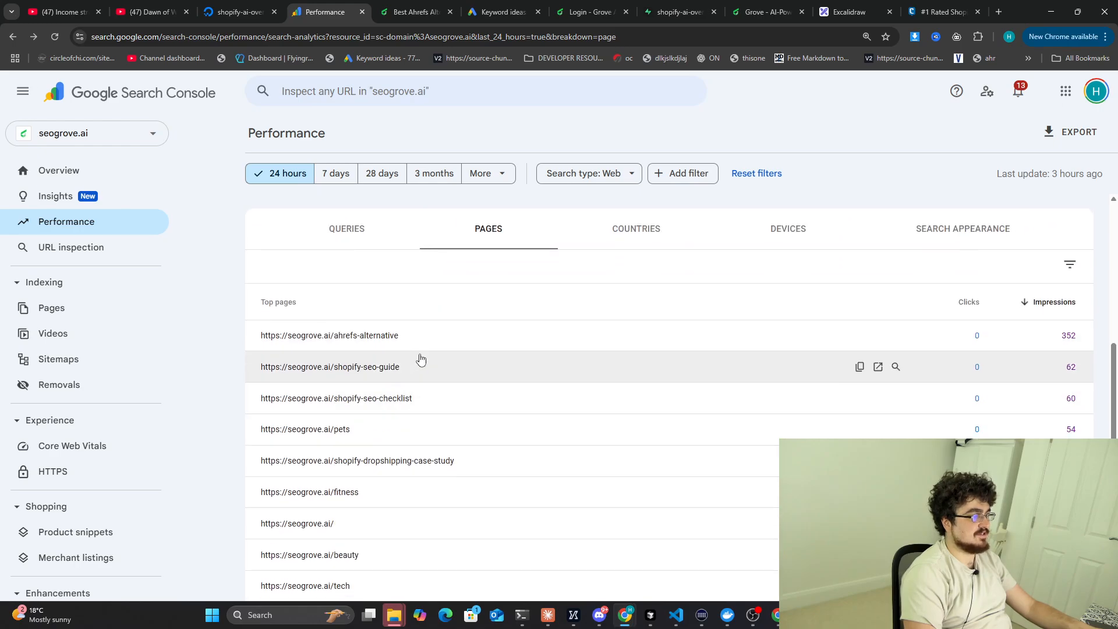
{"action": "double_click", "coordinate": [1067, 335]}
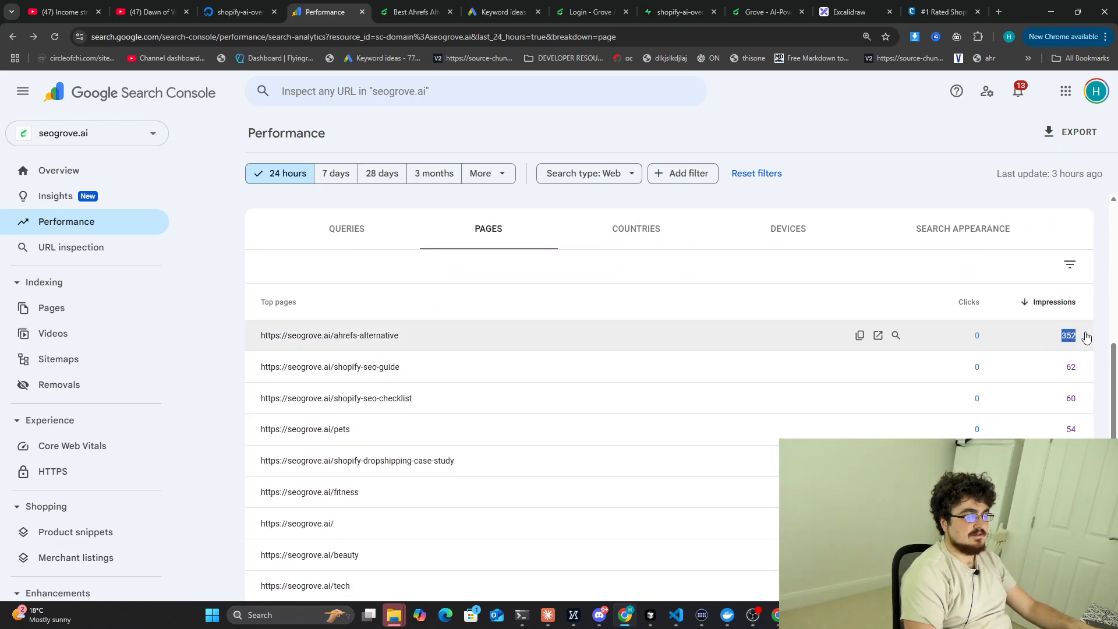
{"action": "left_click", "coordinate": [330, 335]}
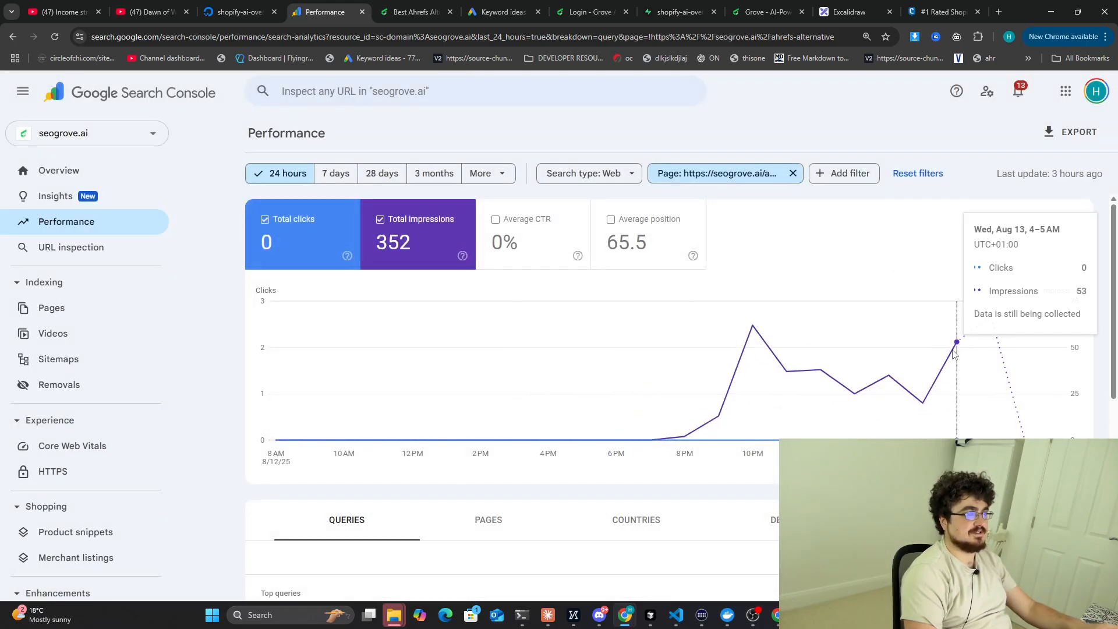
{"action": "scroll", "scroll_direction": "down", "scroll_amount": 3}
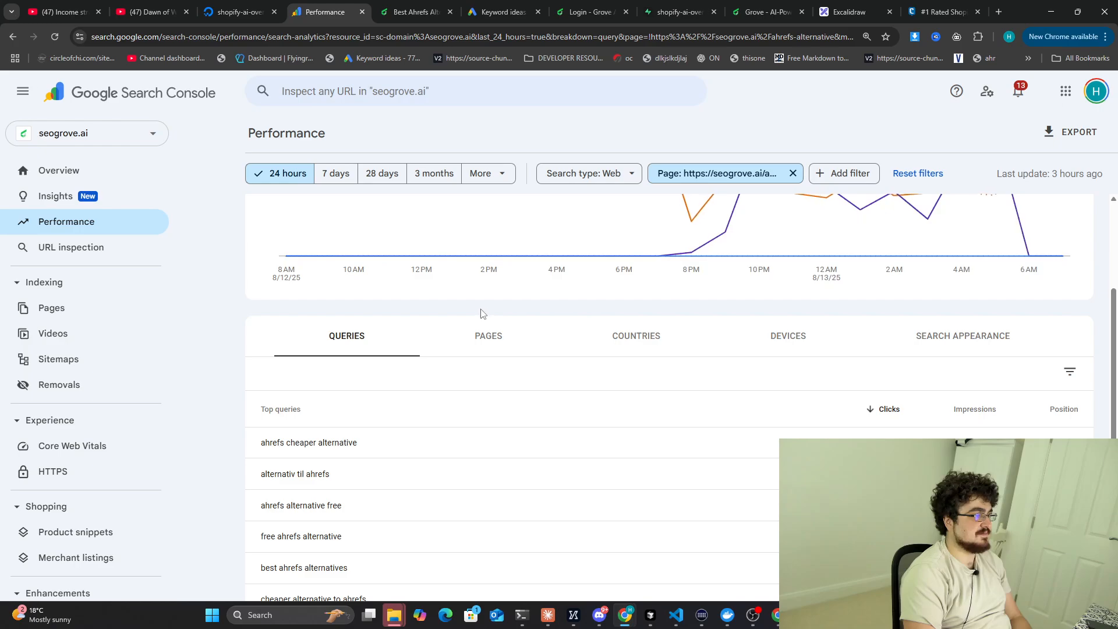
{"action": "left_click", "coordinate": [1063, 293]}
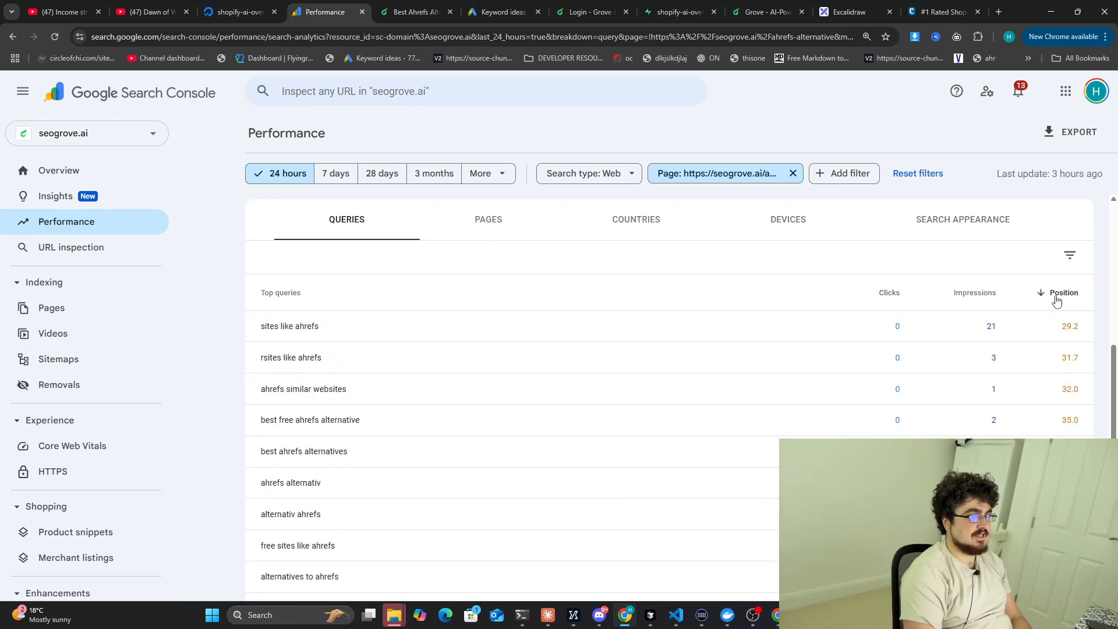
{"action": "left_click", "coordinate": [1063, 292]}
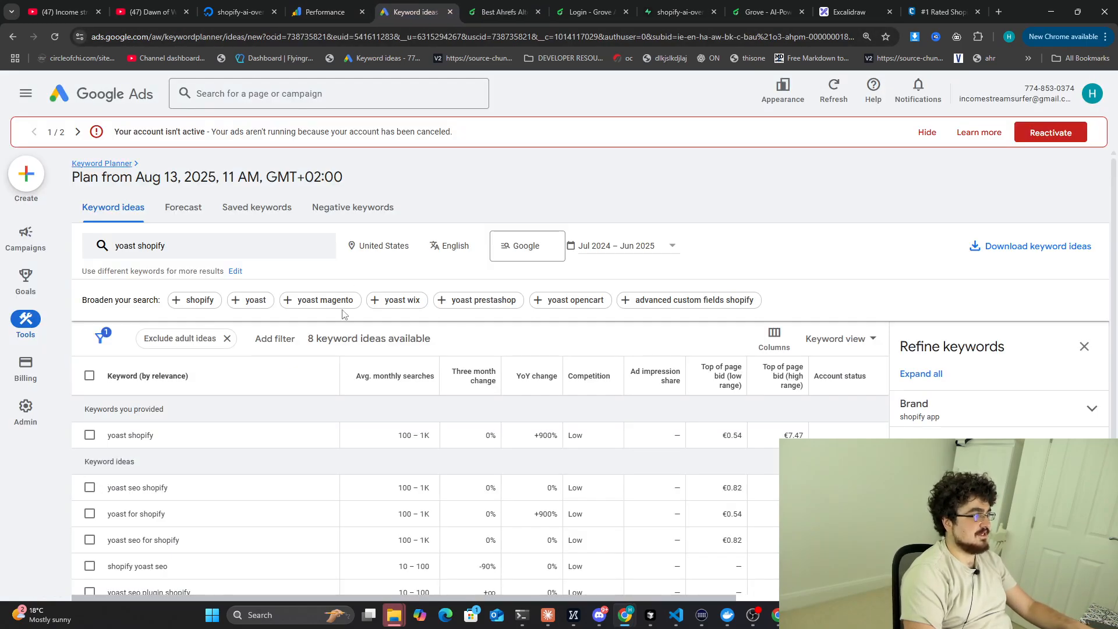
Get the 41 Keyword Planner ideas for 'ahrefs alternatives', then view the Grove ahrefs-alternative page.
{"action": "left_click", "coordinate": [234, 271]}
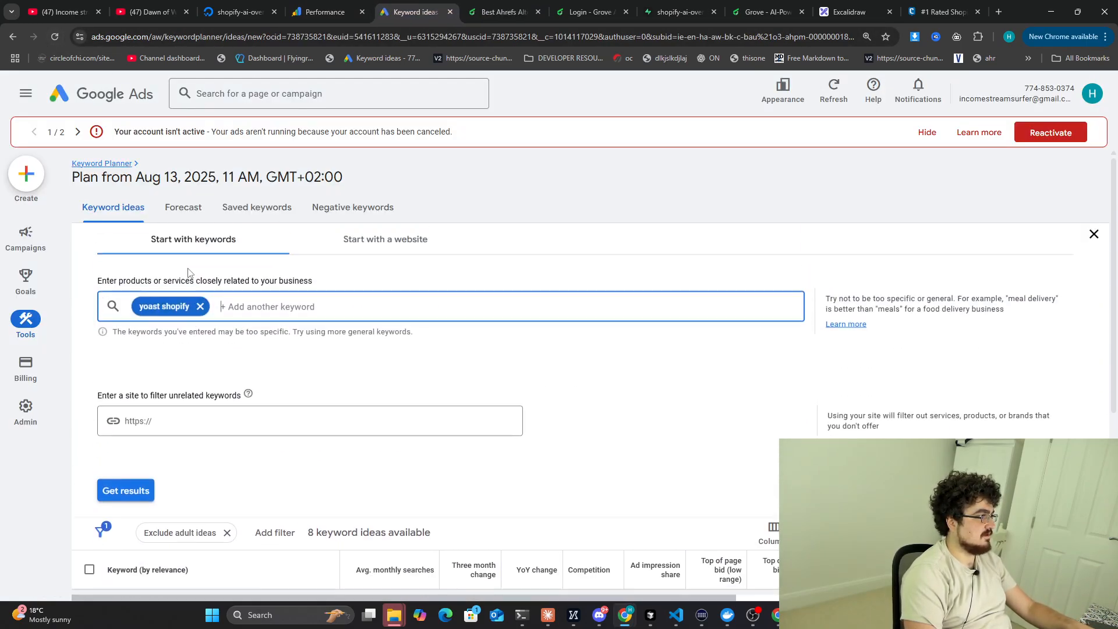
{"action": "type", "text": "ahrefs alternatives"}
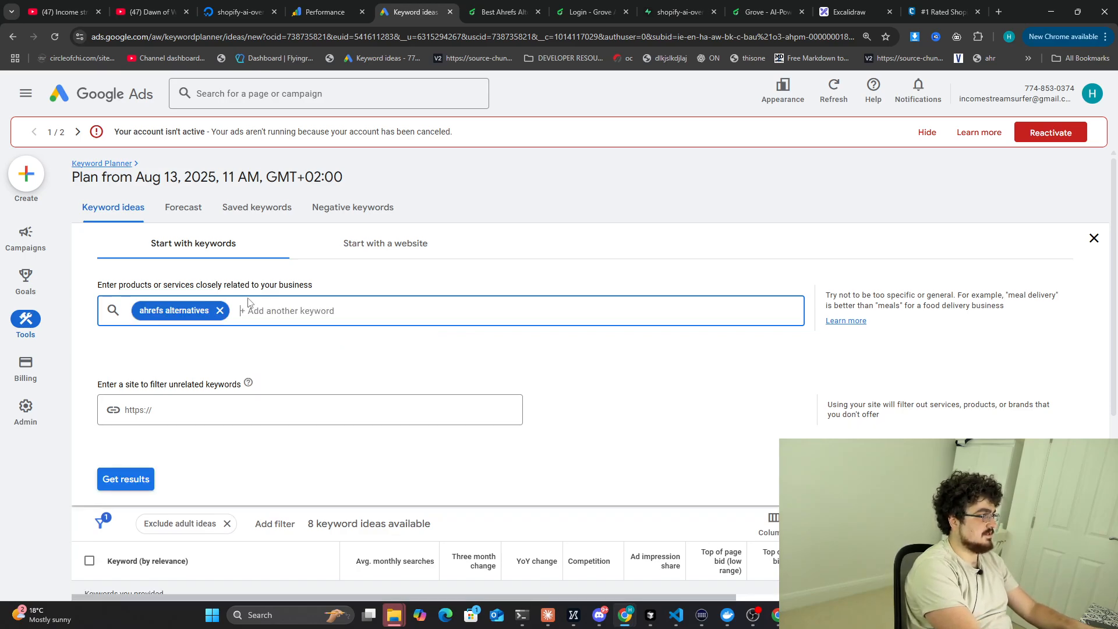
{"action": "left_click", "coordinate": [125, 479]}
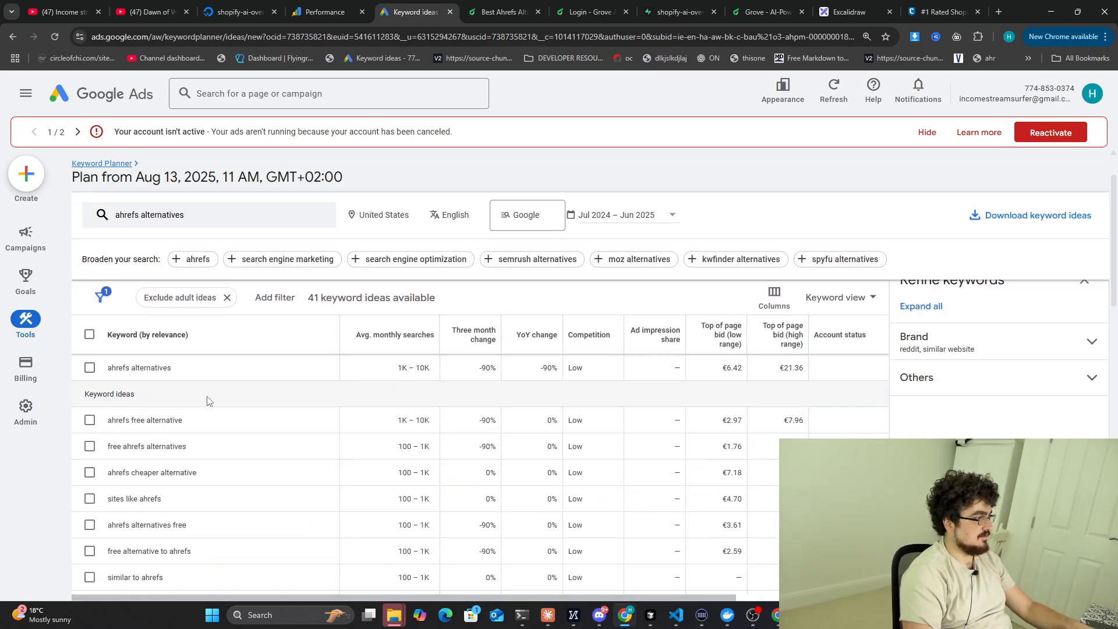
{"action": "scroll", "scroll_direction": "down", "scroll_amount": 3}
{"action": "type", "text": "sites simi"}
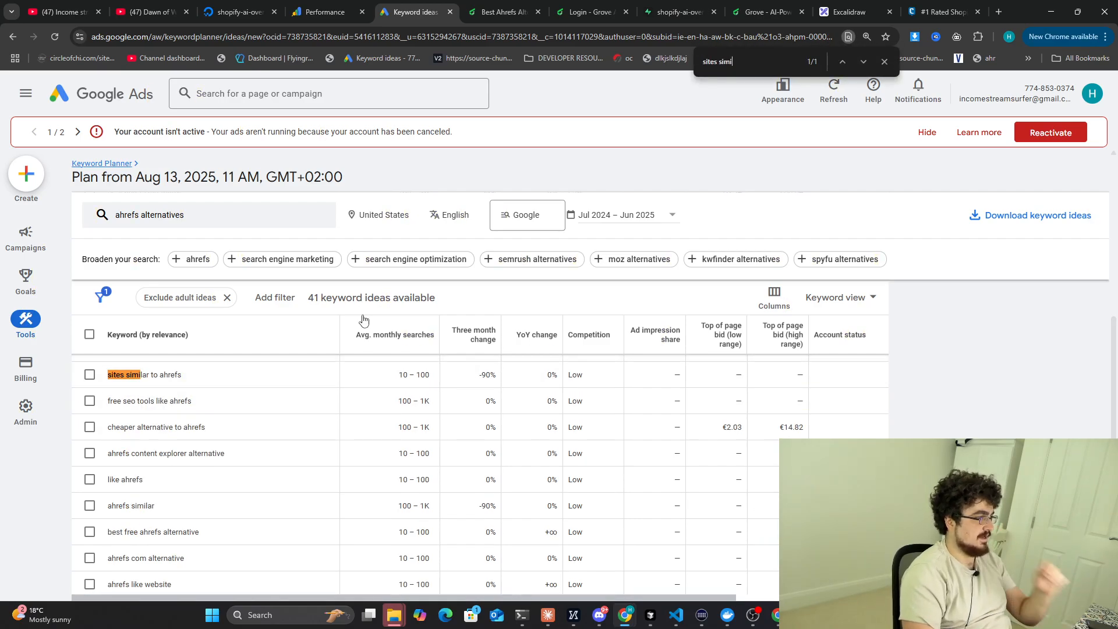
{"action": "scroll", "scroll_direction": "up", "scroll_amount": 3}
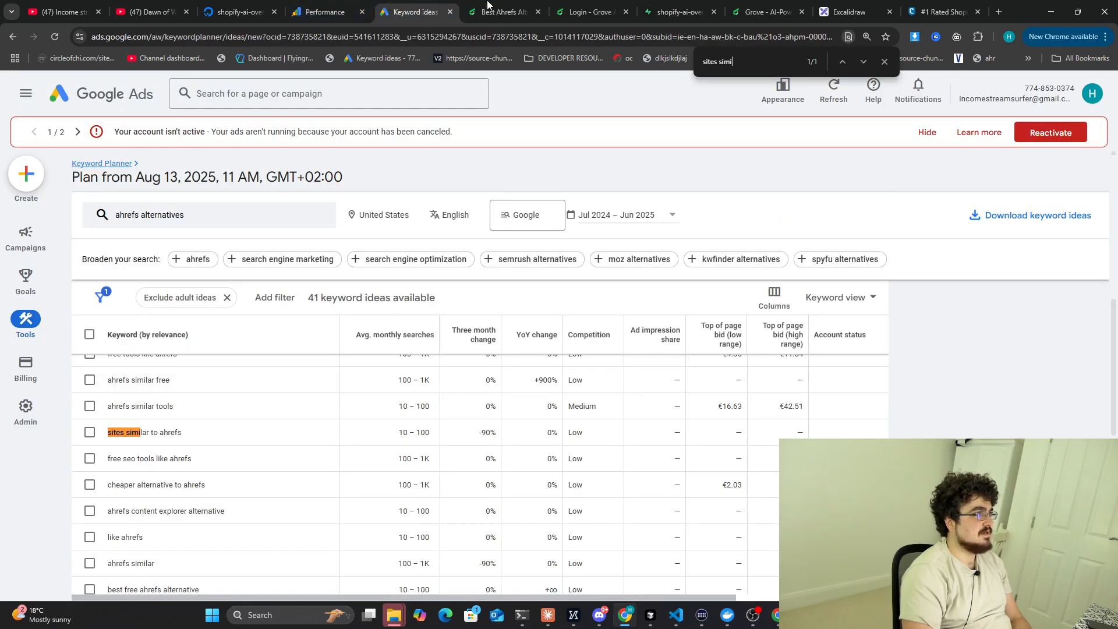
{"action": "left_click", "coordinate": [503, 13]}
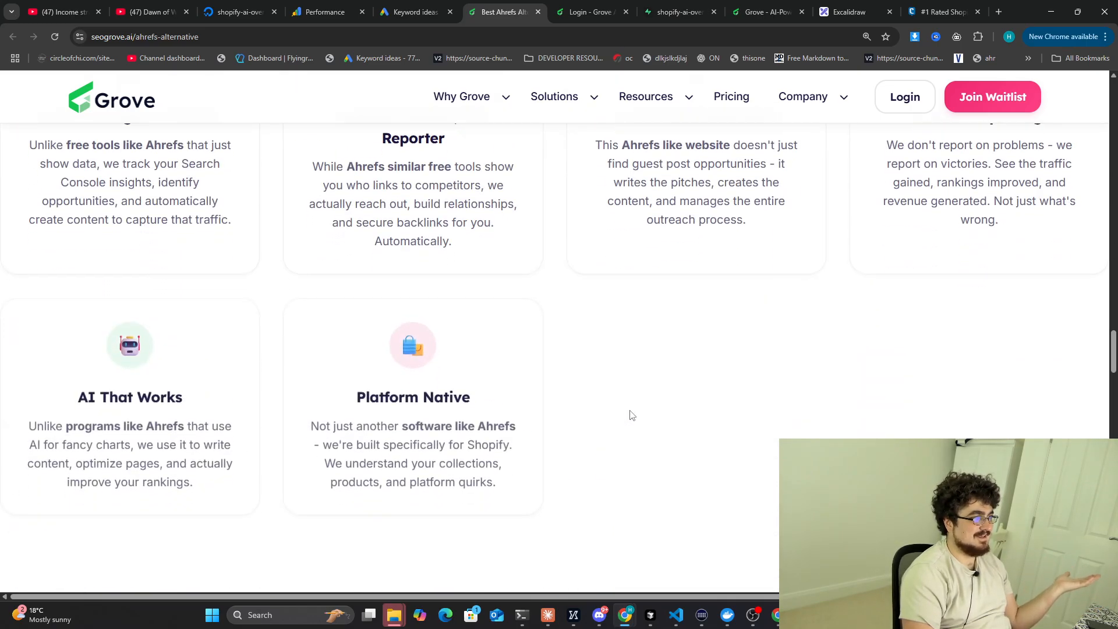
{"action": "scroll", "scroll_direction": "down", "scroll_amount": 3}
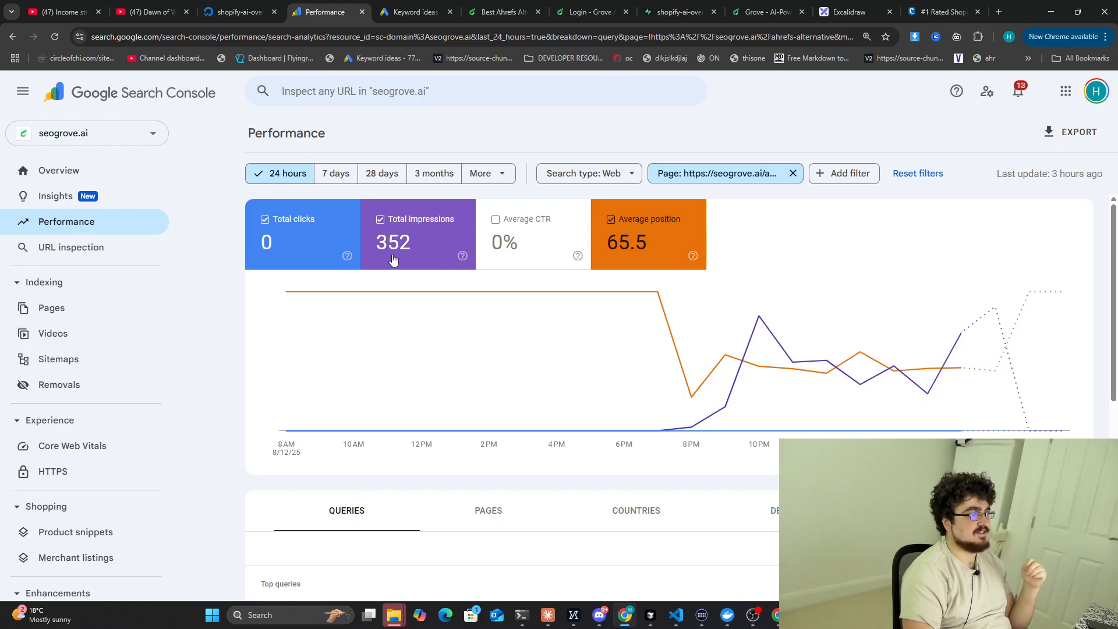
{"action": "mouse_move", "coordinate": [393, 260]}
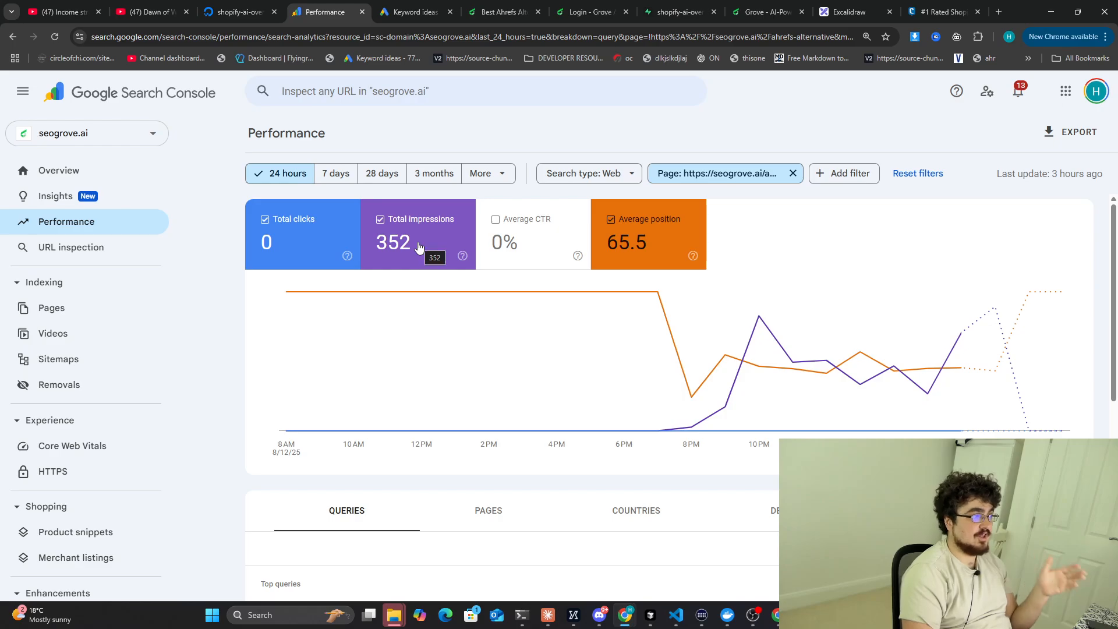
{"action": "mouse_move", "coordinate": [415, 241]}
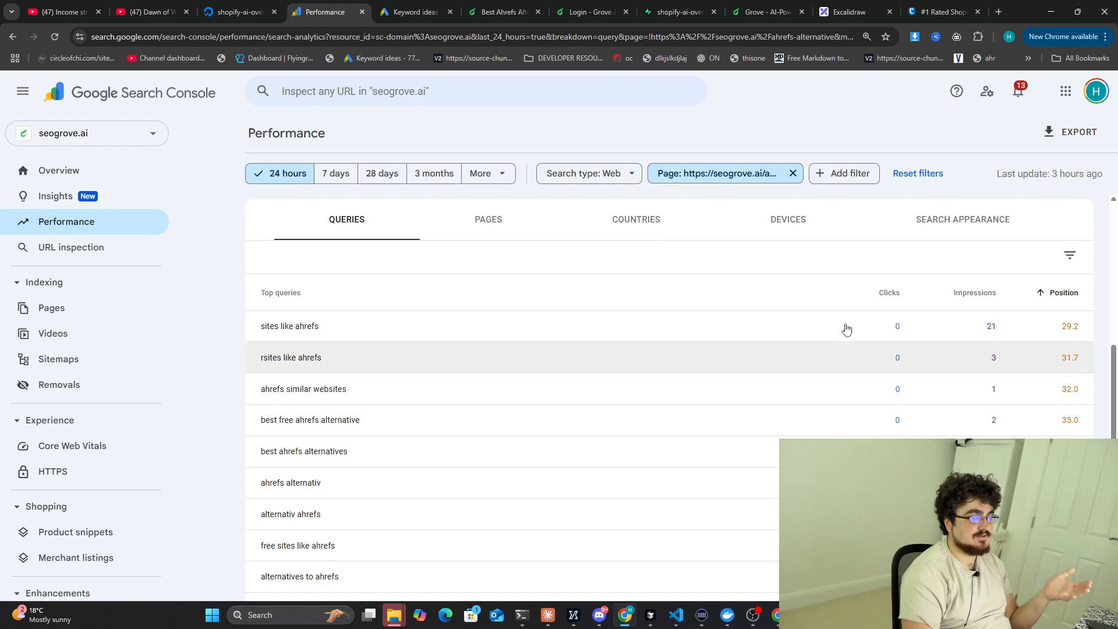
{"action": "mouse_move", "coordinate": [447, 384]}
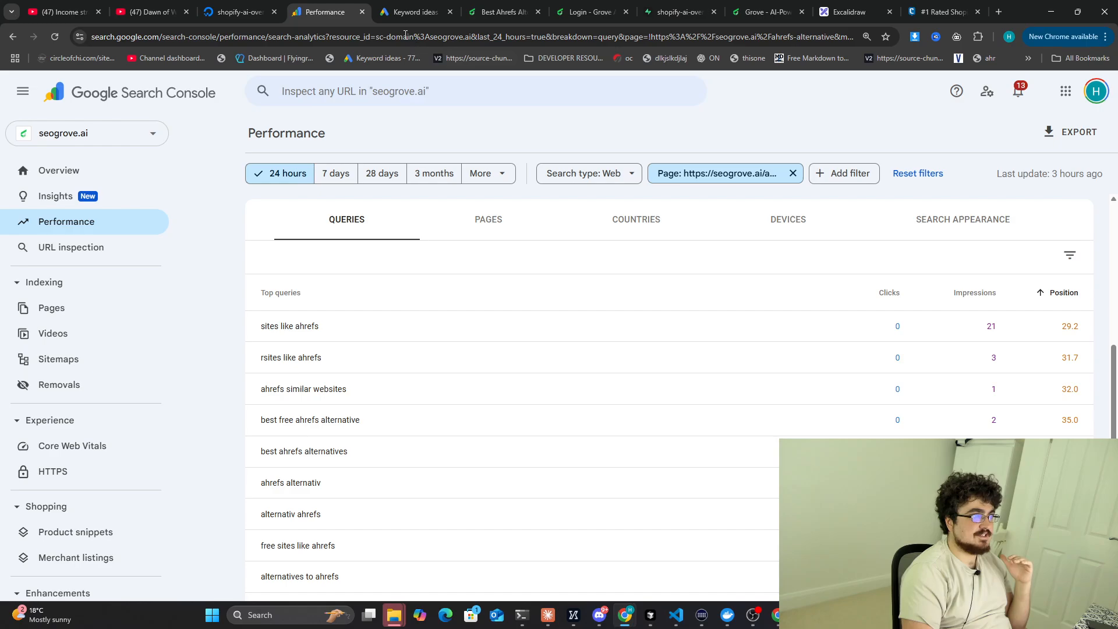
Return to the Keyword Planner ideas page.
{"action": "left_click", "coordinate": [413, 12]}
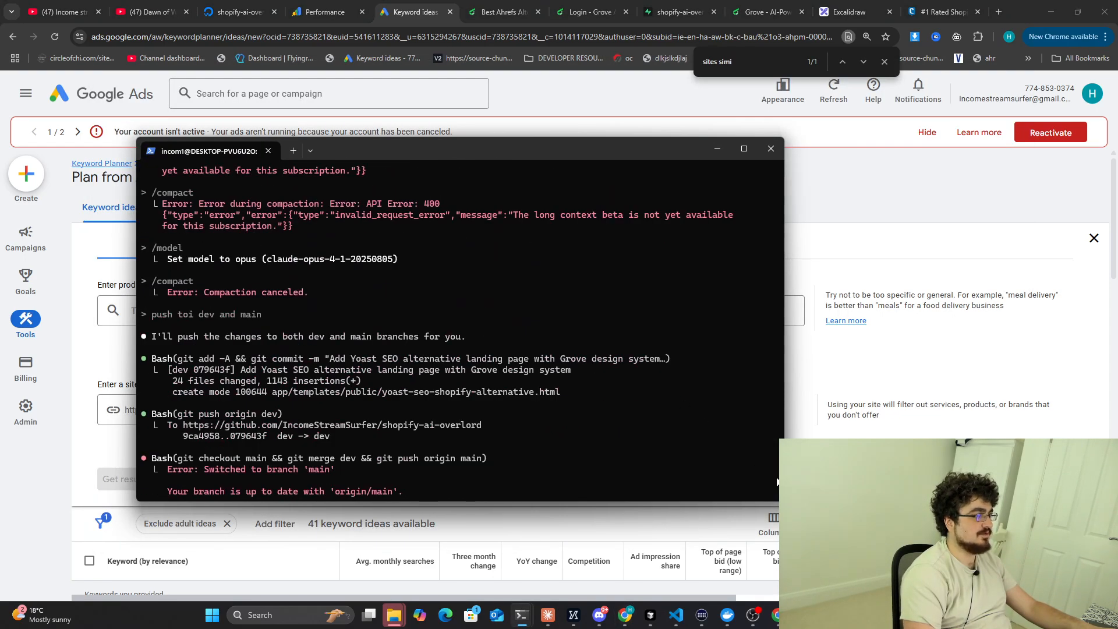
{"action": "scroll", "scroll_direction": "down", "scroll_amount": 3}
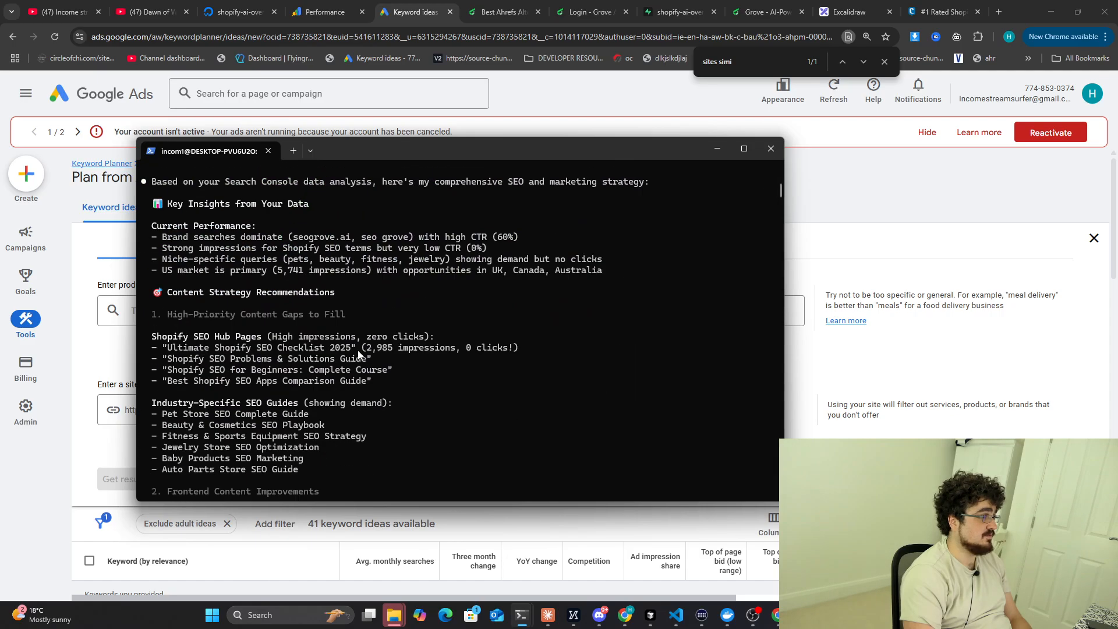
{"action": "scroll", "scroll_direction": "down", "scroll_amount": 3}
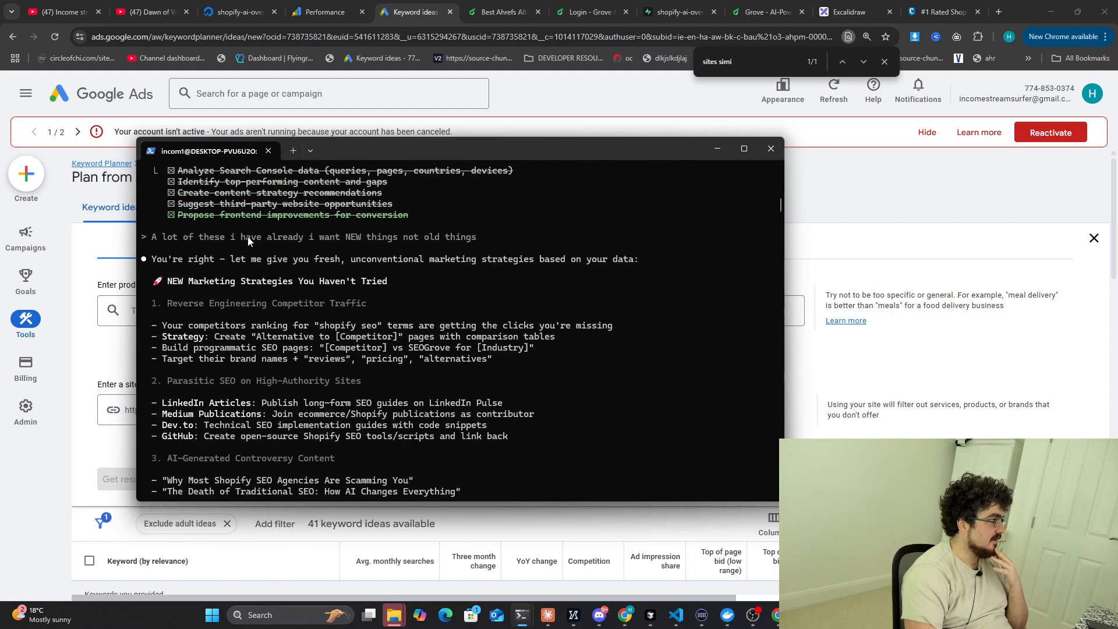
{"action": "scroll", "scroll_direction": "down", "scroll_amount": 3}
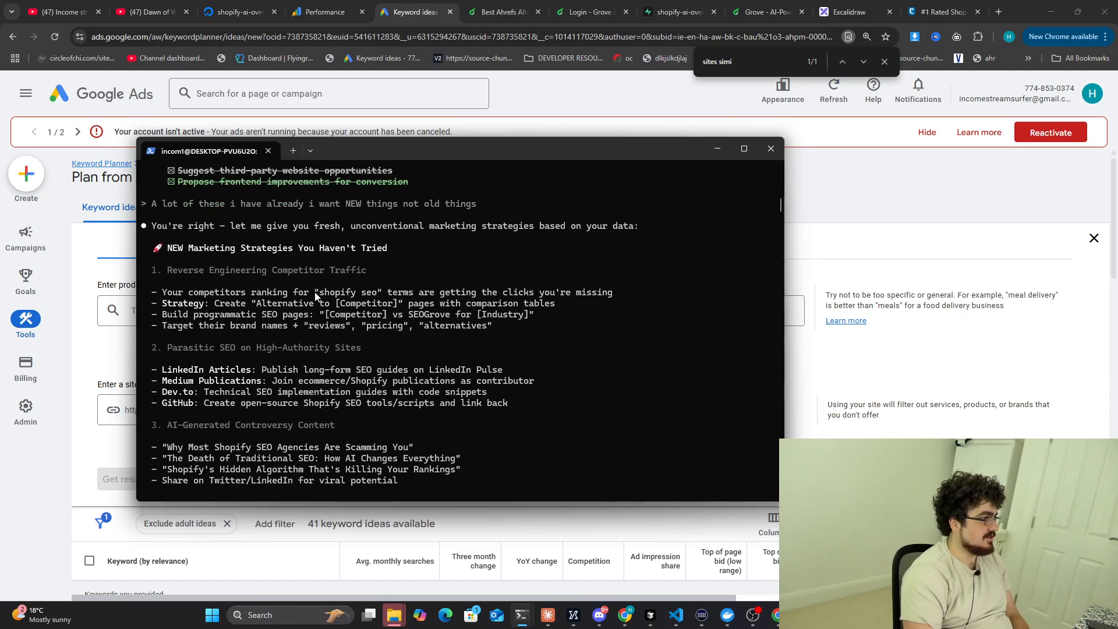
{"action": "left_click_drag", "start_coordinate": [213, 302], "coordinate": [403, 302]}
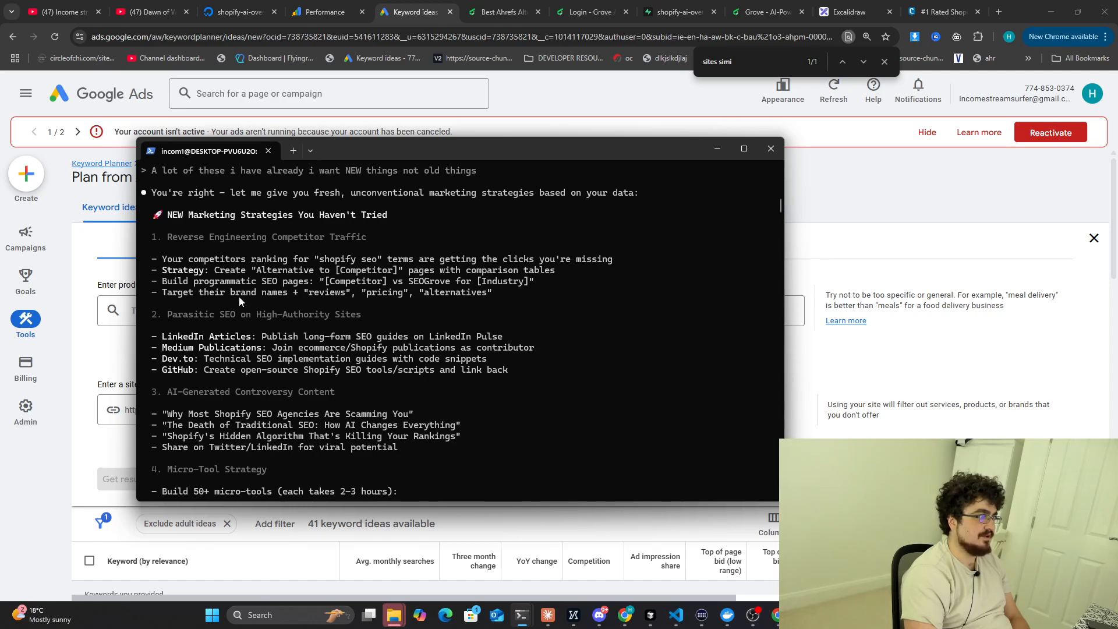
{"action": "double_click", "coordinate": [326, 292]}
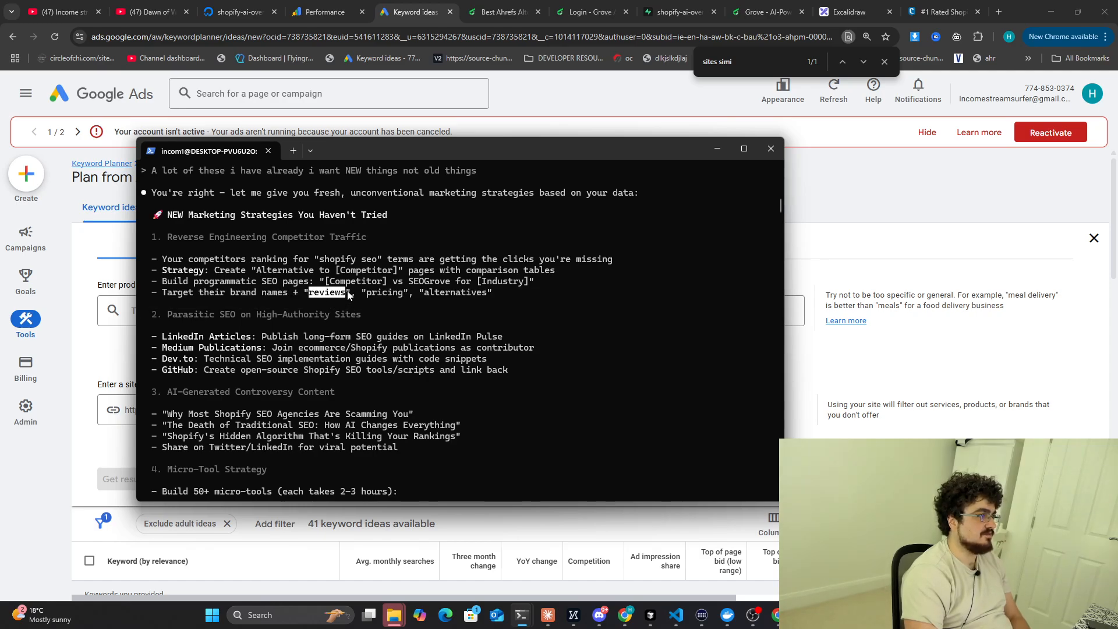
{"action": "double_click", "coordinate": [454, 292]}
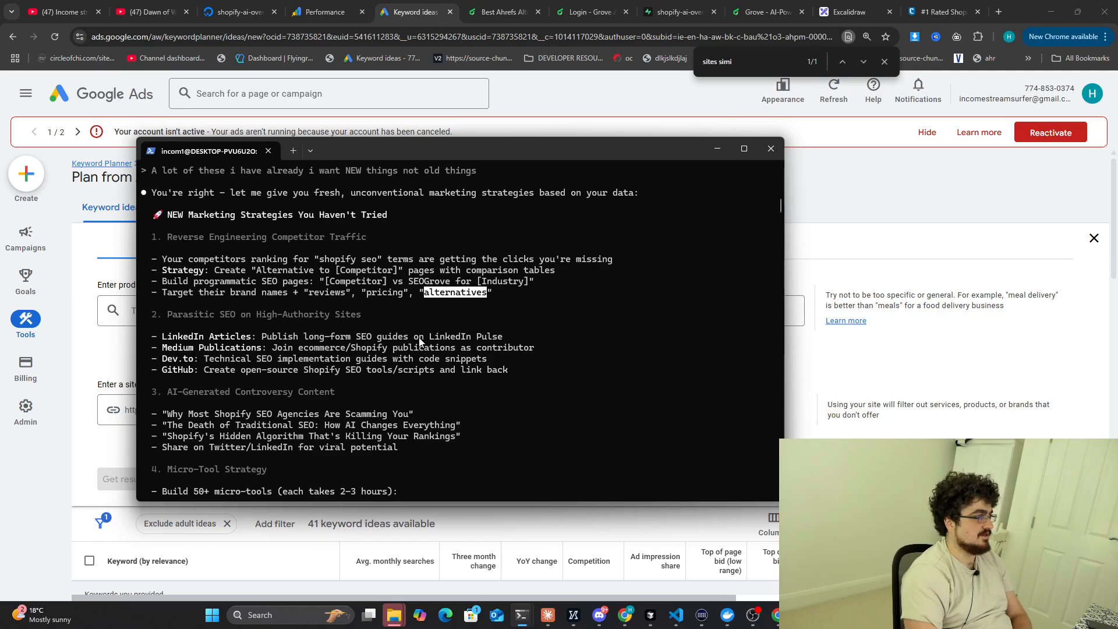
{"action": "scroll", "scroll_direction": "down", "scroll_amount": 3}
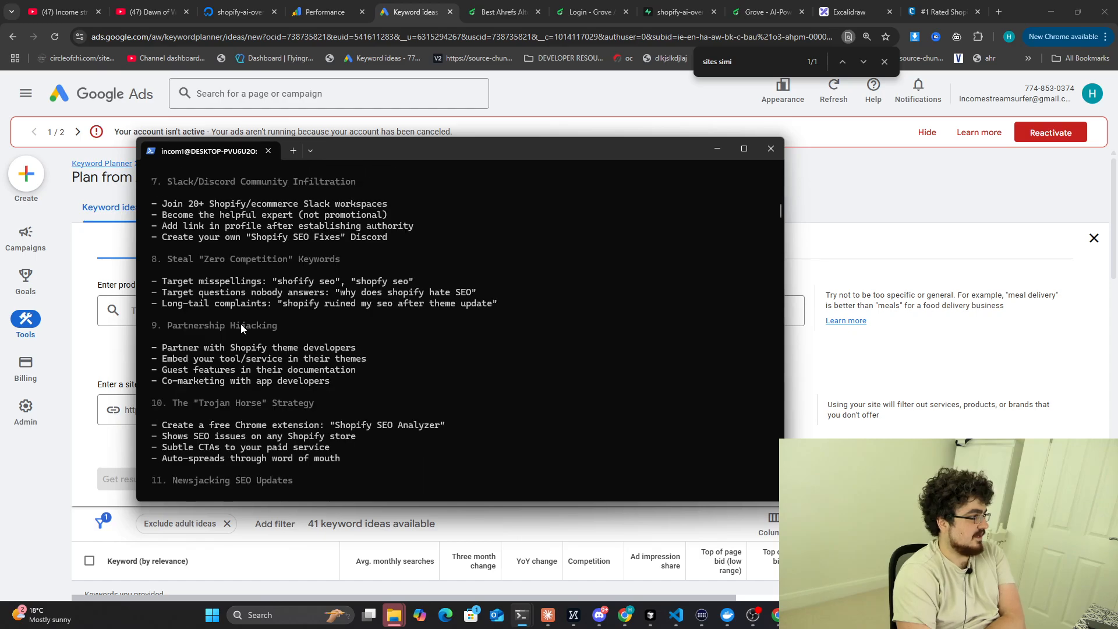
{"action": "scroll", "scroll_direction": "down", "scroll_amount": 3}
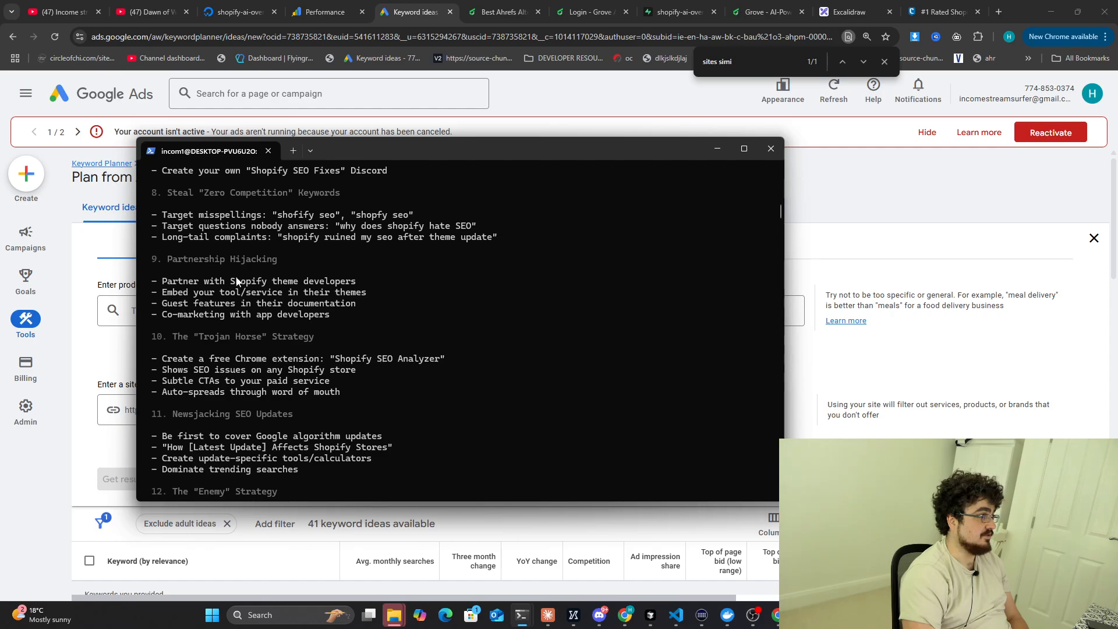
{"action": "scroll", "scroll_direction": "down", "scroll_amount": 3}
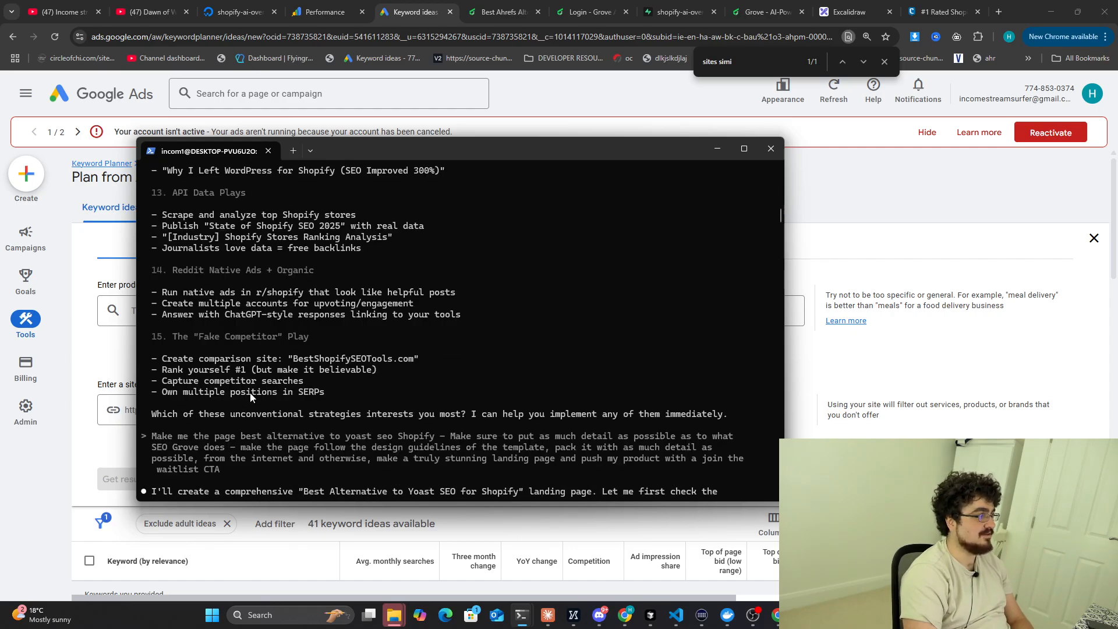
{"action": "scroll", "scroll_direction": "down", "scroll_amount": 3}
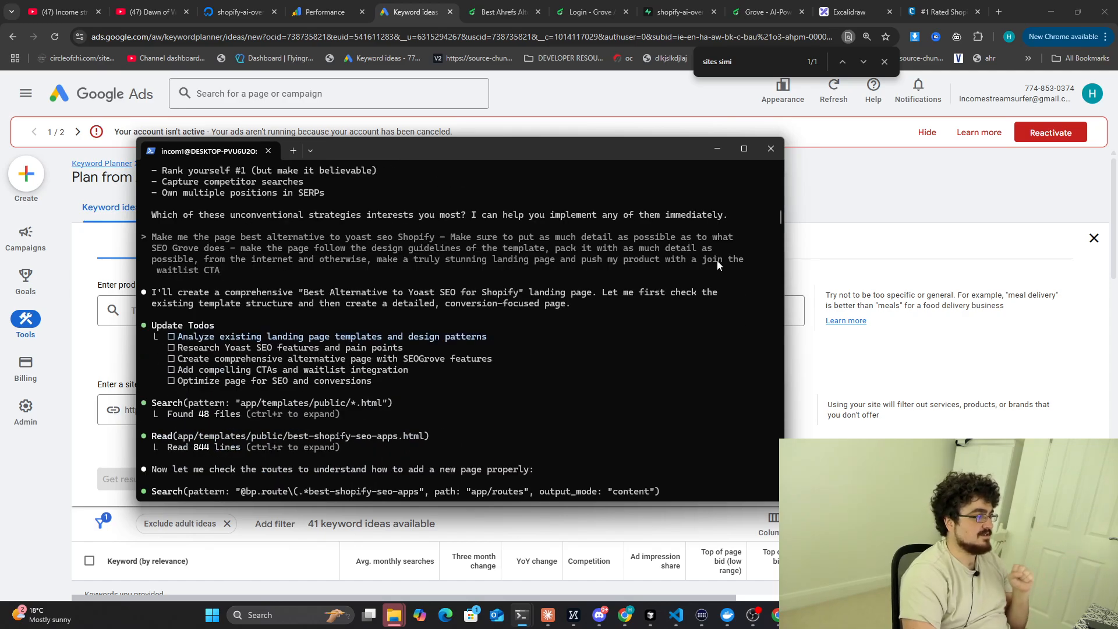
{"action": "left_click", "coordinate": [327, 13]}
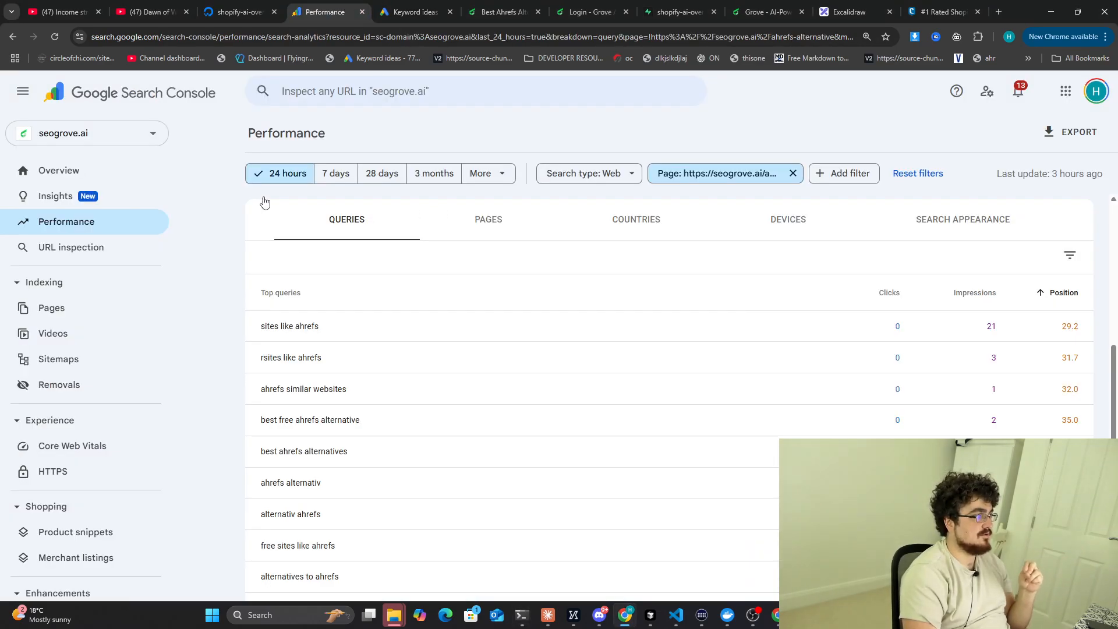
Switch the seogrove.ai report to the last 24 hours and sort queries by impressions.
{"action": "left_click", "coordinate": [433, 174]}
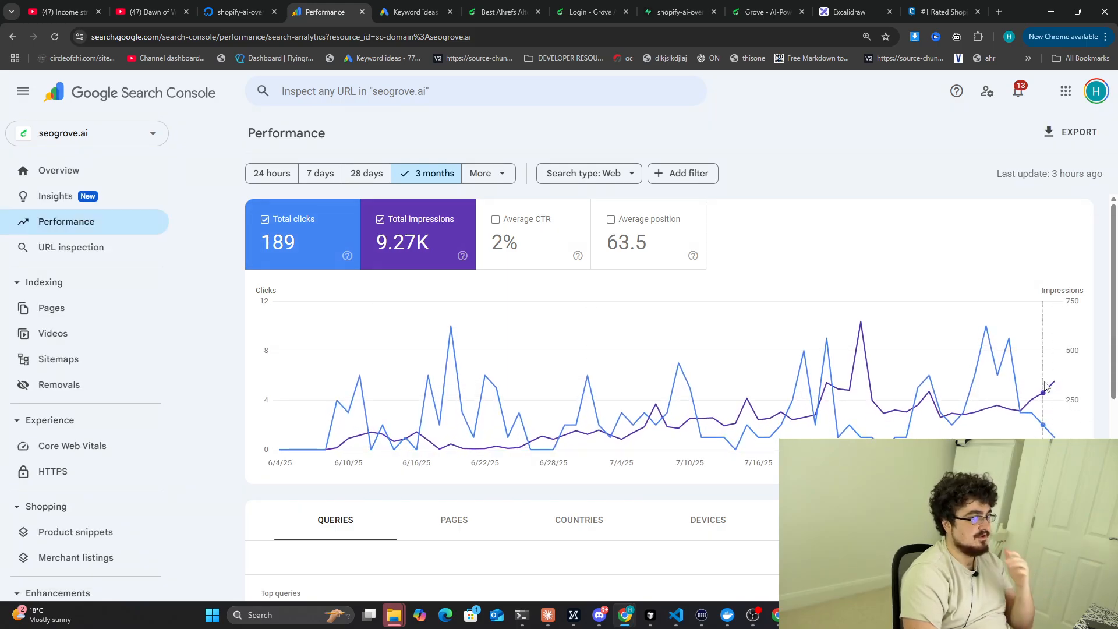
{"action": "left_click", "coordinate": [270, 174]}
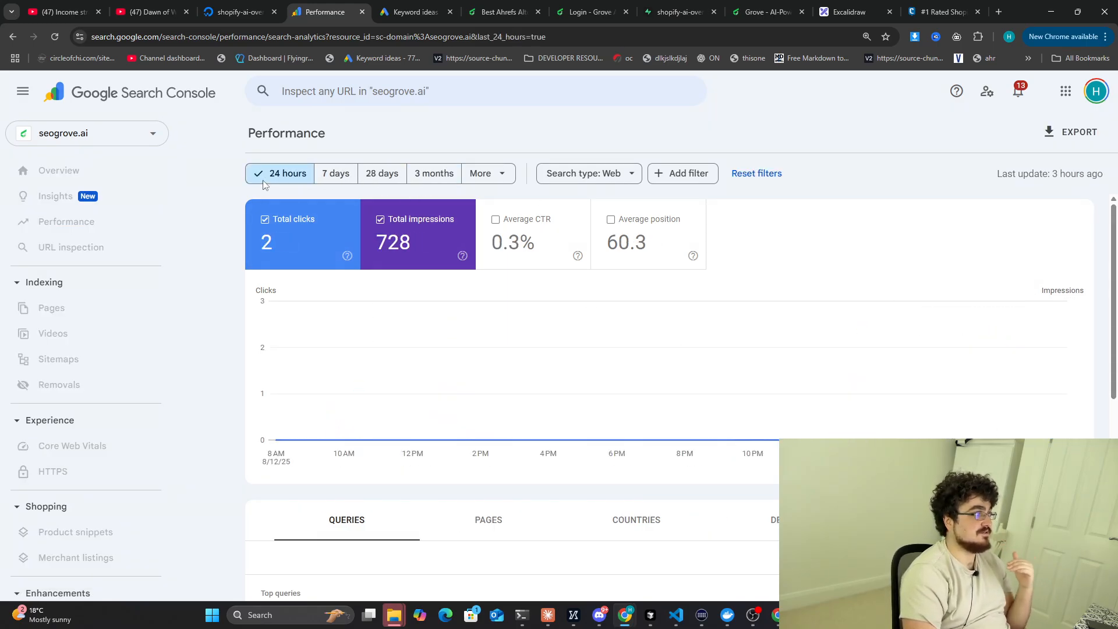
{"action": "scroll", "scroll_direction": "down", "scroll_amount": 3}
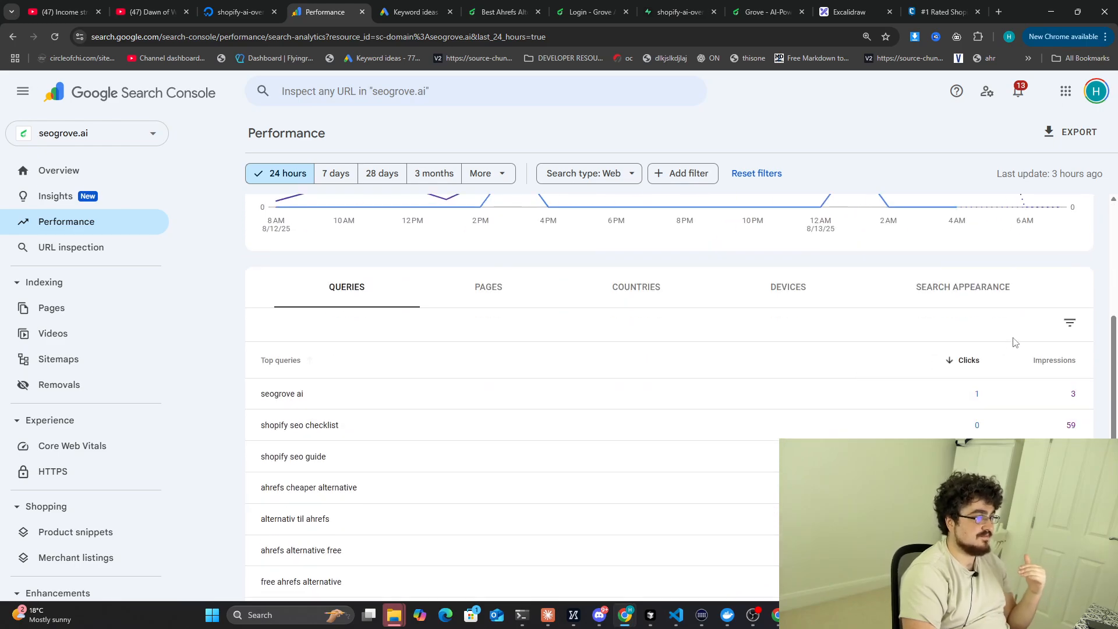
{"action": "mouse_move", "coordinate": [740, 403]}
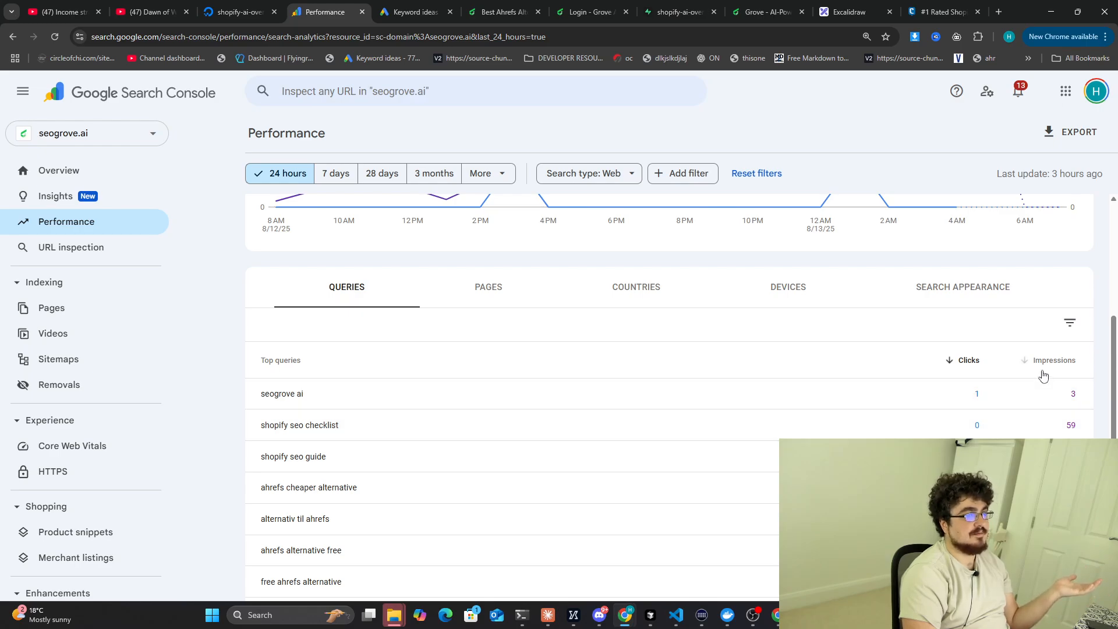
{"action": "left_click", "coordinate": [1053, 360]}
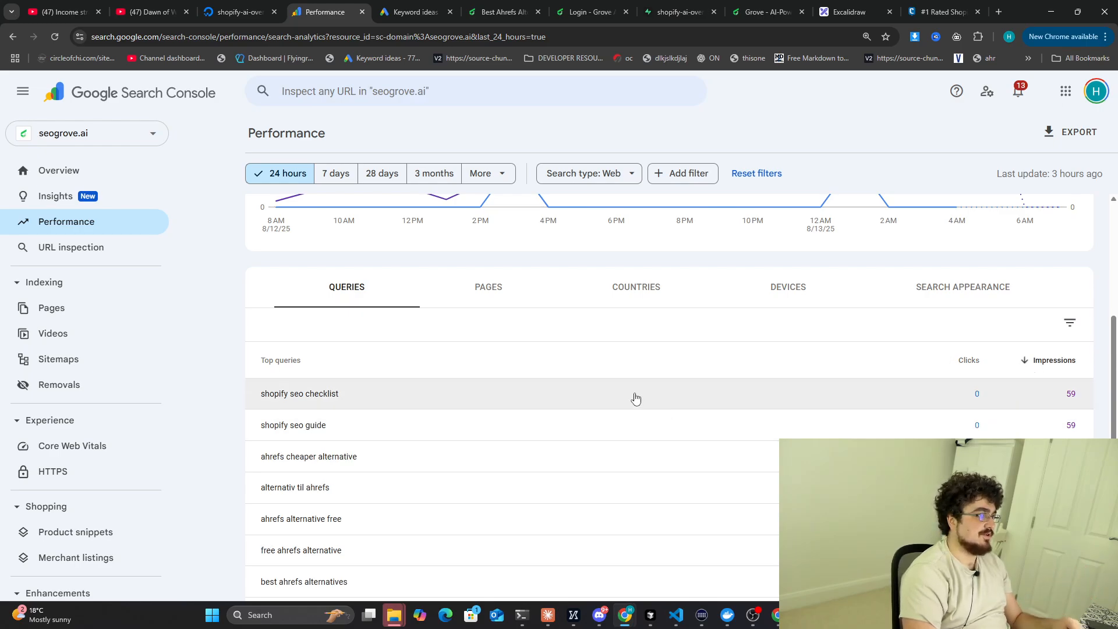
{"action": "mouse_move", "coordinate": [326, 435]}
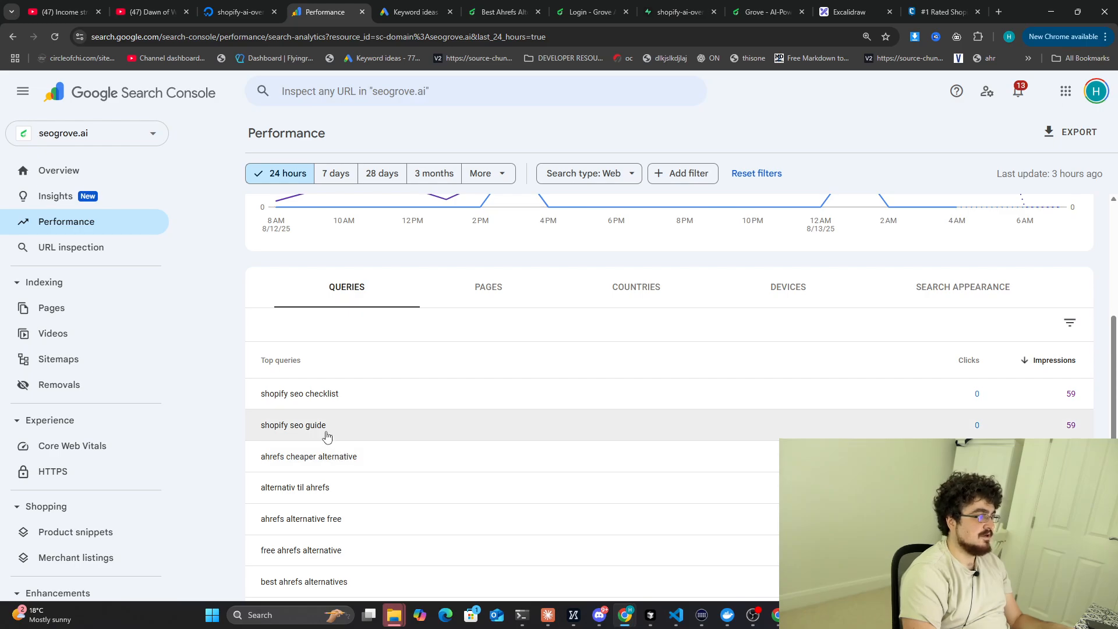
Check the 'shopify seo guide' query stats, then reload the unfiltered 3-month report.
{"action": "left_click", "coordinate": [293, 425]}
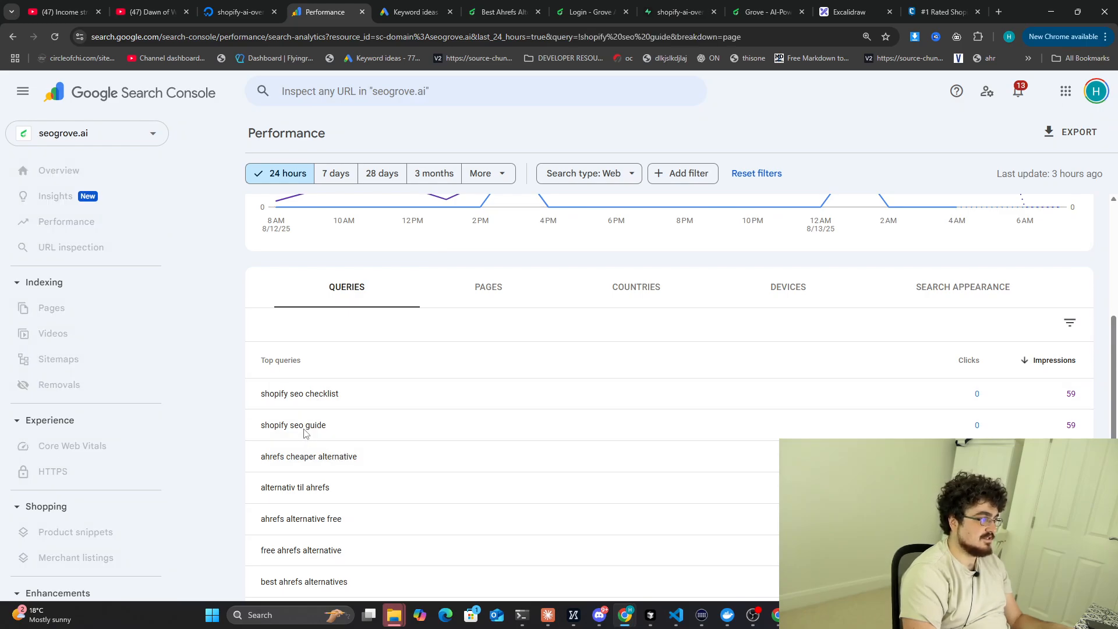
{"action": "left_click", "coordinate": [293, 425]}
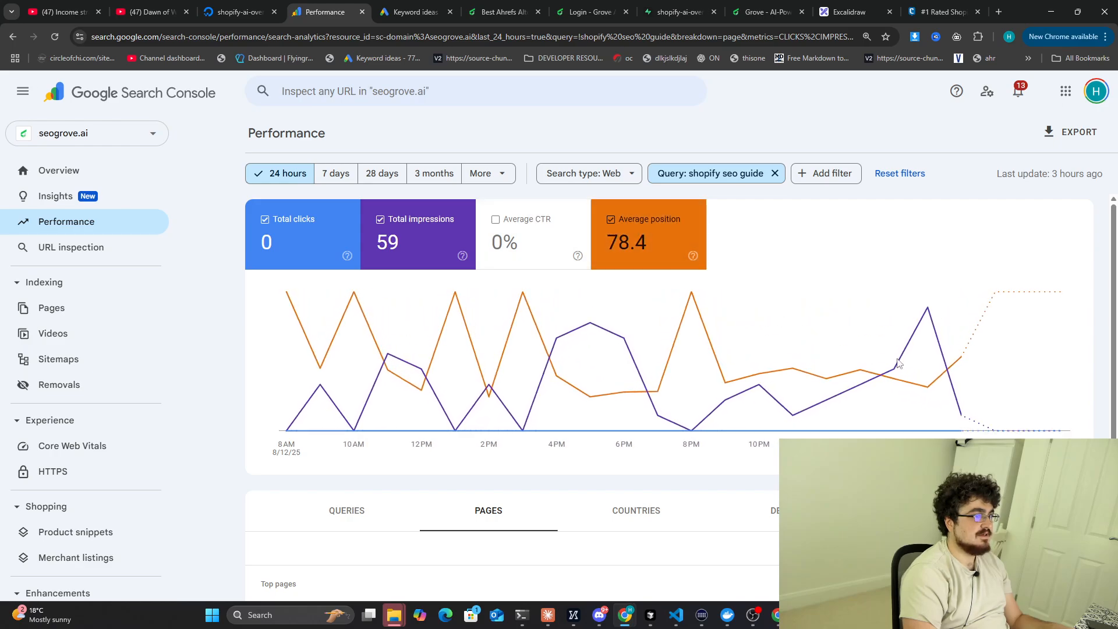
{"action": "mouse_move", "coordinate": [859, 381]}
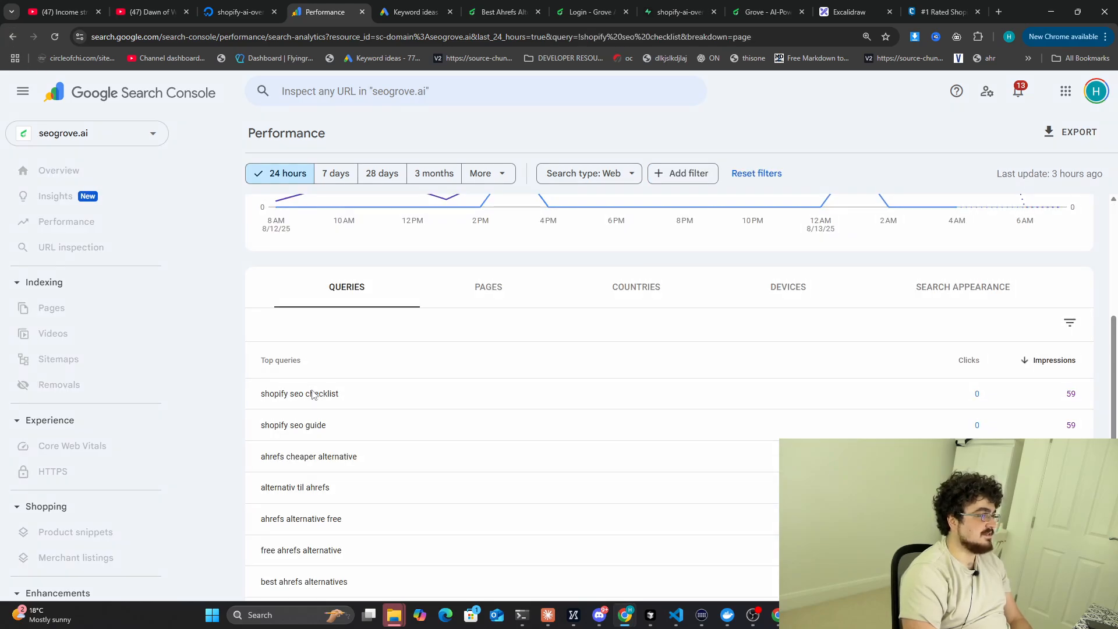
{"action": "left_click", "coordinate": [299, 393]}
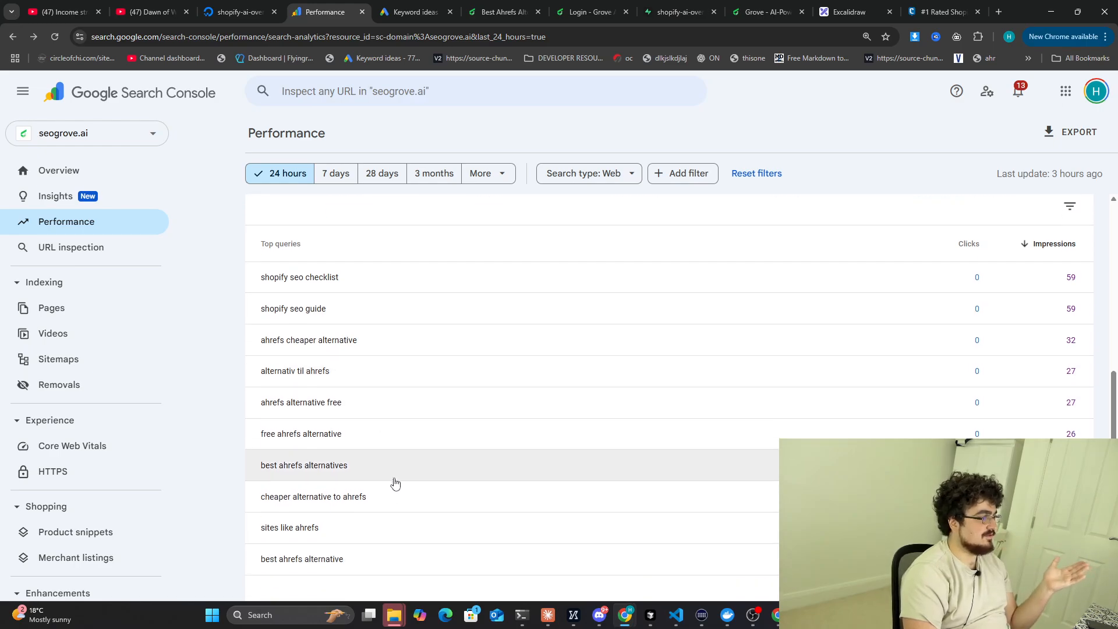
{"action": "mouse_move", "coordinate": [614, 519]}
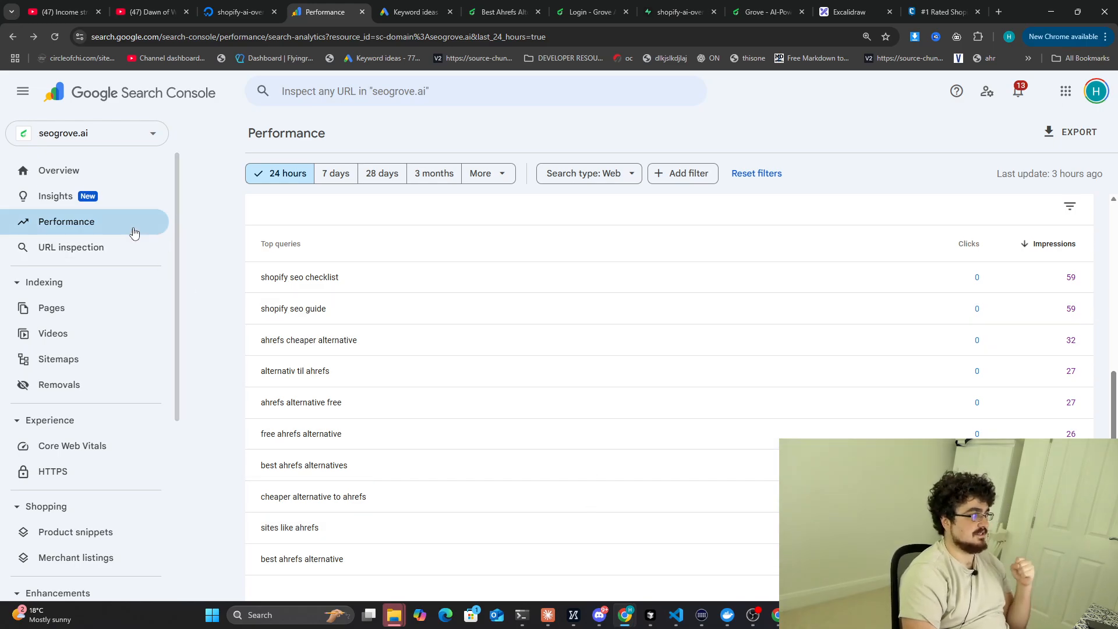
{"action": "left_click", "coordinate": [433, 173]}
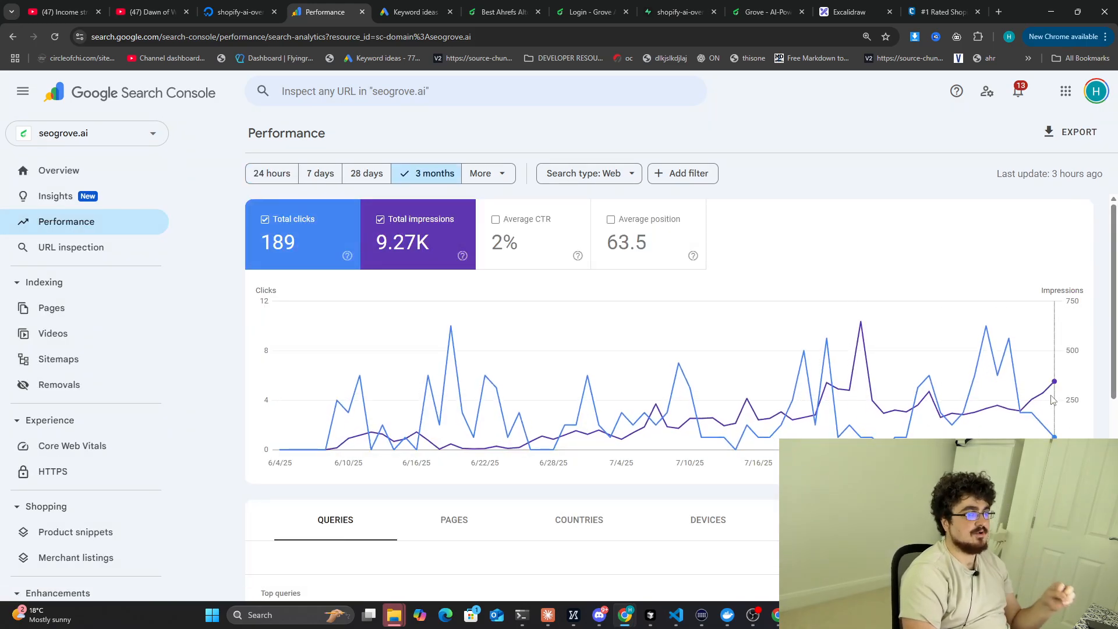
{"action": "mouse_move", "coordinate": [1042, 395]}
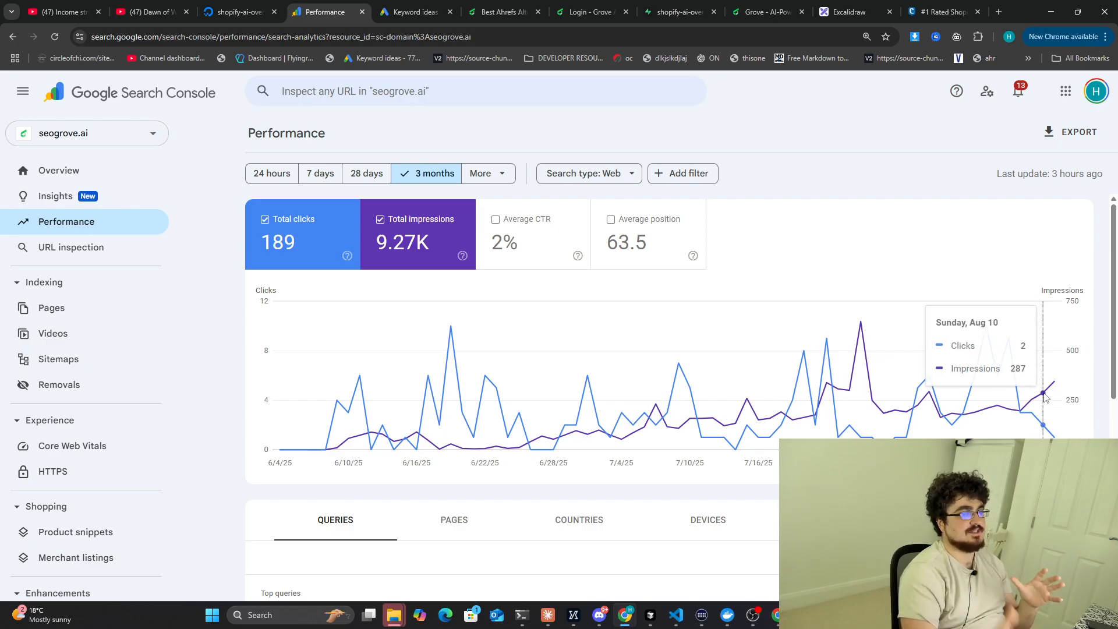
{"action": "mouse_move", "coordinate": [612, 104]}
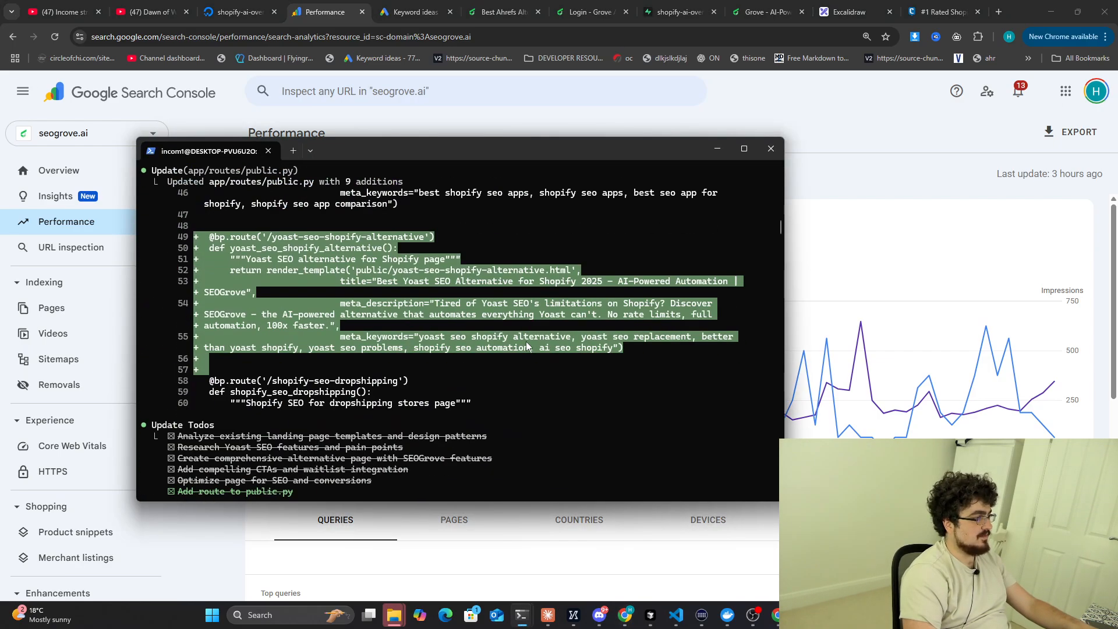
Scroll through the yoast-seo-shopify-alternative.html diff down to the added JavaScript section.
{"action": "scroll", "scroll_direction": "down", "scroll_amount": 3}
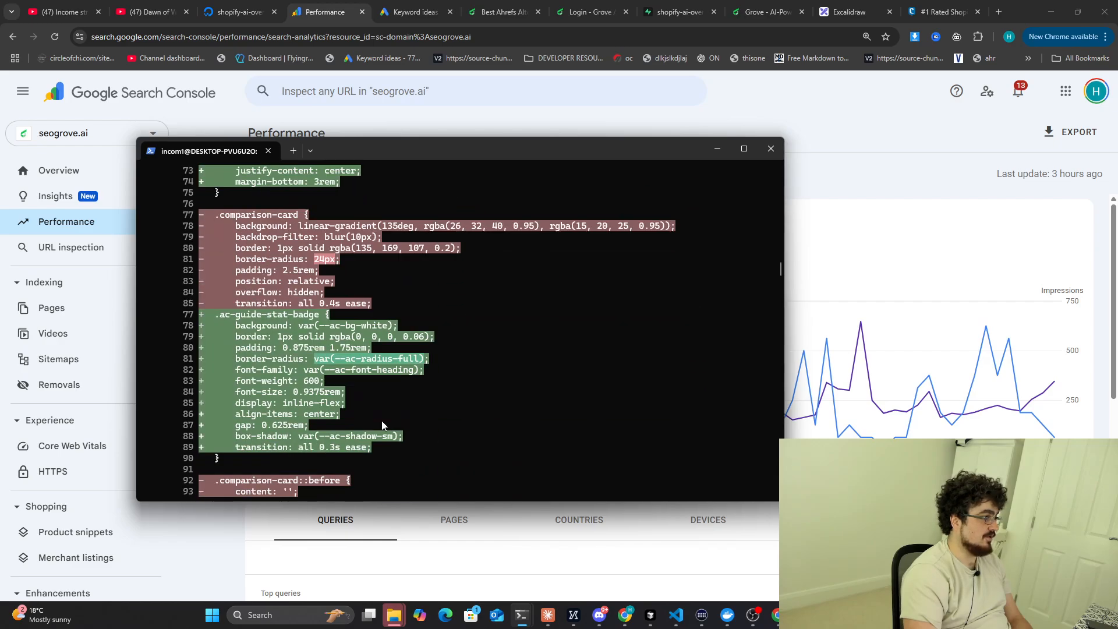
{"action": "scroll", "scroll_direction": "down", "scroll_amount": 3}
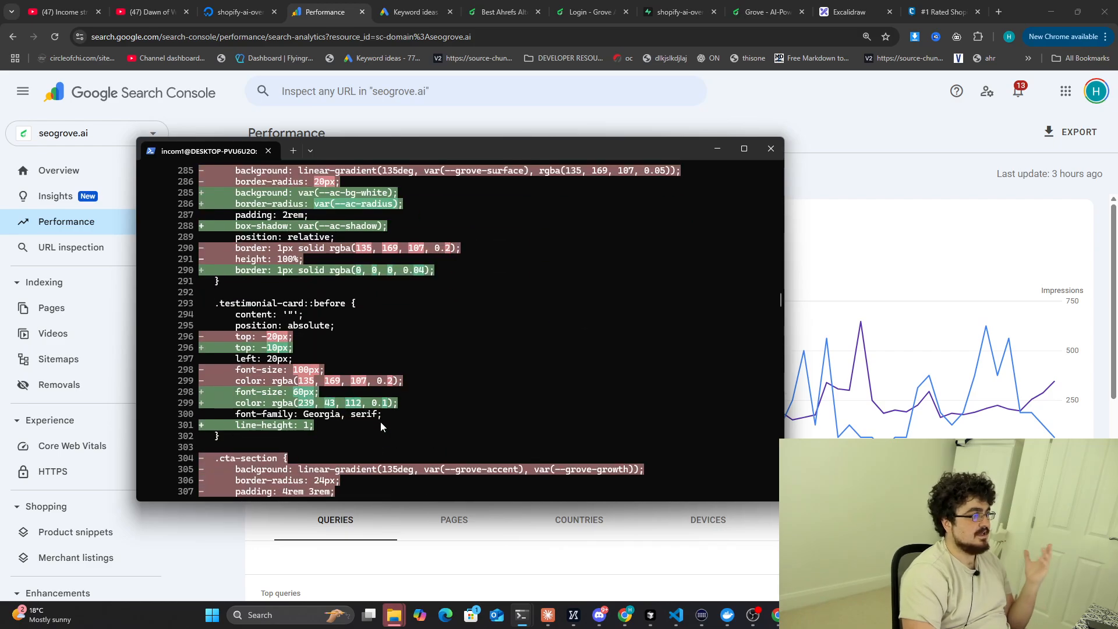
{"action": "scroll", "scroll_direction": "down", "scroll_amount": 3}
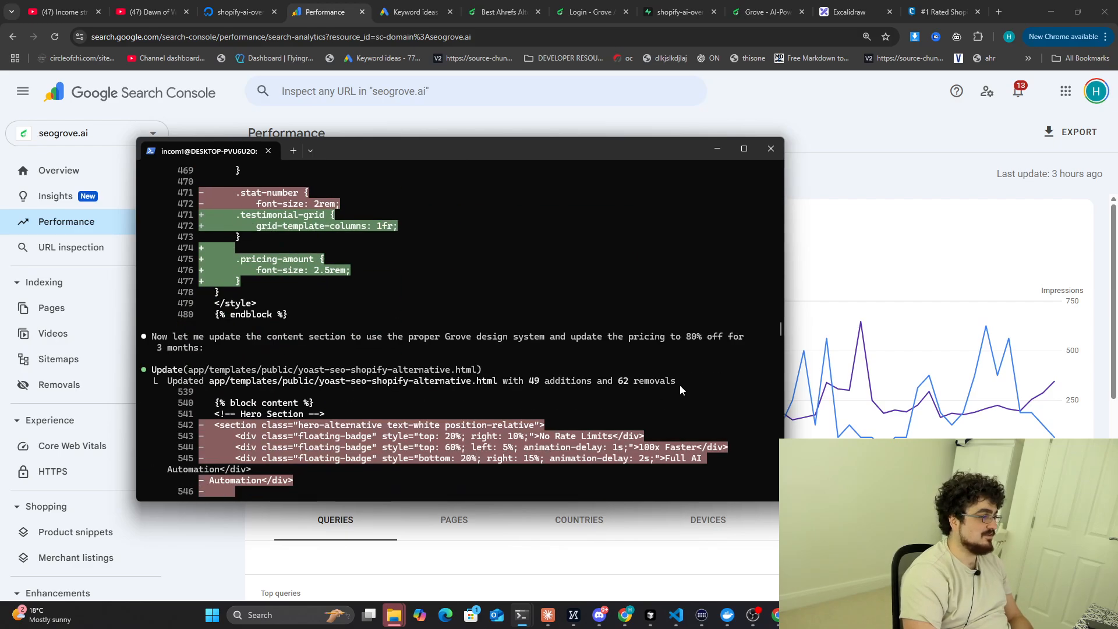
{"action": "scroll", "scroll_direction": "down", "scroll_amount": 3}
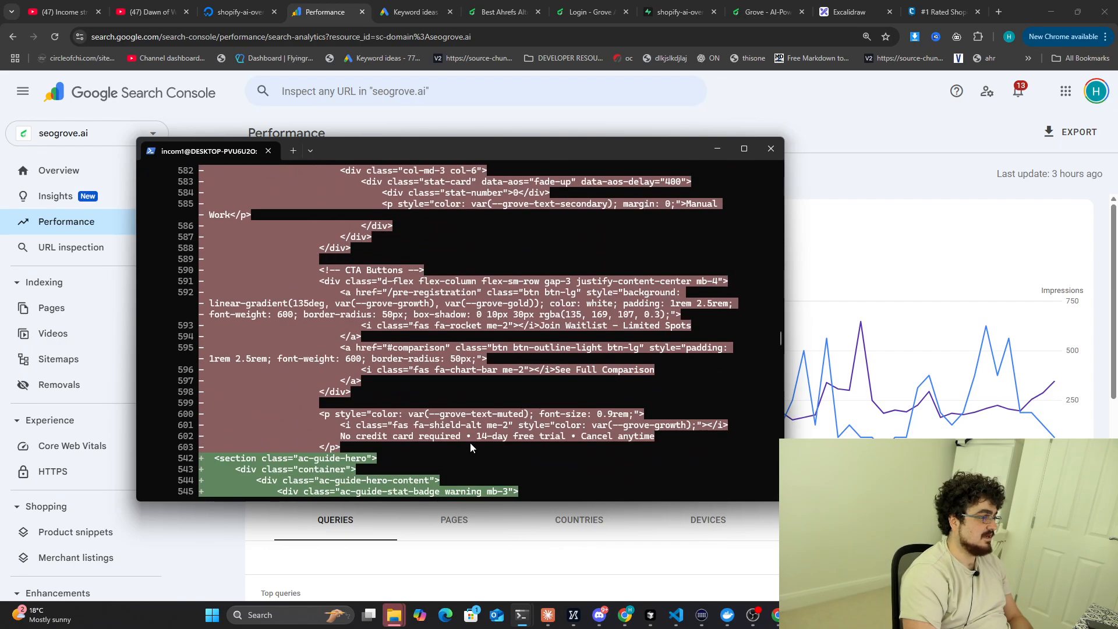
{"action": "scroll", "scroll_direction": "down", "scroll_amount": 3}
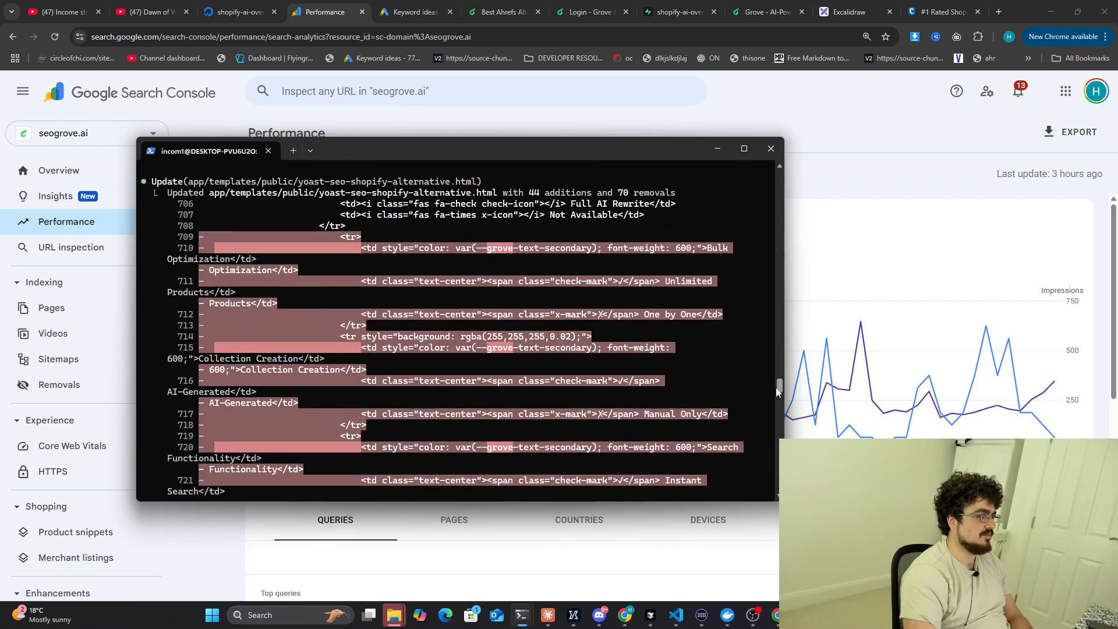
{"action": "scroll", "scroll_direction": "down", "scroll_amount": 3}
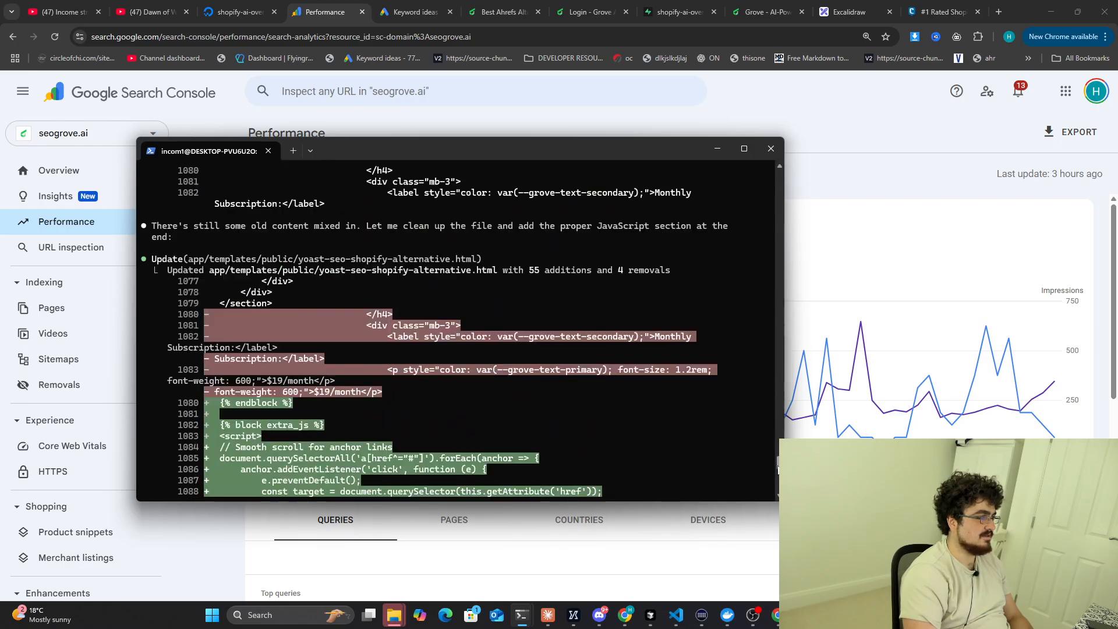
{"action": "scroll", "scroll_direction": "down", "scroll_amount": 3}
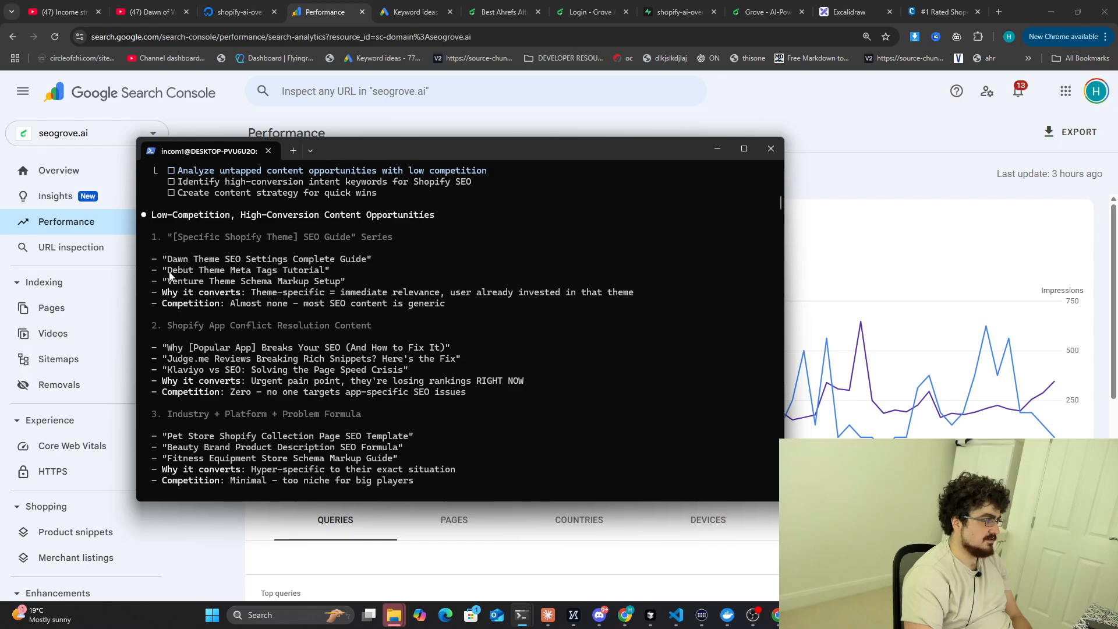
{"action": "mouse_move", "coordinate": [355, 296]}
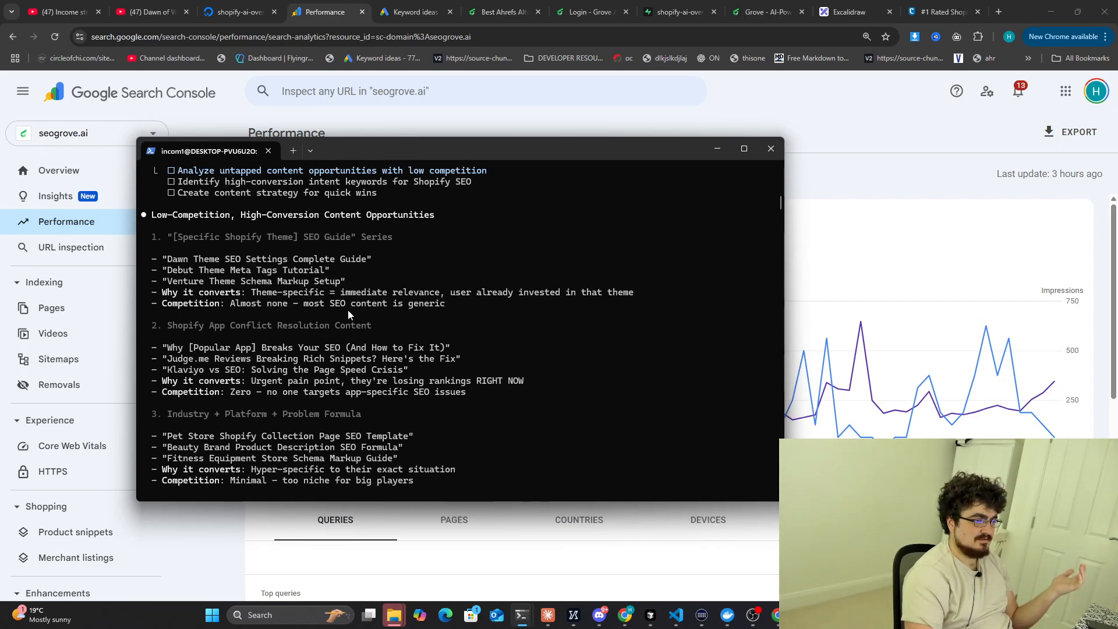
Click in the Claude Code output, selecting and then clearing some text.
{"action": "left_click", "coordinate": [769, 149]}
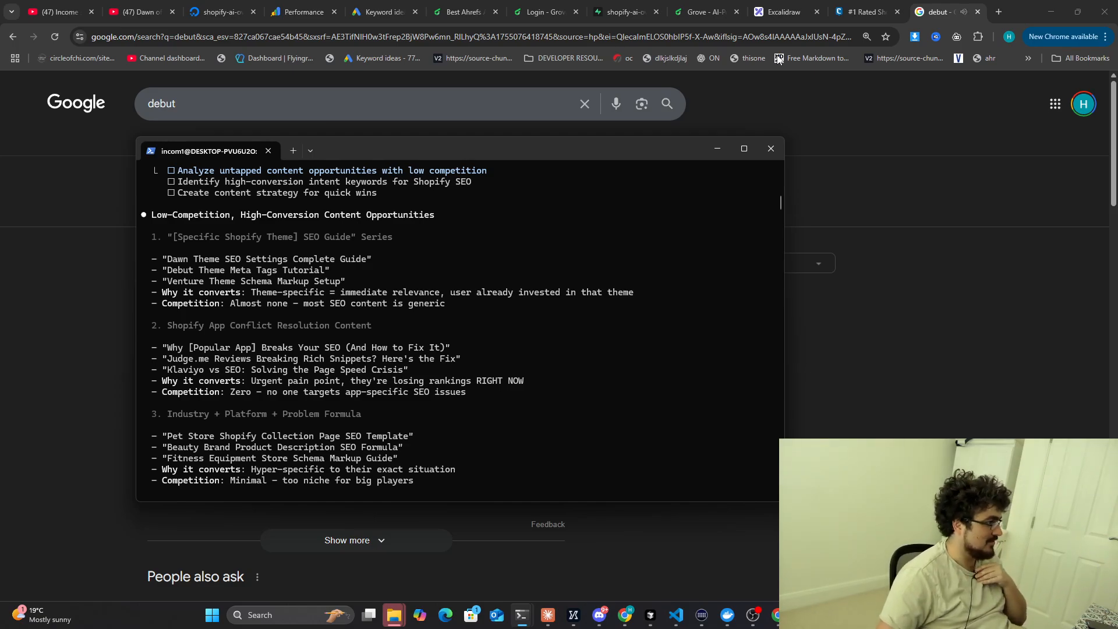
{"action": "mouse_move", "coordinate": [184, 365]}
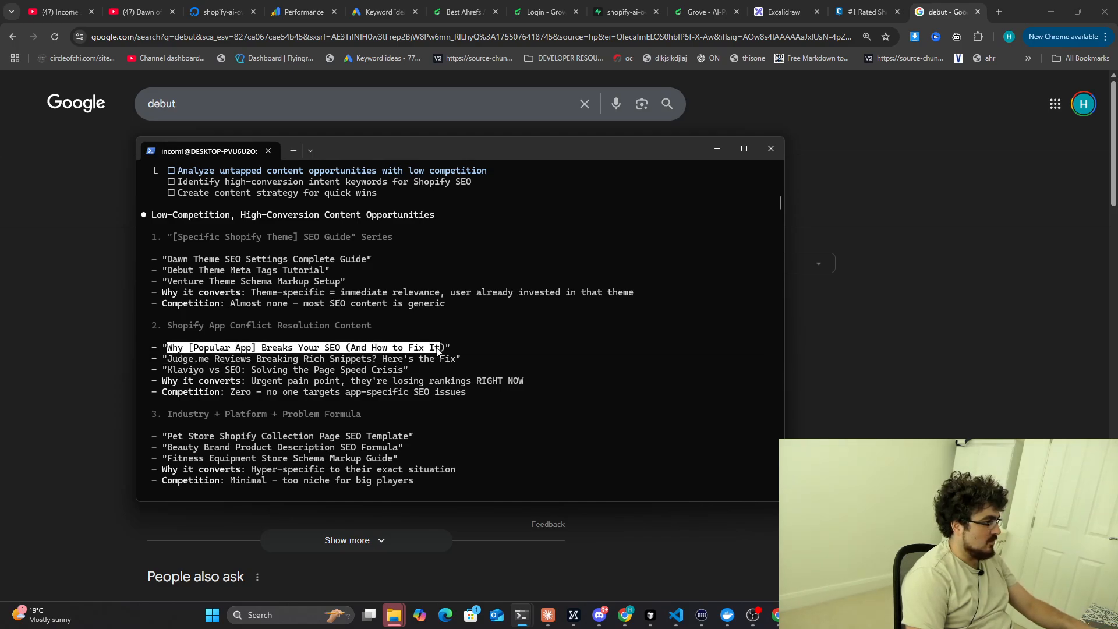
{"action": "left_click", "coordinate": [468, 400]}
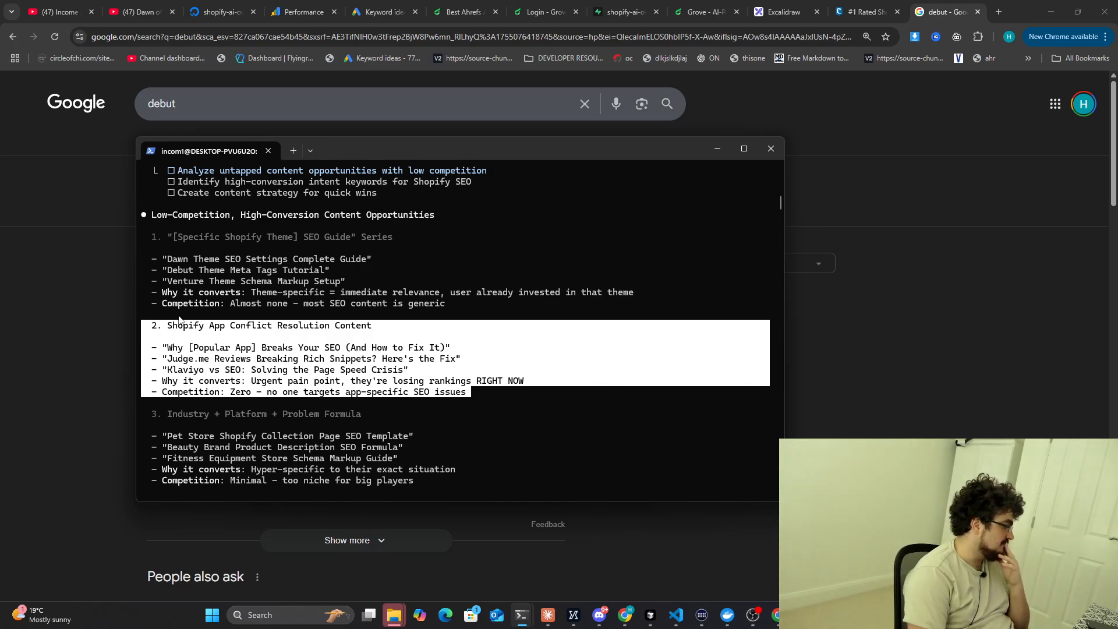
{"action": "left_click", "coordinate": [502, 397]}
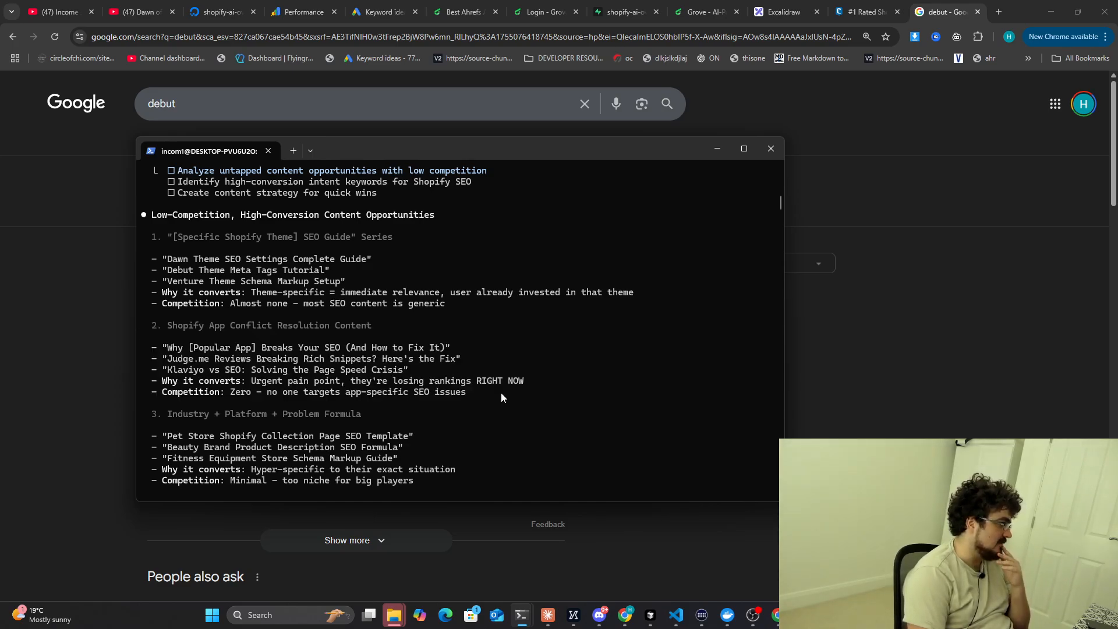
{"action": "double_click", "coordinate": [174, 347]}
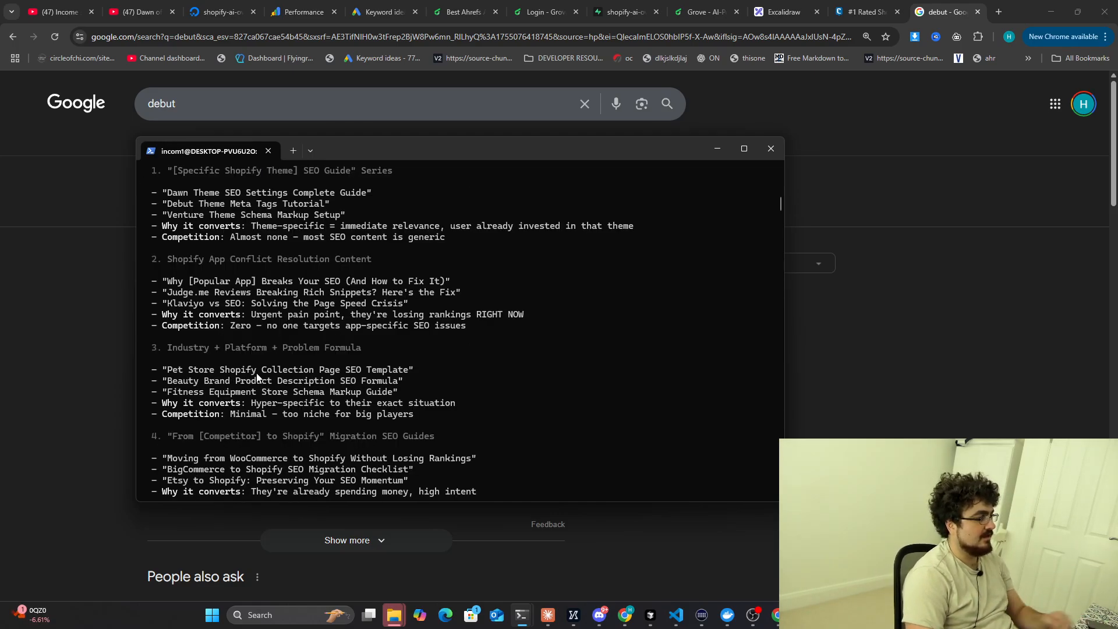
Scroll through the low-competition Shopify content idea list to the completed content-analysis todo.
{"action": "scroll", "scroll_direction": "down", "scroll_amount": 3}
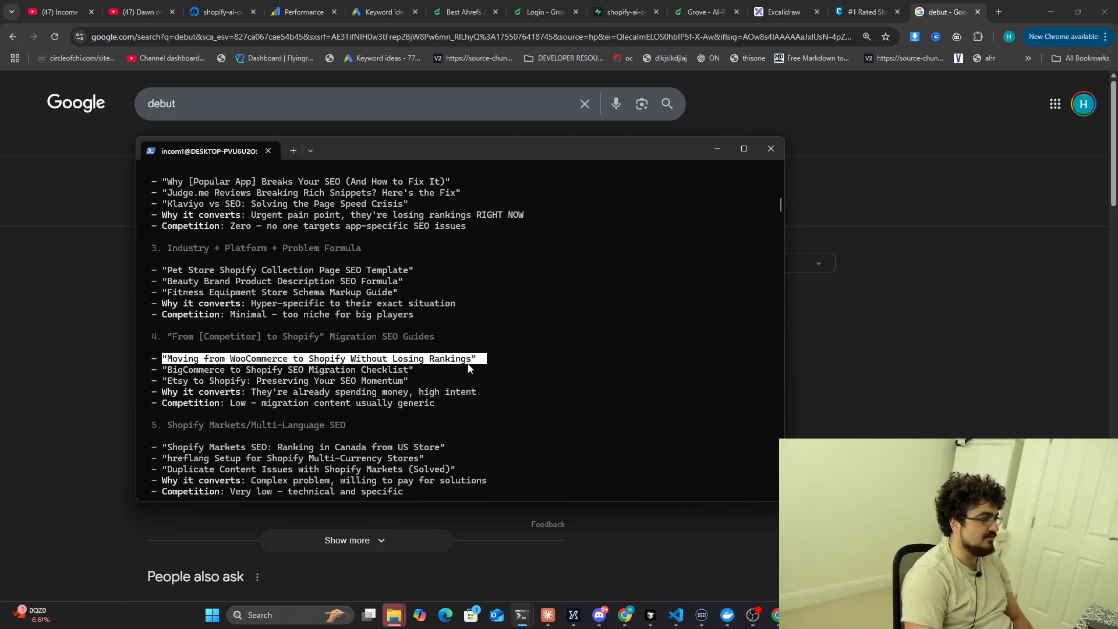
{"action": "mouse_move", "coordinate": [457, 397]}
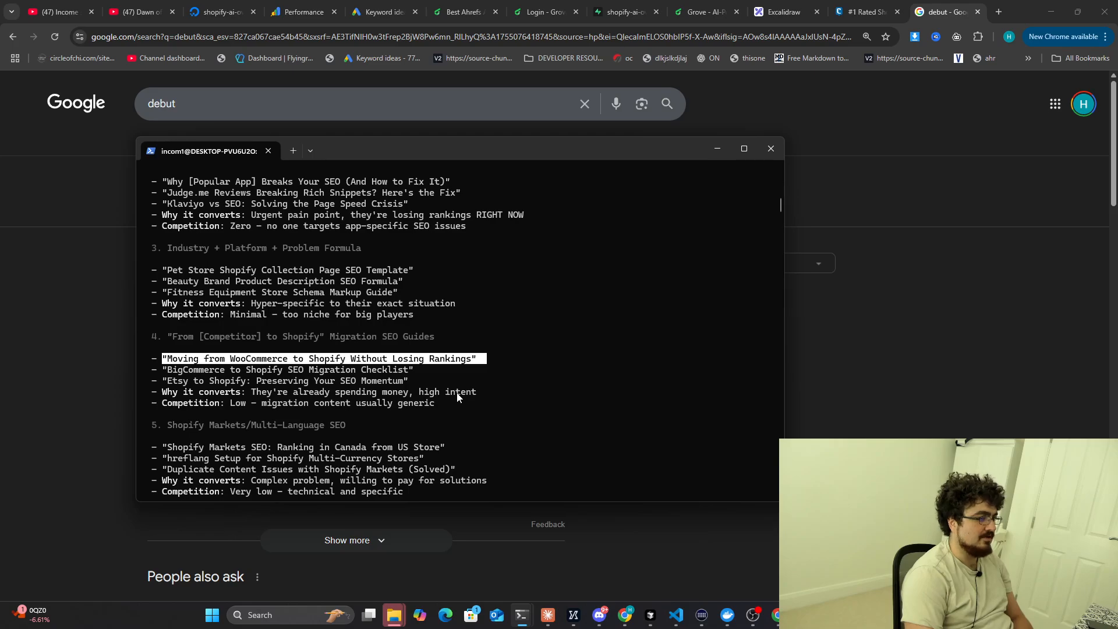
{"action": "scroll", "scroll_direction": "down", "scroll_amount": 3}
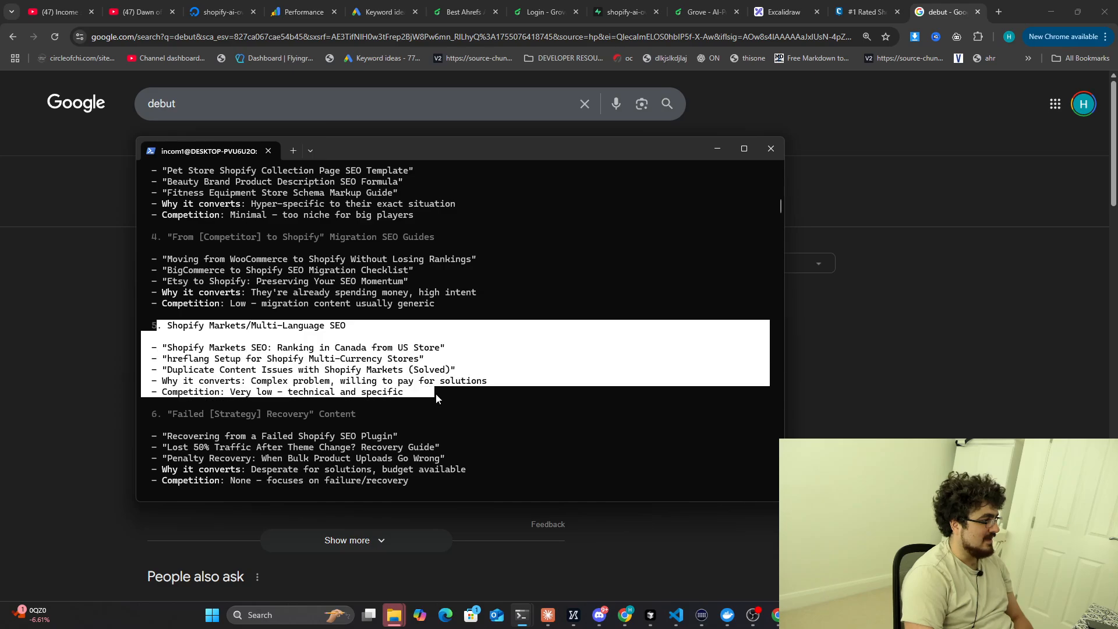
{"action": "scroll", "scroll_direction": "down", "scroll_amount": 3}
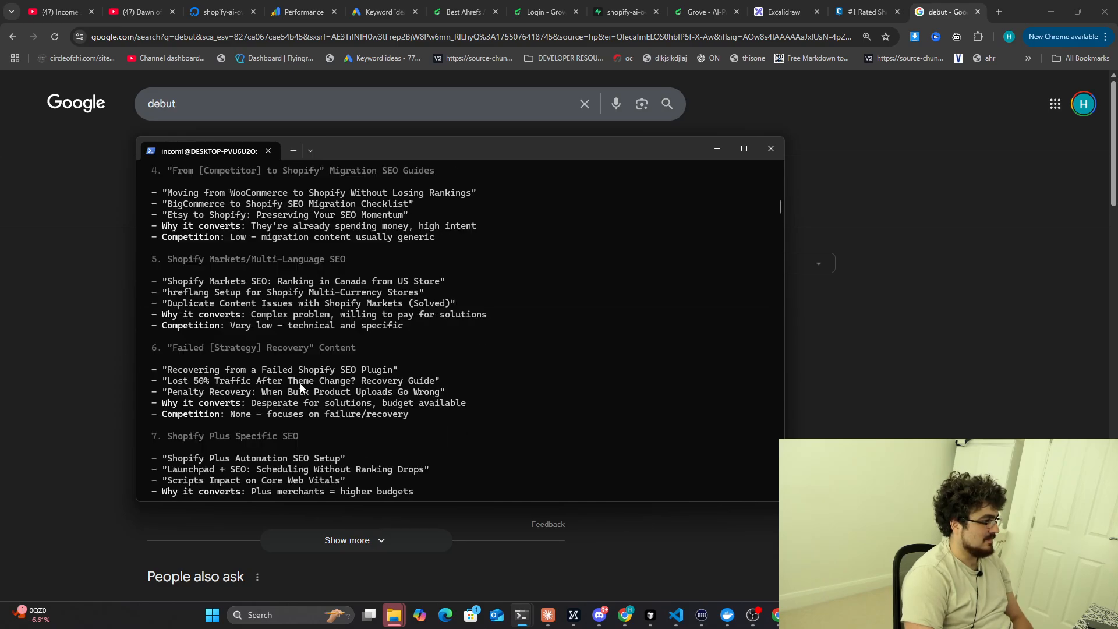
{"action": "scroll", "scroll_direction": "down", "scroll_amount": 3}
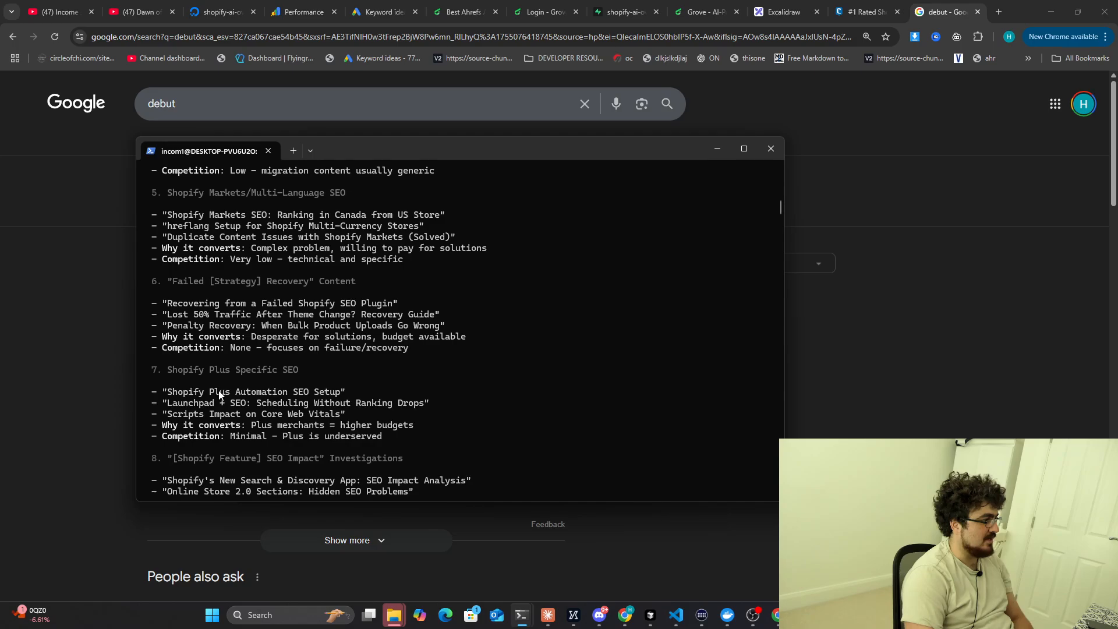
{"action": "scroll", "scroll_direction": "down", "scroll_amount": 3}
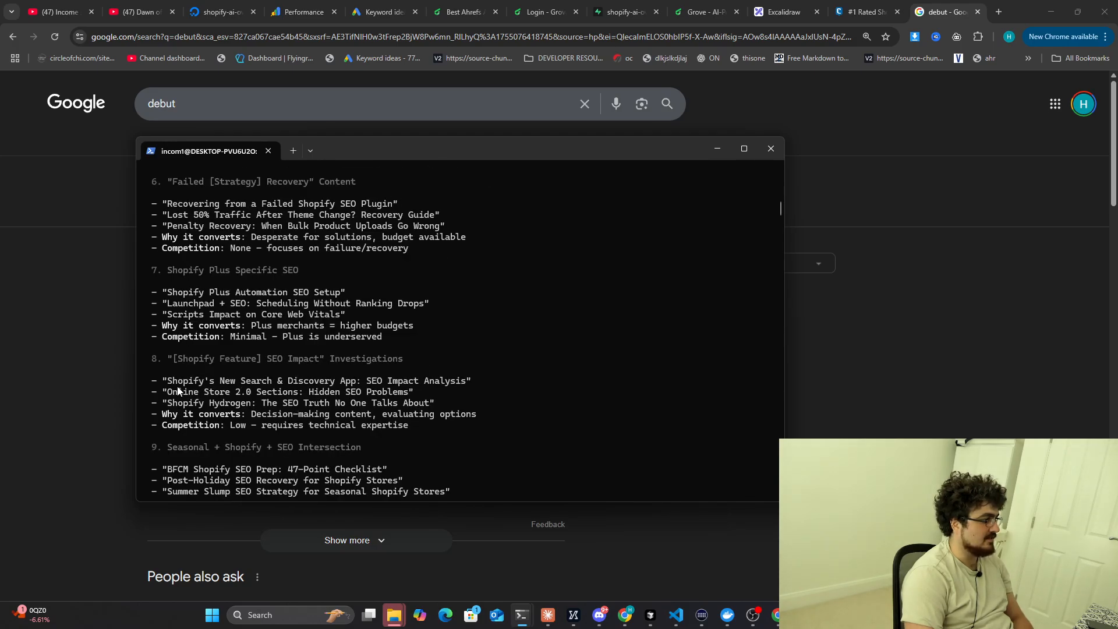
{"action": "scroll", "scroll_direction": "down", "scroll_amount": 3}
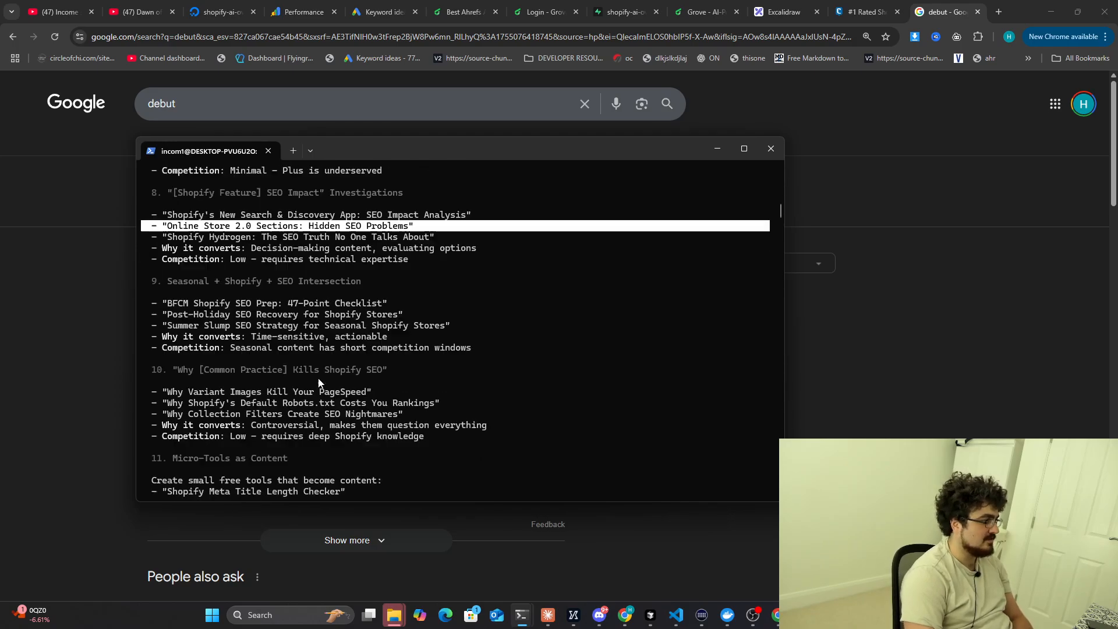
{"action": "scroll", "scroll_direction": "down", "scroll_amount": 3}
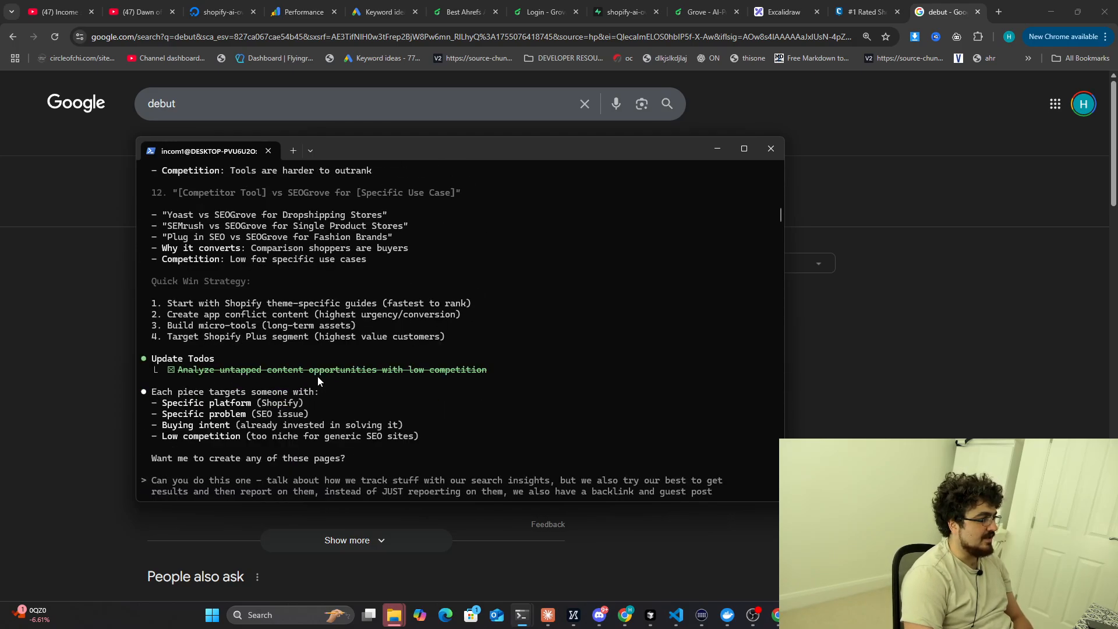
{"action": "mouse_move", "coordinate": [520, 416]}
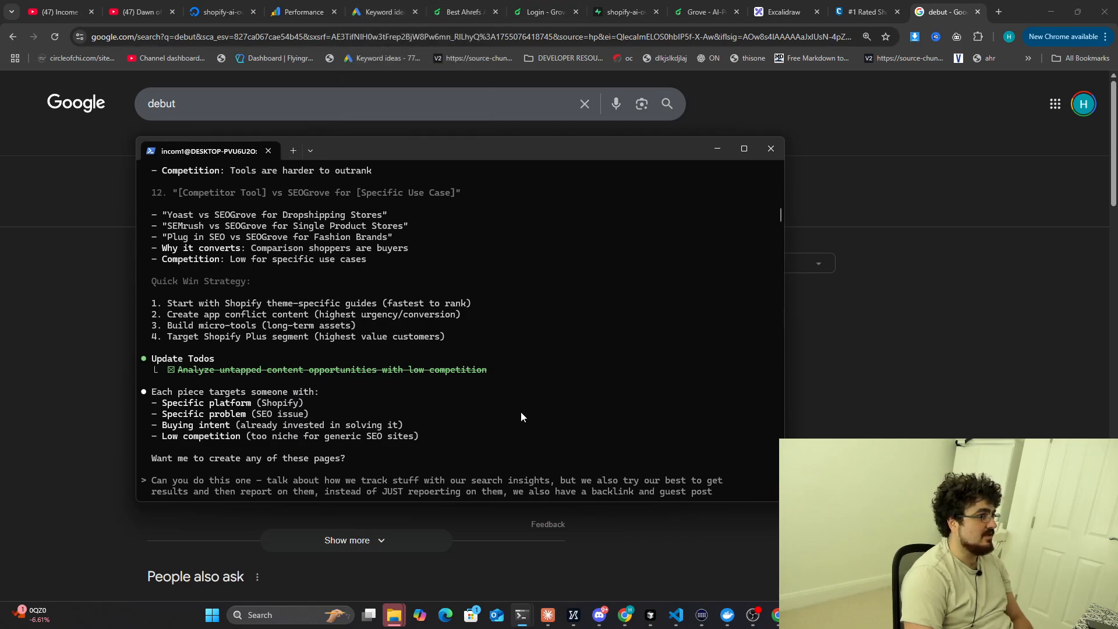
{"action": "scroll", "scroll_direction": "down", "scroll_amount": 3}
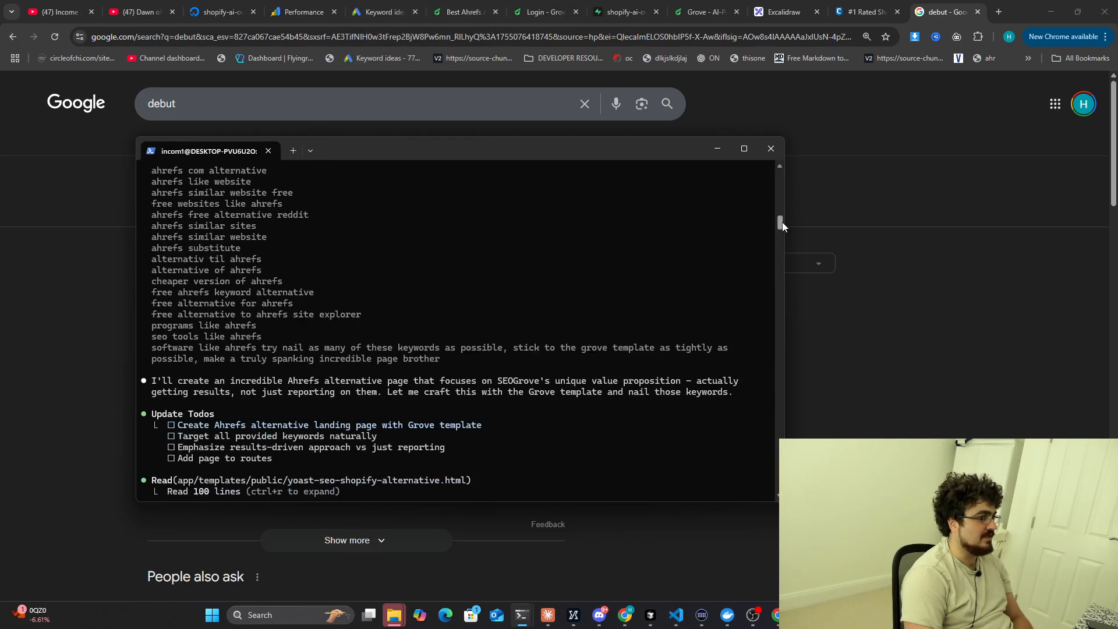
Filter the 24-hour seogrove.ai report to 'shopify yoast seo' (position 89), then remove that filter.
{"action": "left_click", "coordinate": [381, 13]}
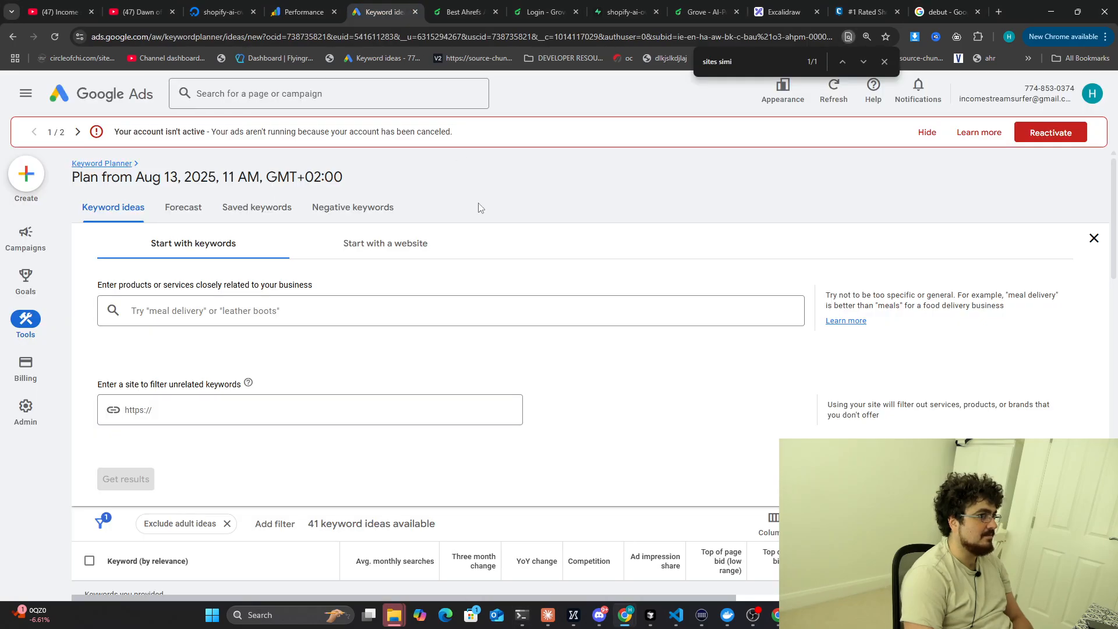
{"action": "left_click", "coordinate": [302, 12]}
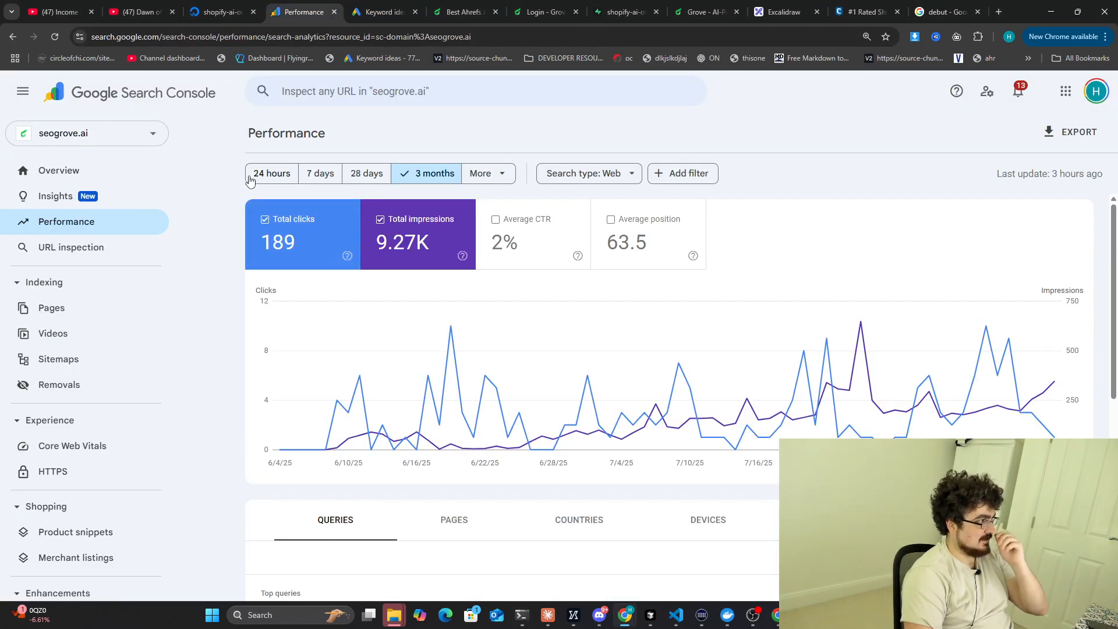
{"action": "left_click", "coordinate": [272, 173]}
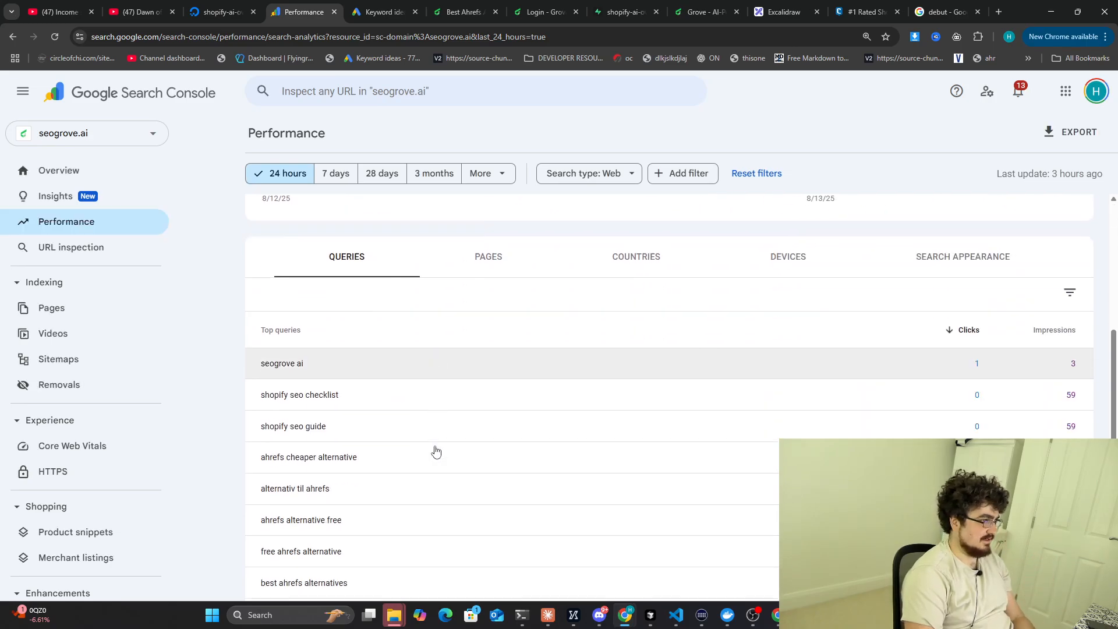
{"action": "scroll", "scroll_direction": "down", "scroll_amount": 3}
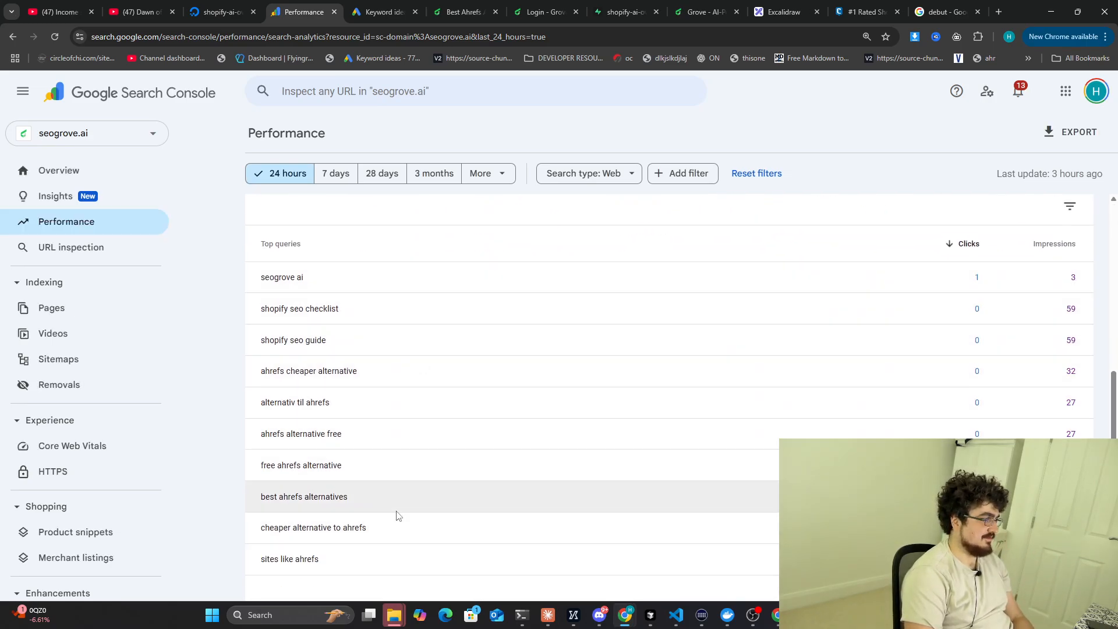
{"action": "scroll", "scroll_direction": "down", "scroll_amount": 3}
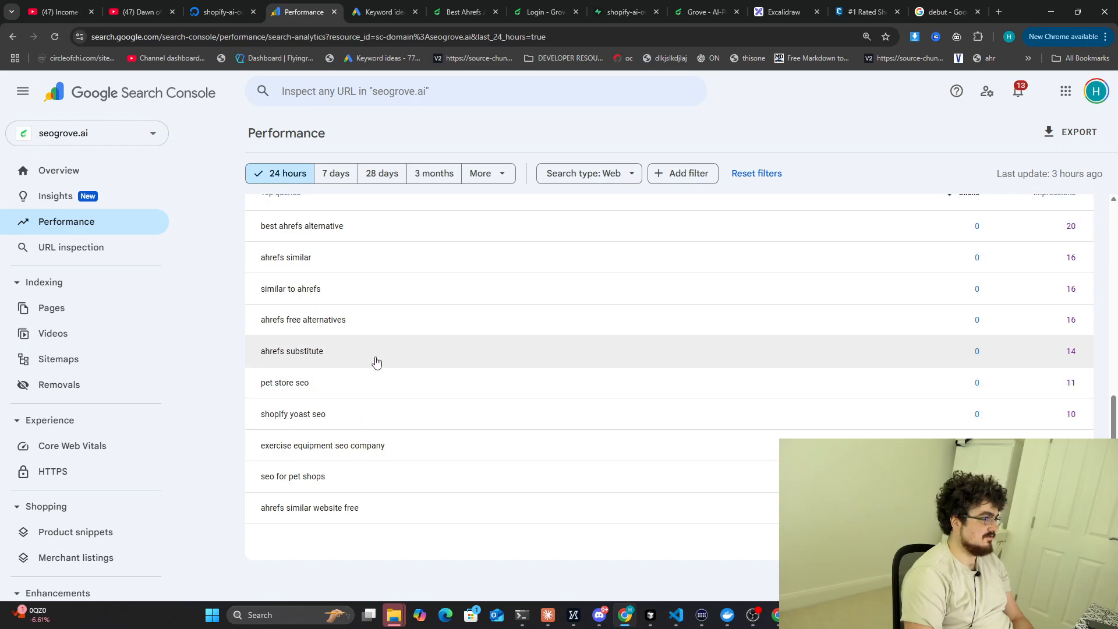
{"action": "left_click", "coordinate": [293, 414]}
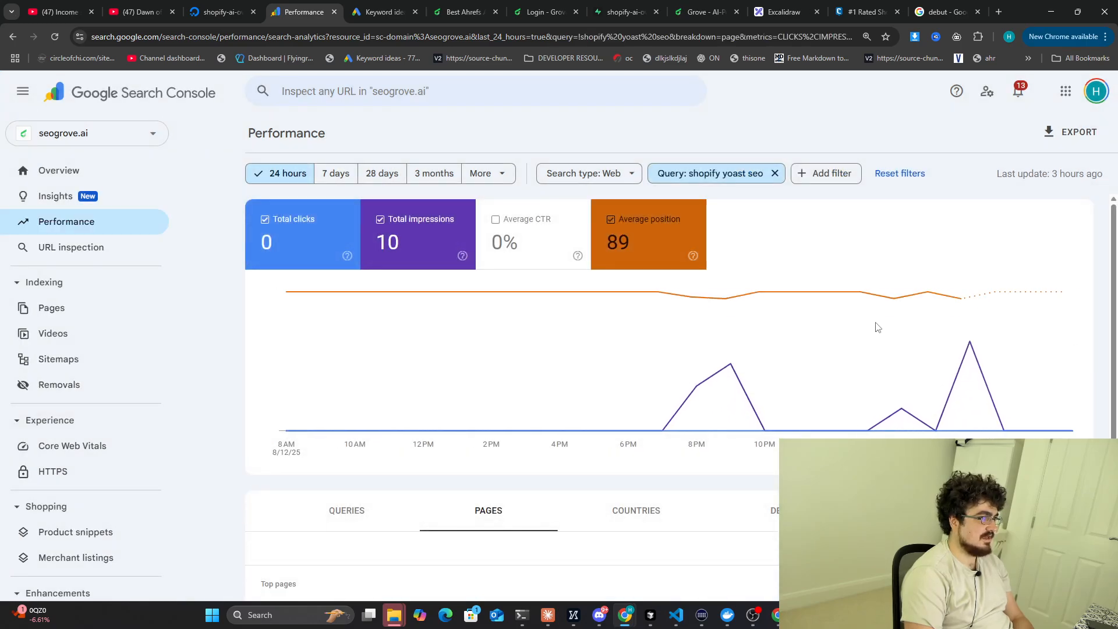
{"action": "mouse_move", "coordinate": [928, 293]}
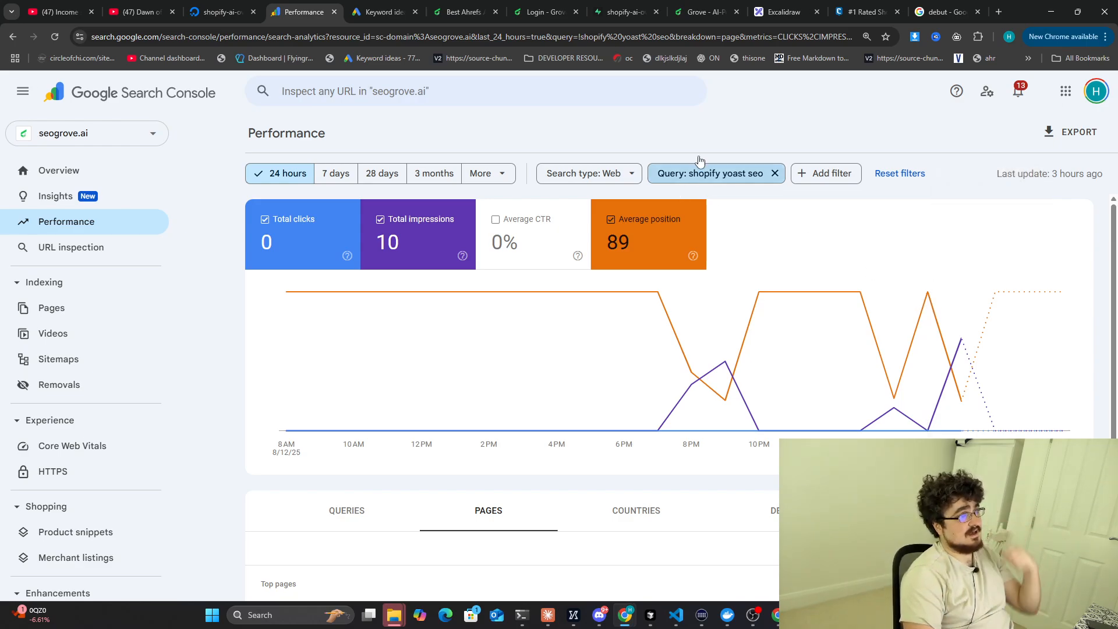
{"action": "left_click", "coordinate": [774, 172]}
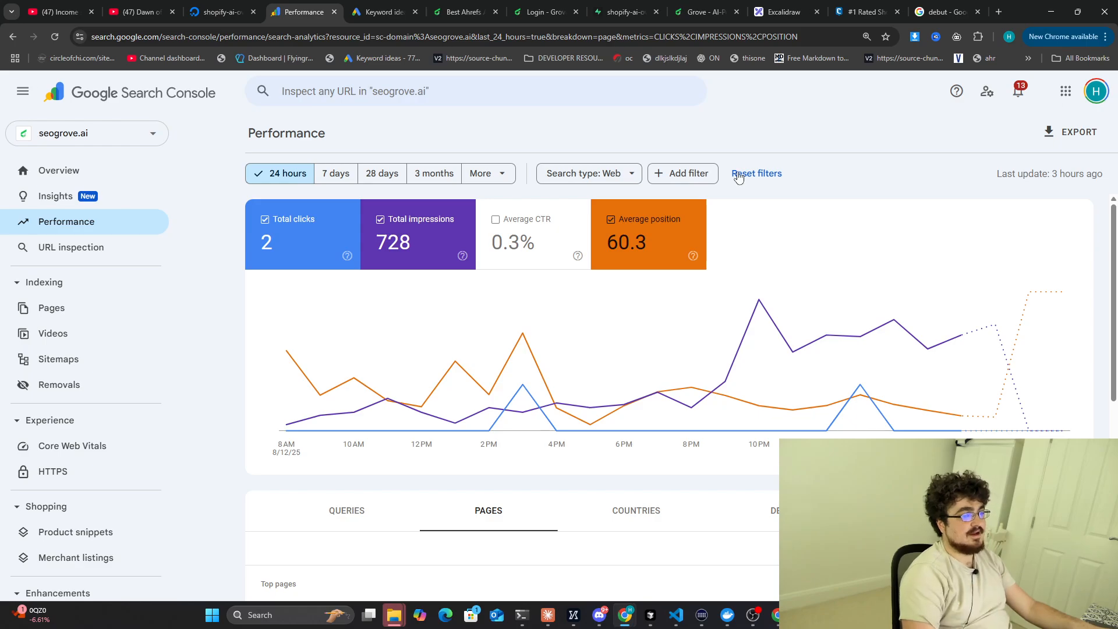
Reset all filters and reload the default 3-month report showing 189 clicks and 9.27K impressions.
{"action": "left_click", "coordinate": [432, 172]}
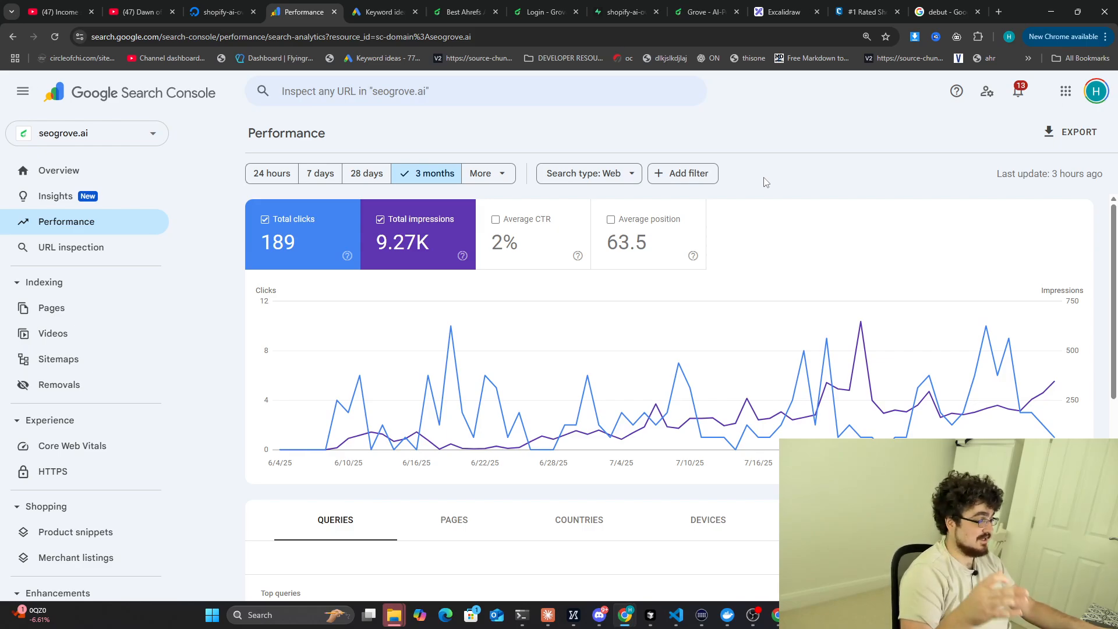
{"action": "mouse_move", "coordinate": [979, 130]}
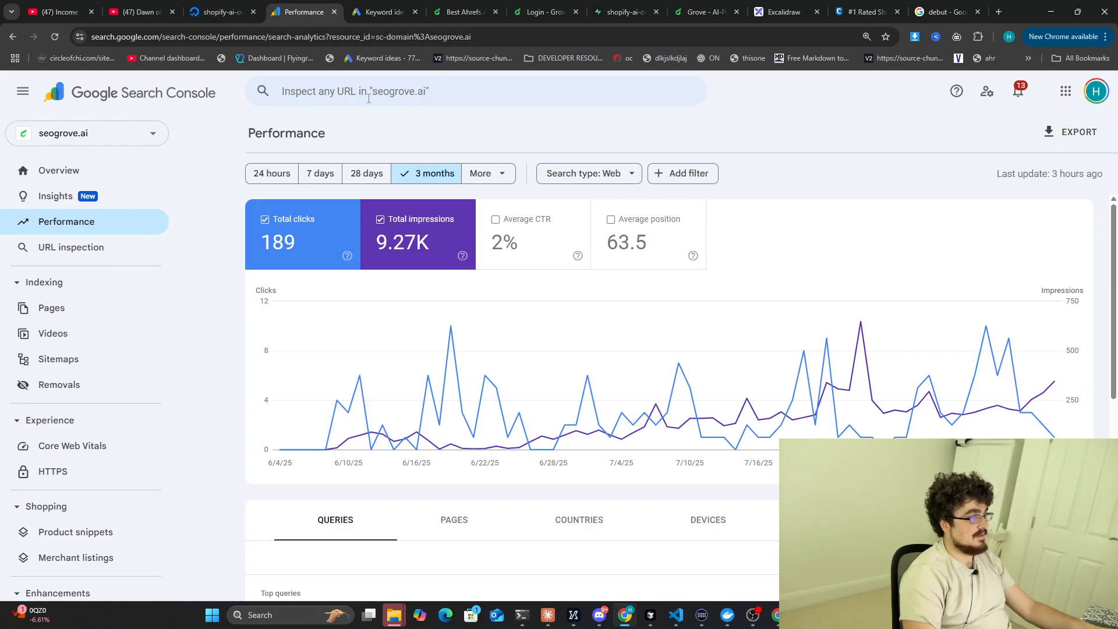
{"action": "left_click", "coordinate": [272, 174]}
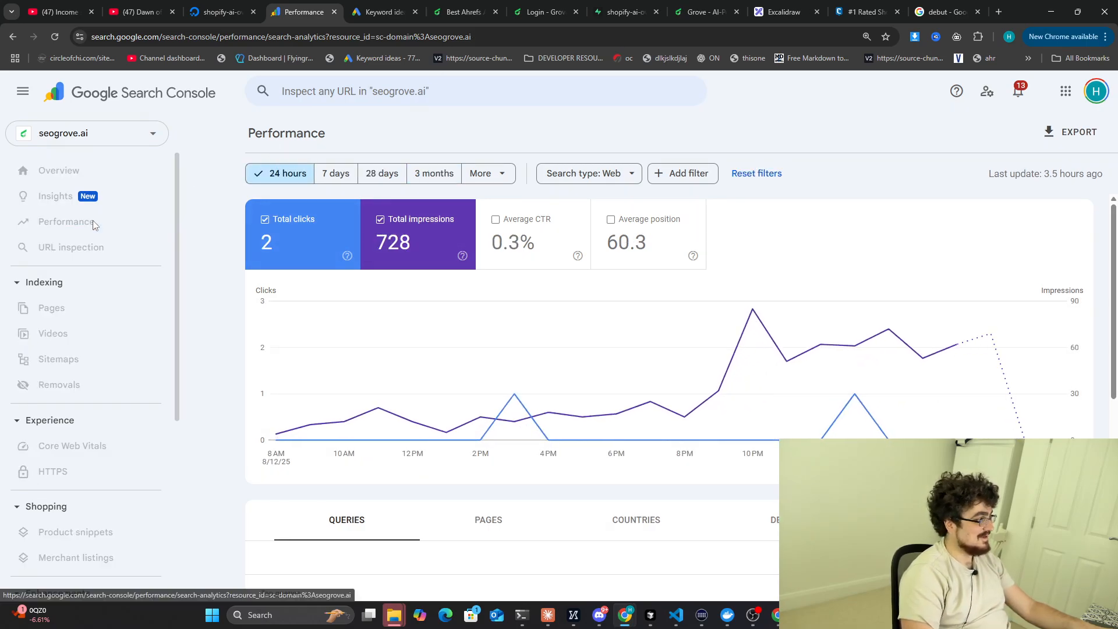
{"action": "left_click", "coordinate": [433, 173]}
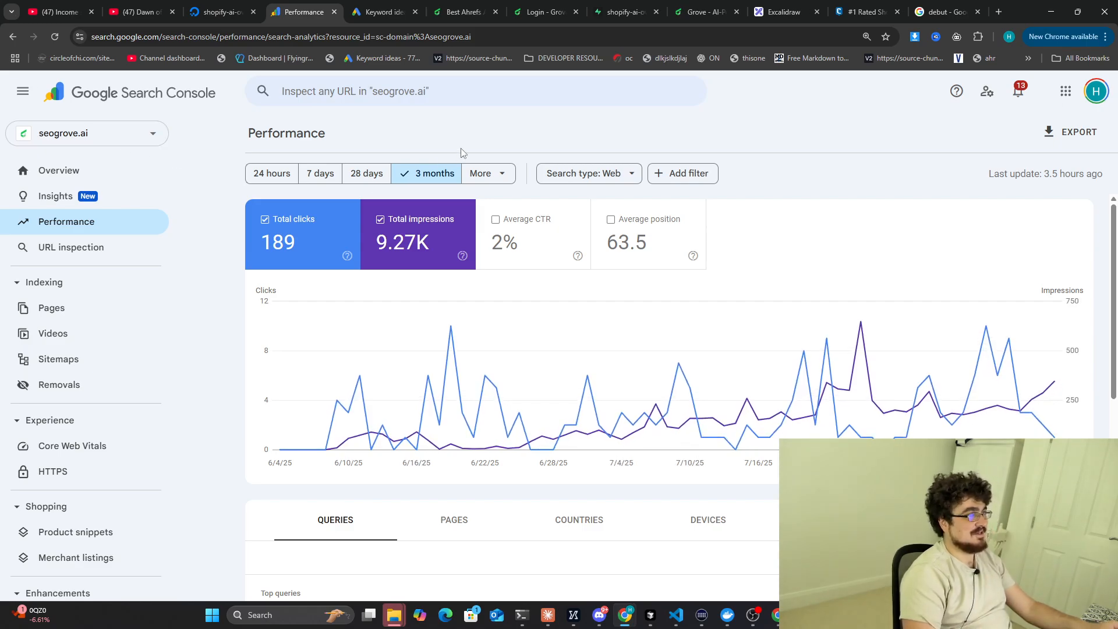